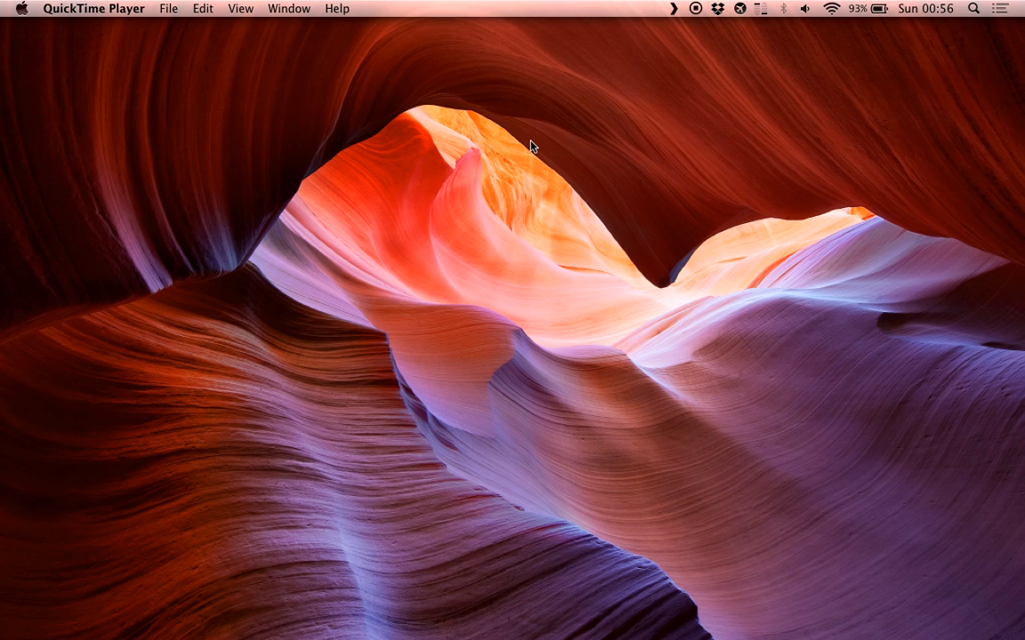
pyautogui.moveTo(523, 546)
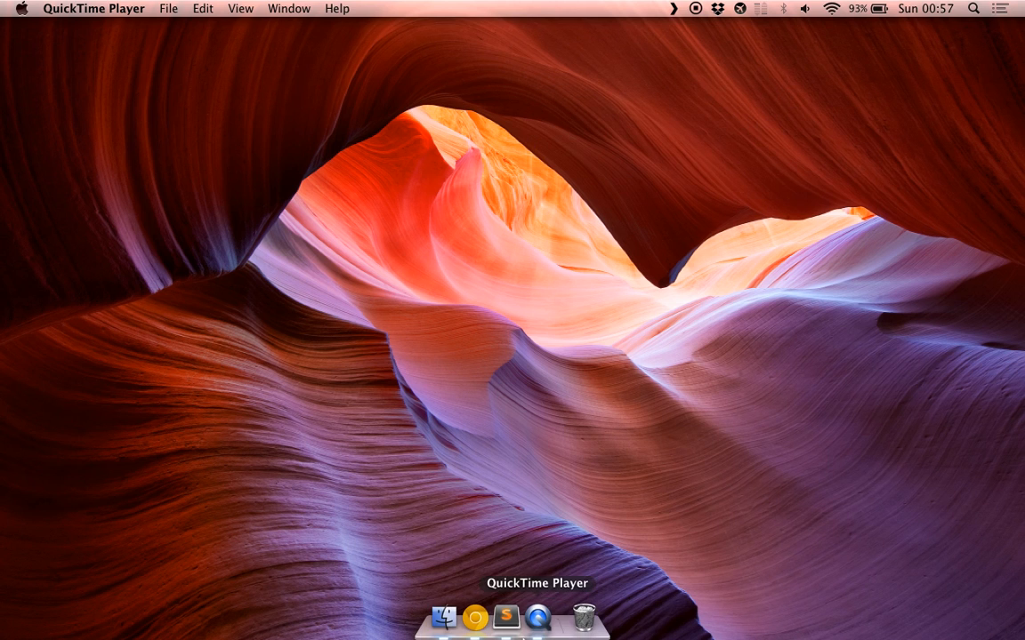
# Step: Launch the Godot application by searching 'go' in Spotlight
pyautogui.write('go')
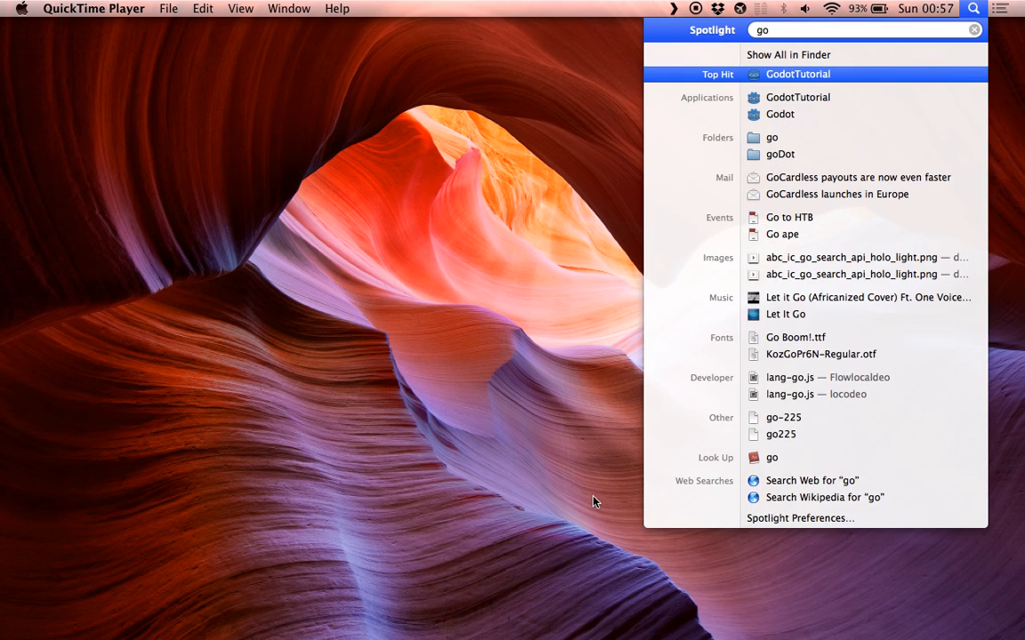
pyautogui.click(796, 74)
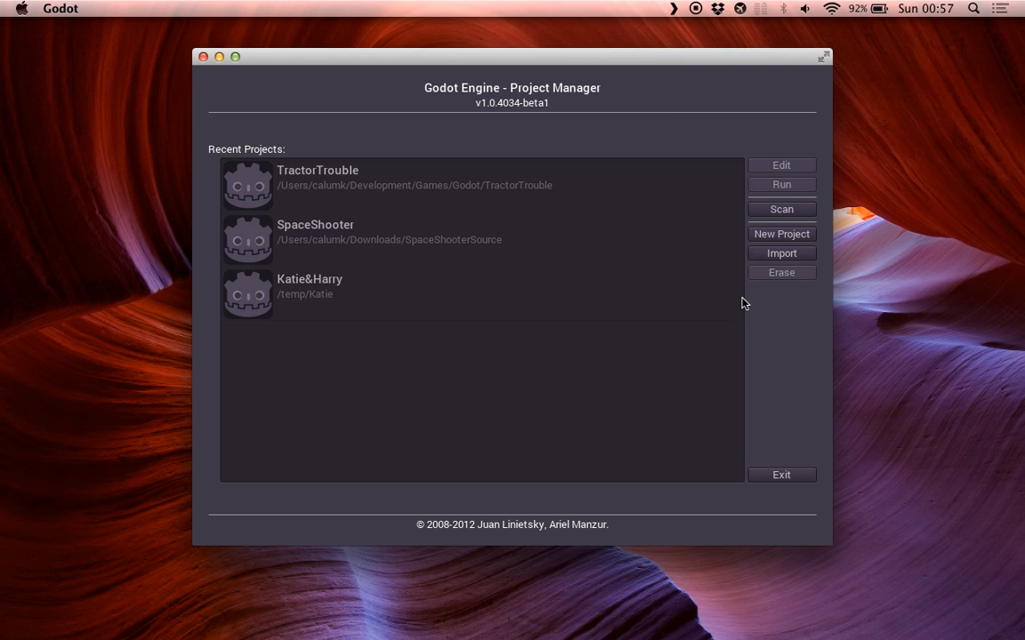
# Step: Create a PluginTut folder under /temp and name the new project pluginTut
pyautogui.click(781, 233)
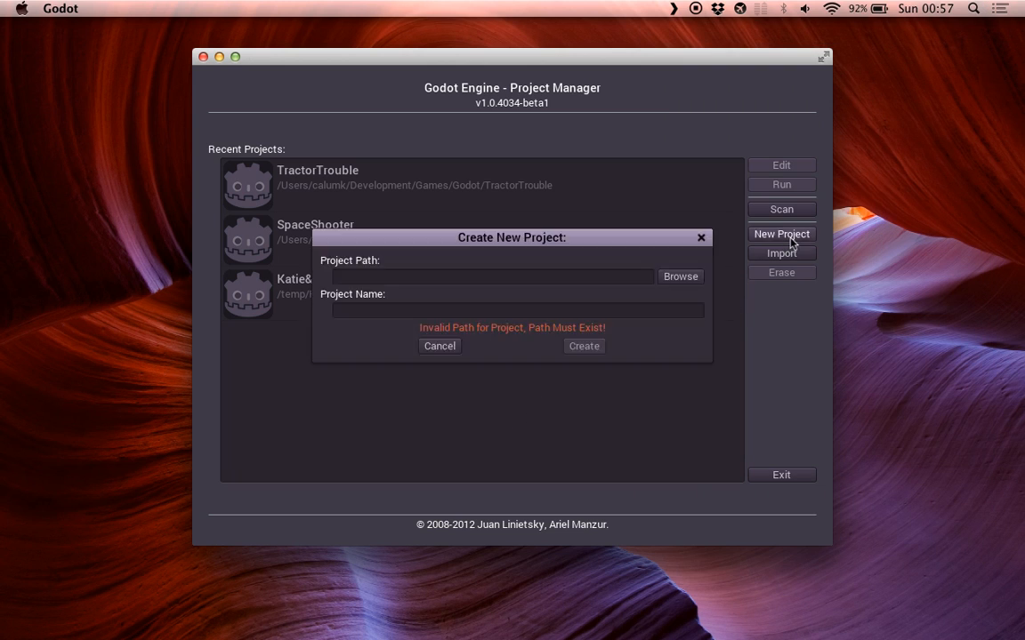
pyautogui.click(679, 275)
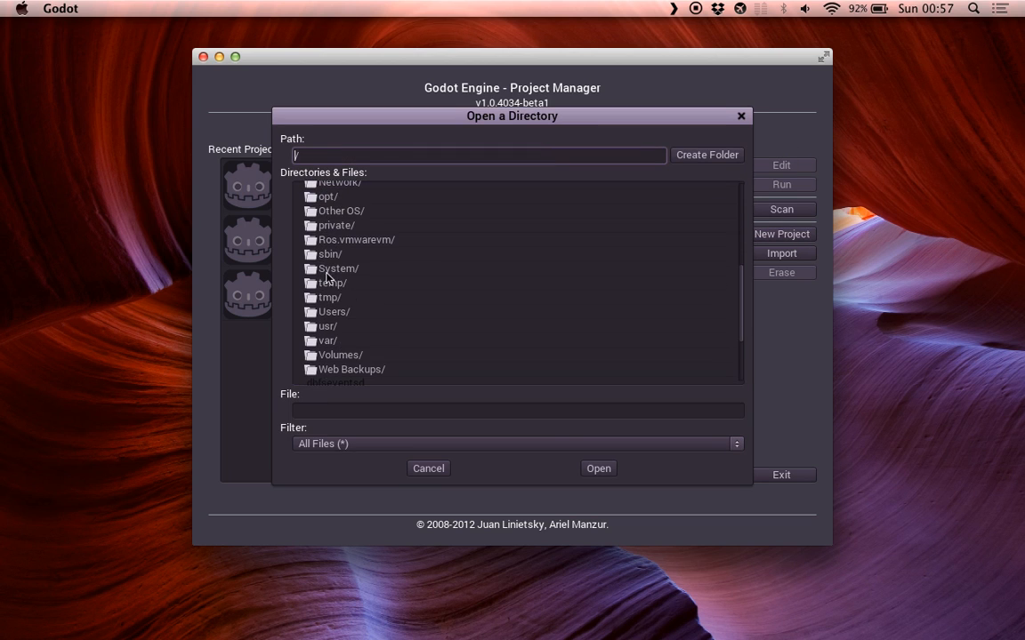
pyautogui.doubleClick(330, 282)
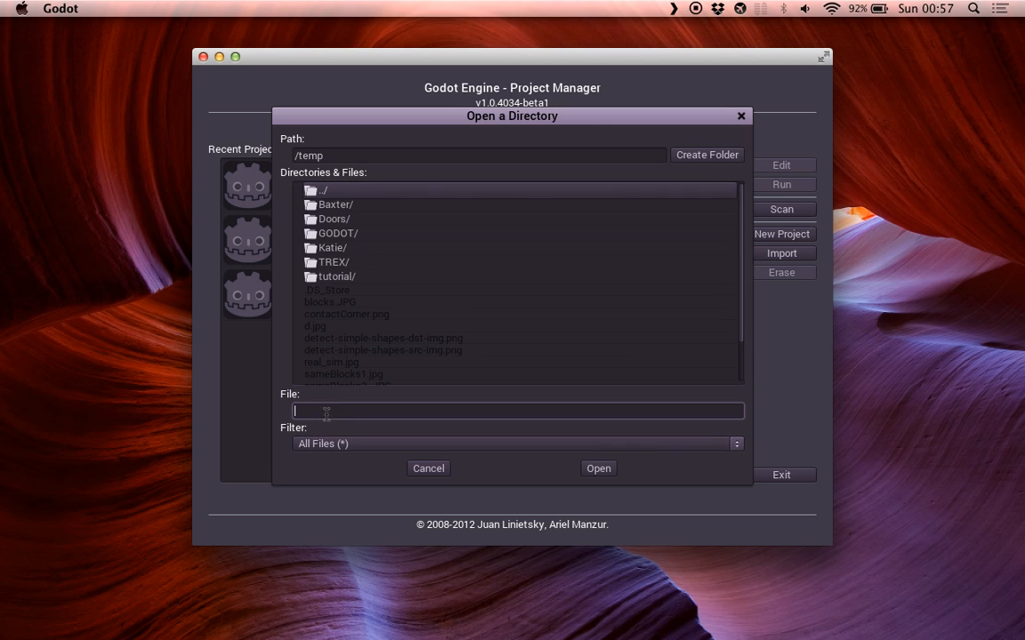
pyautogui.click(706, 154)
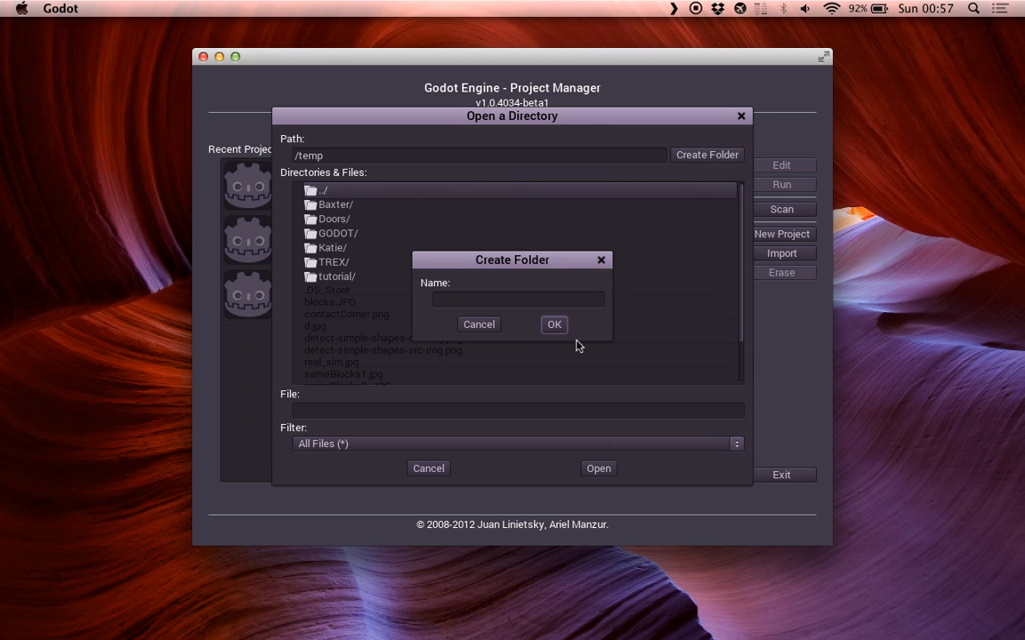
pyautogui.write('Plugin')
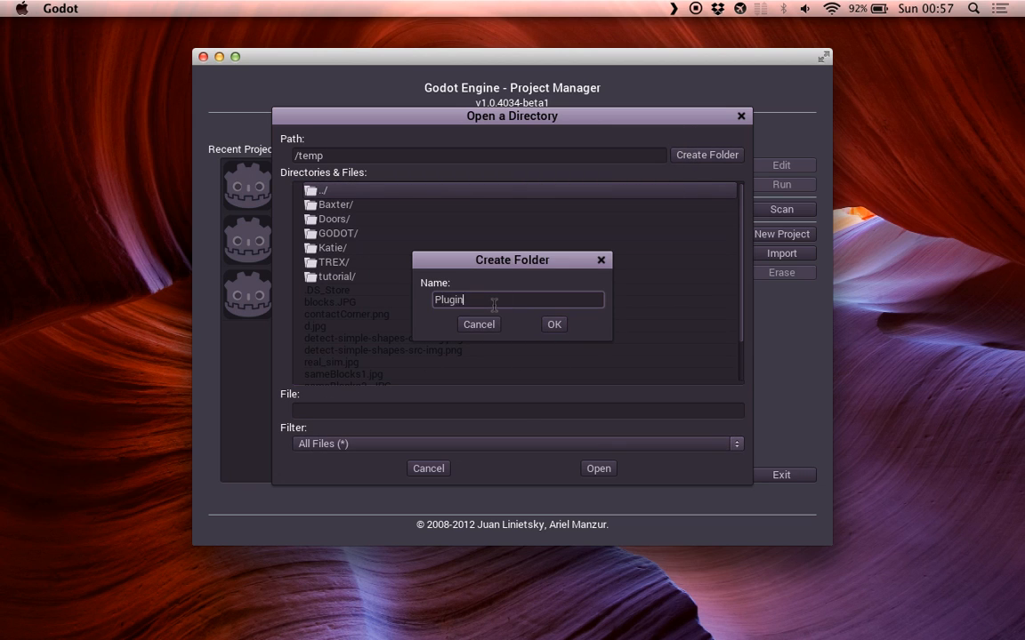
pyautogui.click(554, 324)
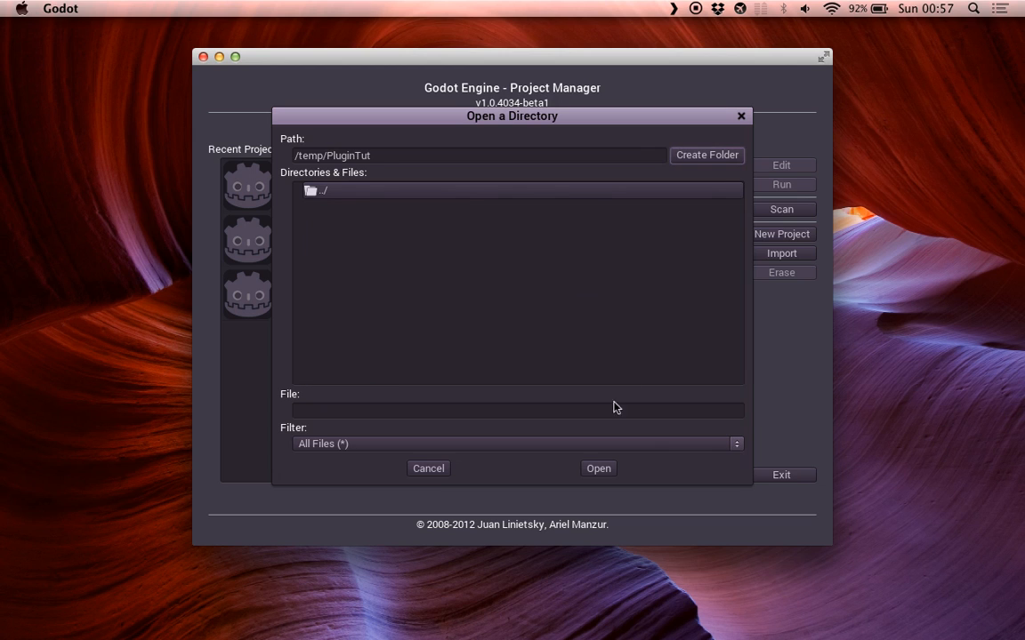
pyautogui.write('plu')
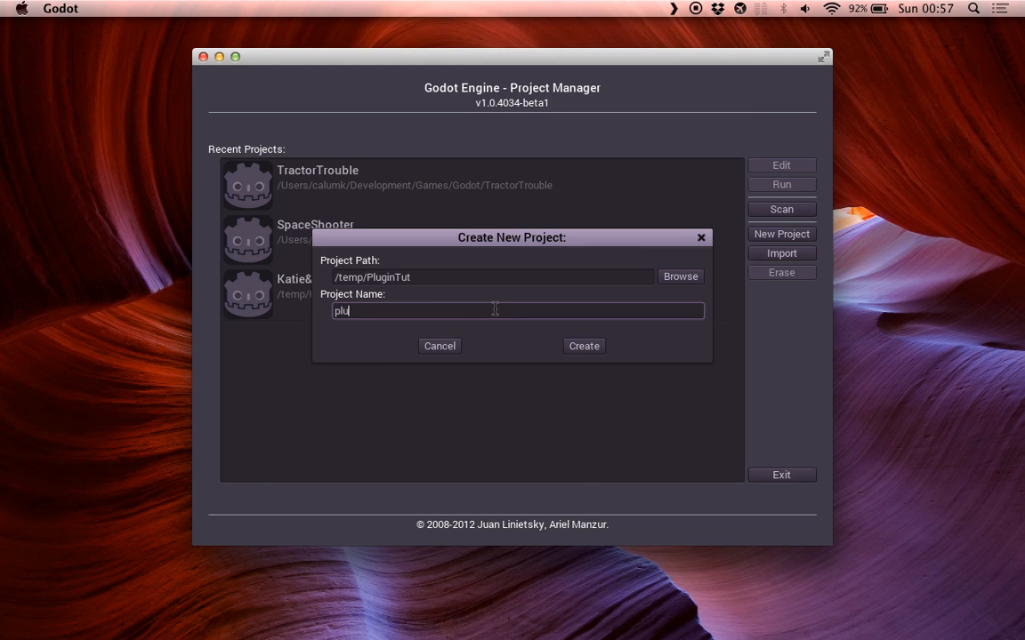
pyautogui.write('ginTu')
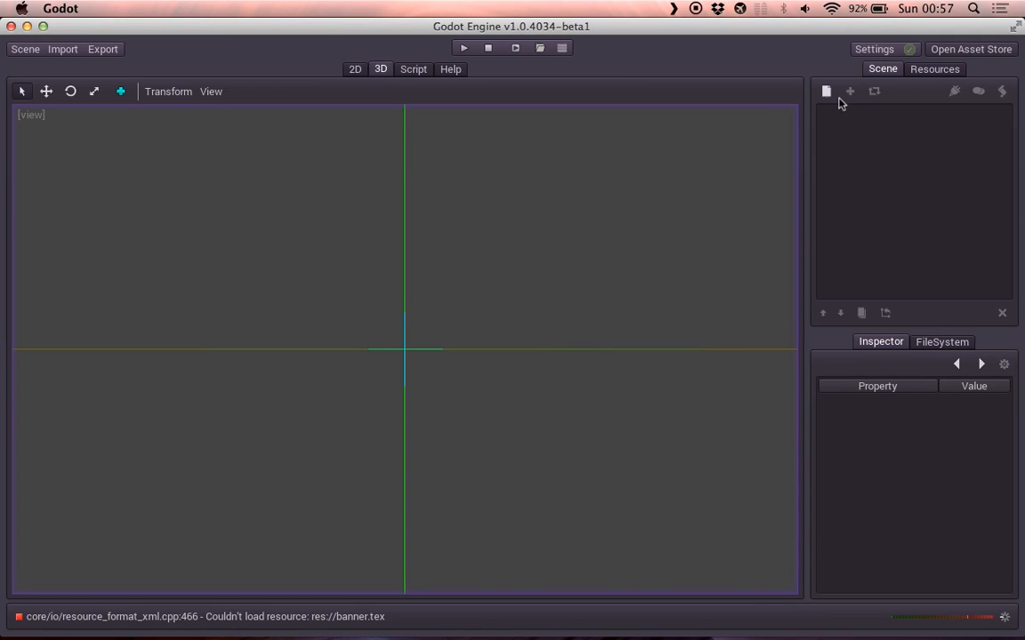
pyautogui.moveTo(825, 92)
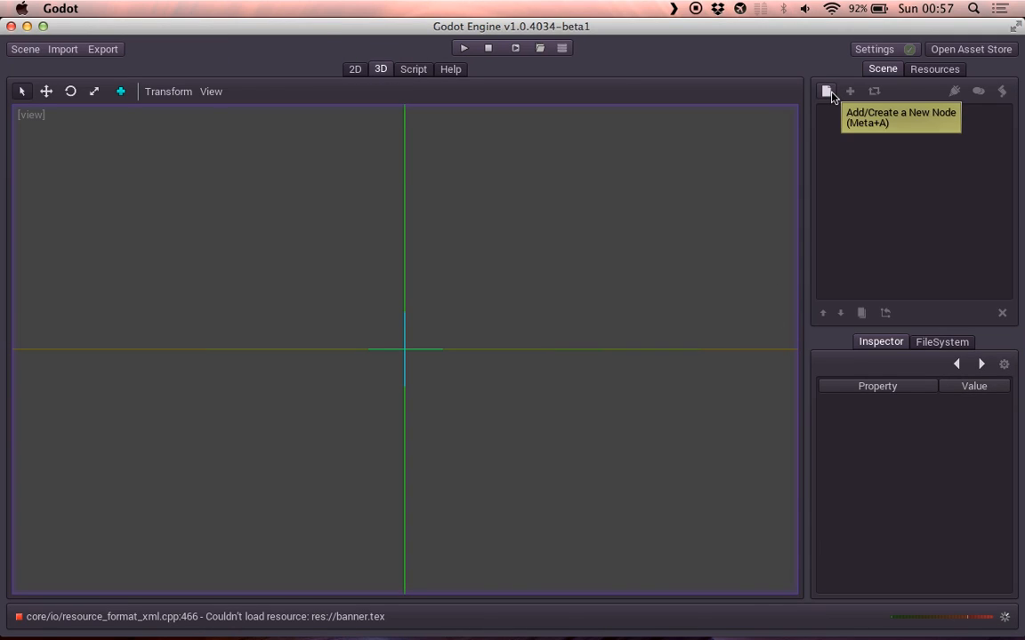
# Step: Add a WindowDialog node as the scene's root
pyautogui.click(827, 91)
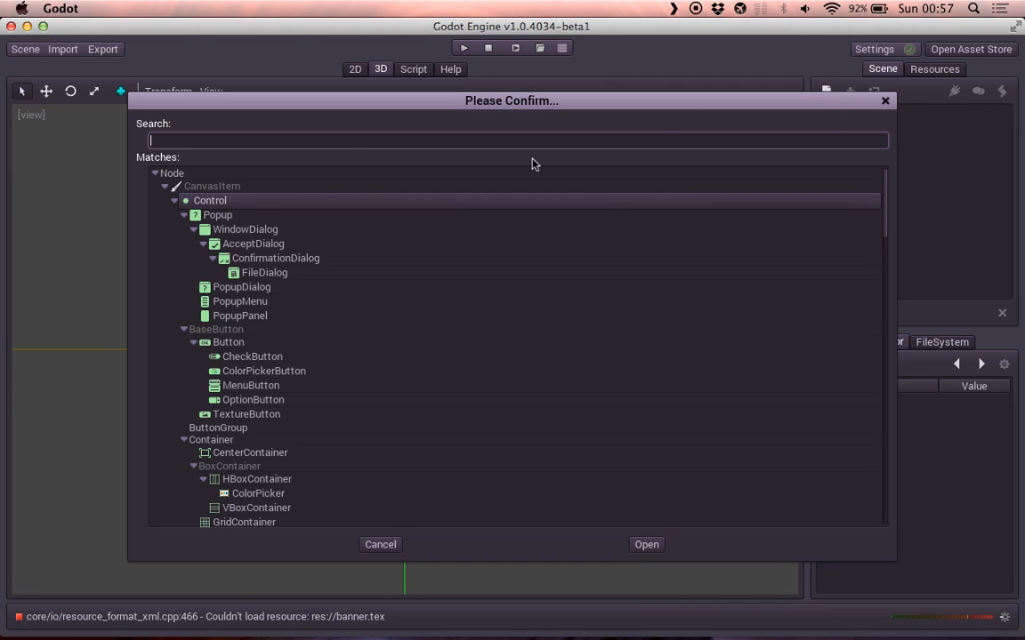
pyautogui.moveTo(228, 311)
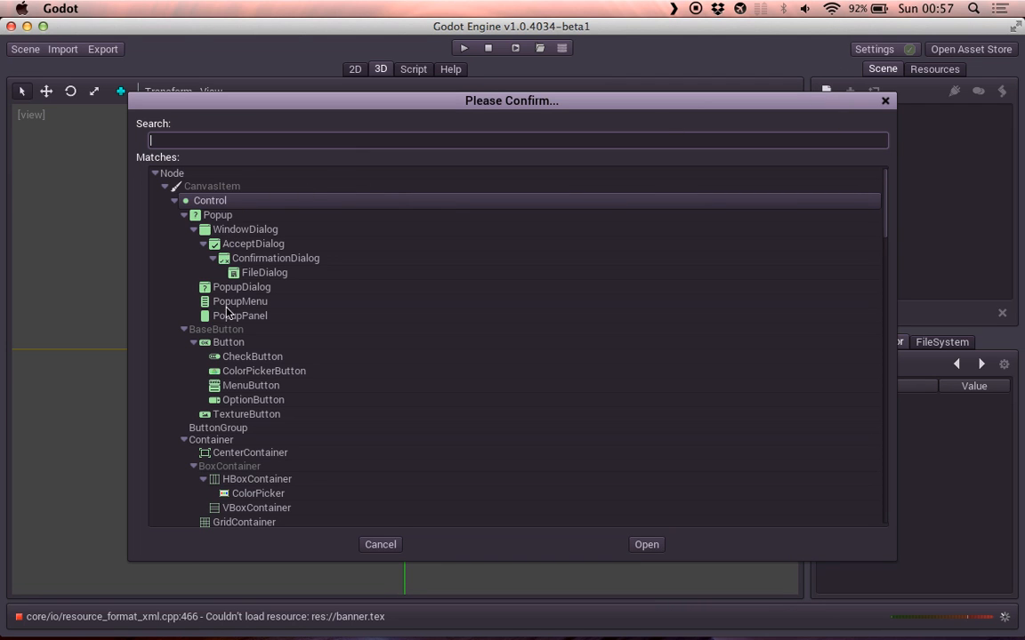
pyautogui.click(245, 228)
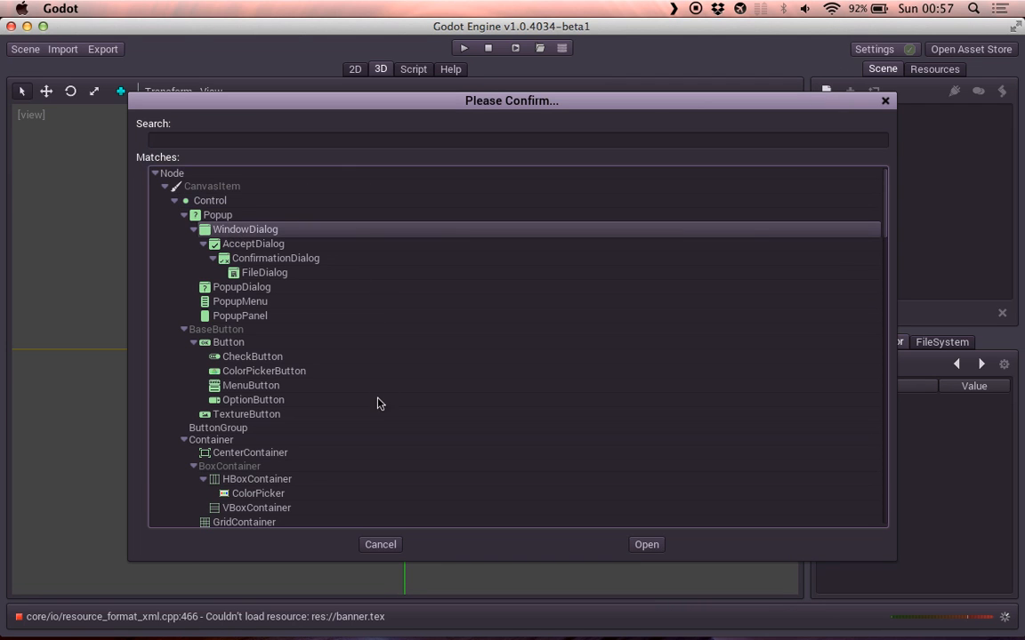
pyautogui.click(646, 544)
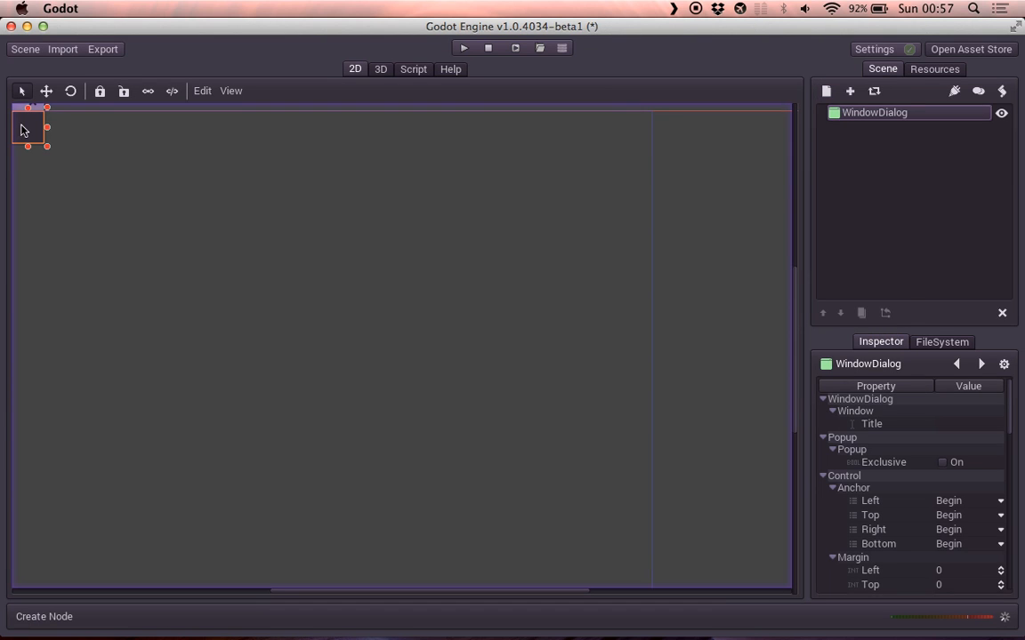
# Step: Move the dialog into the canvas and resize it into a wide window
pyautogui.moveTo(29, 126); pyautogui.dragTo(175, 245)
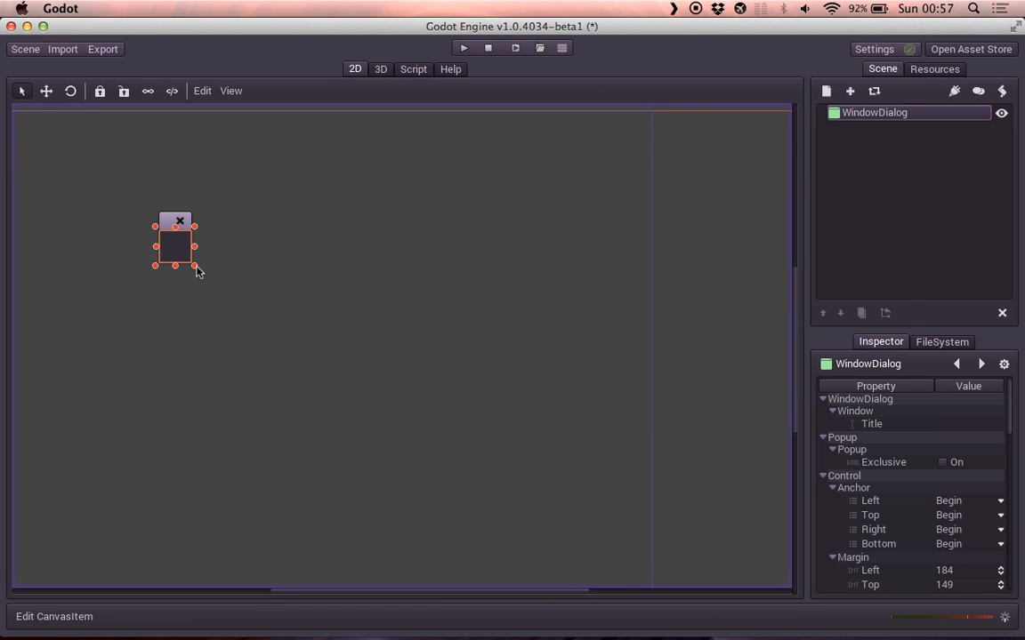
pyautogui.moveTo(194, 268); pyautogui.dragTo(451, 366)
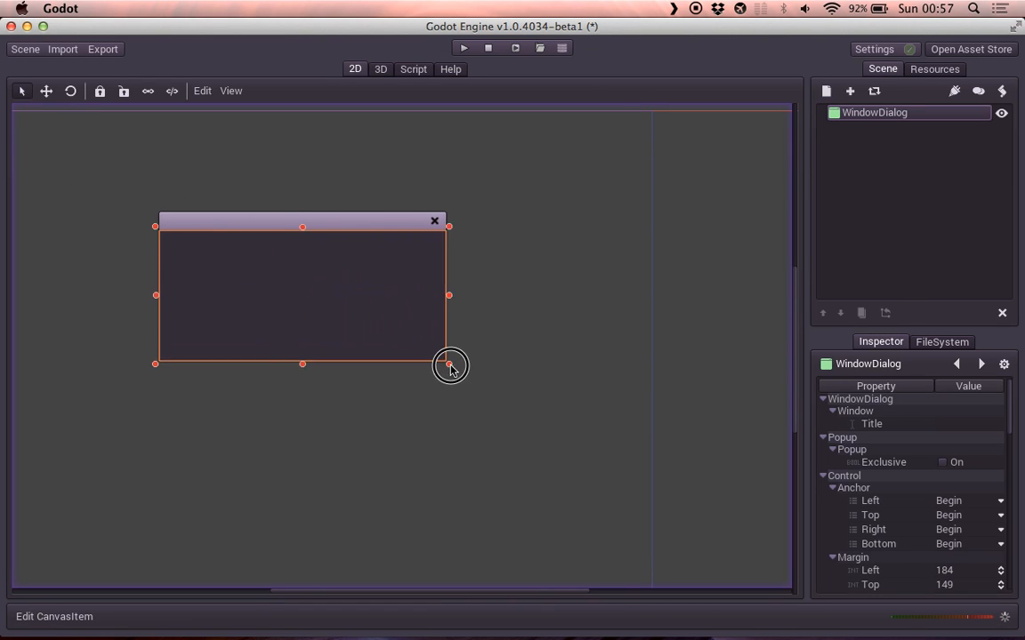
pyautogui.moveTo(449, 365); pyautogui.dragTo(438, 213)
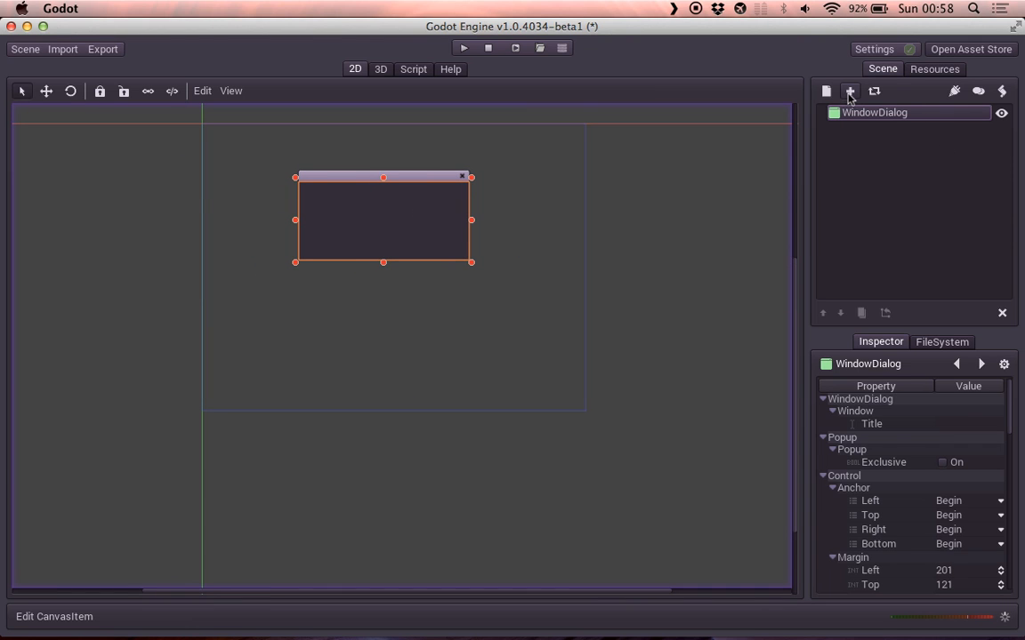
# Step: Add a Label child with text 'Hello World' and position it at the dialog's centre
pyautogui.click(849, 90)
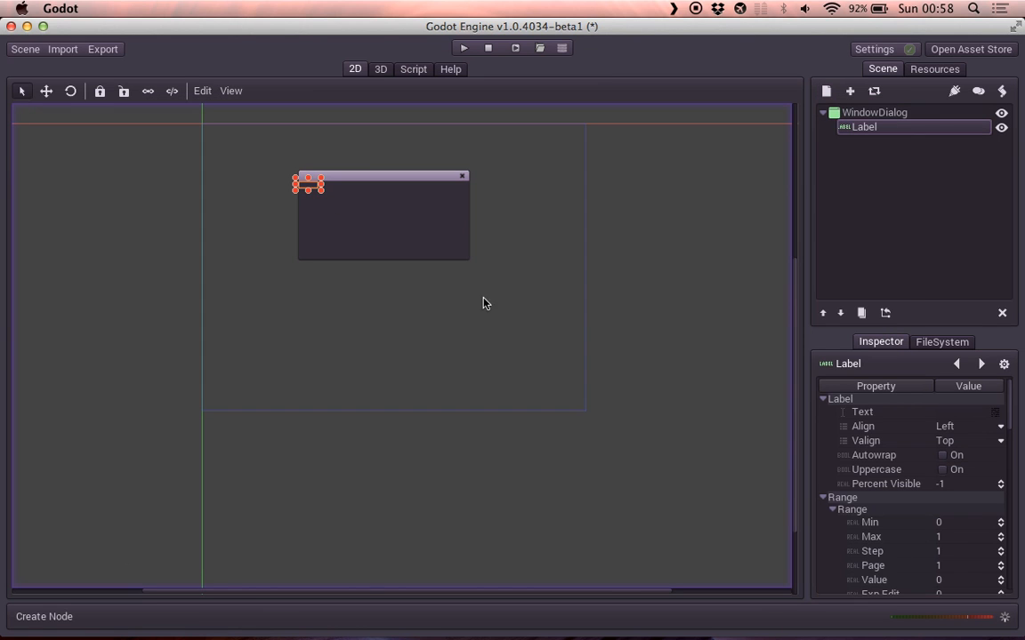
pyautogui.write('Hello World')
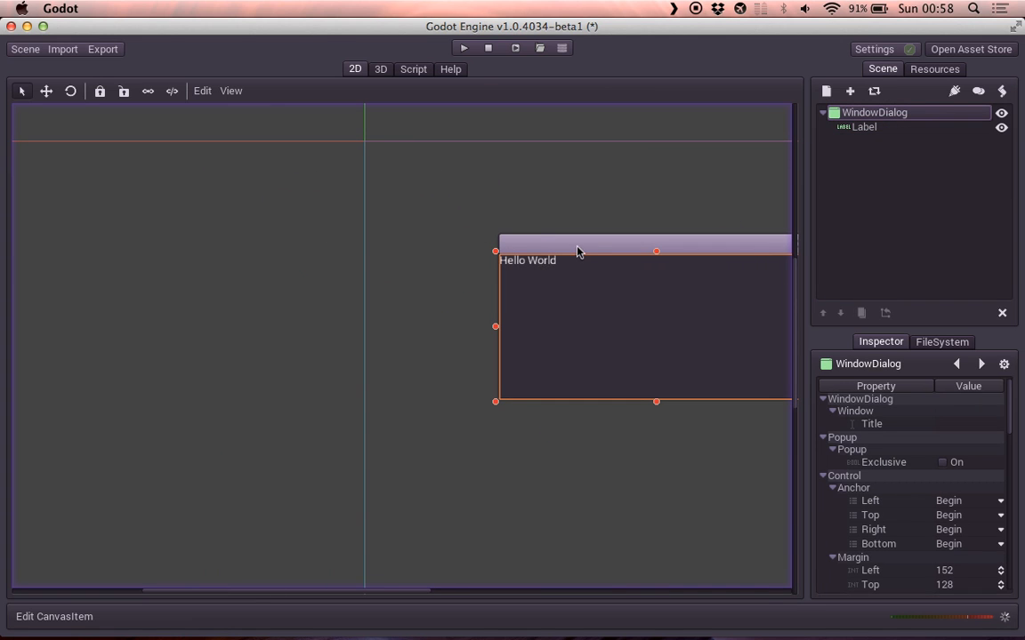
pyautogui.click(864, 127)
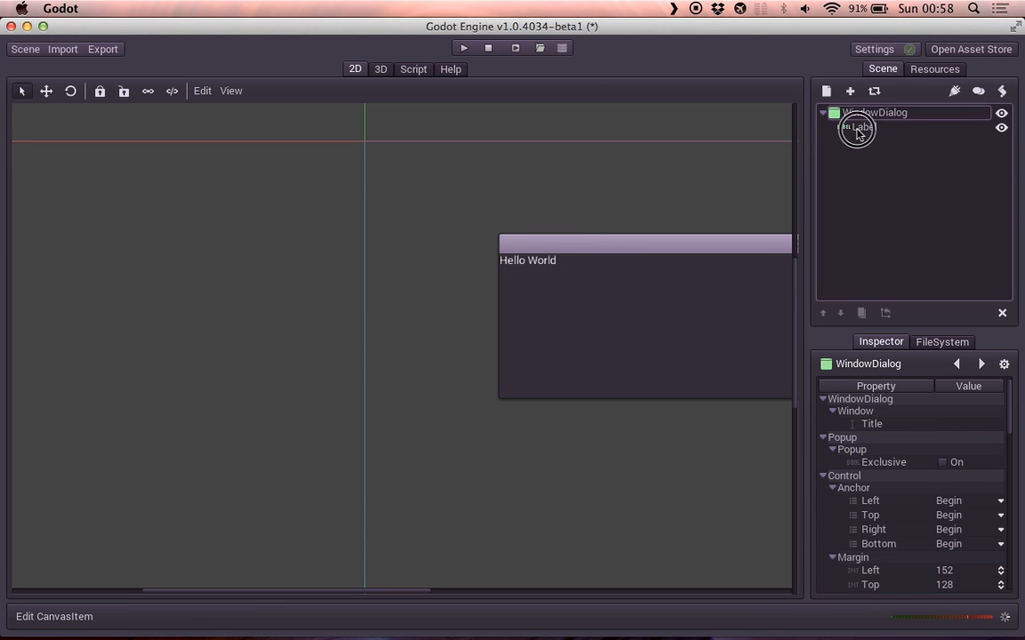
pyautogui.click(863, 126)
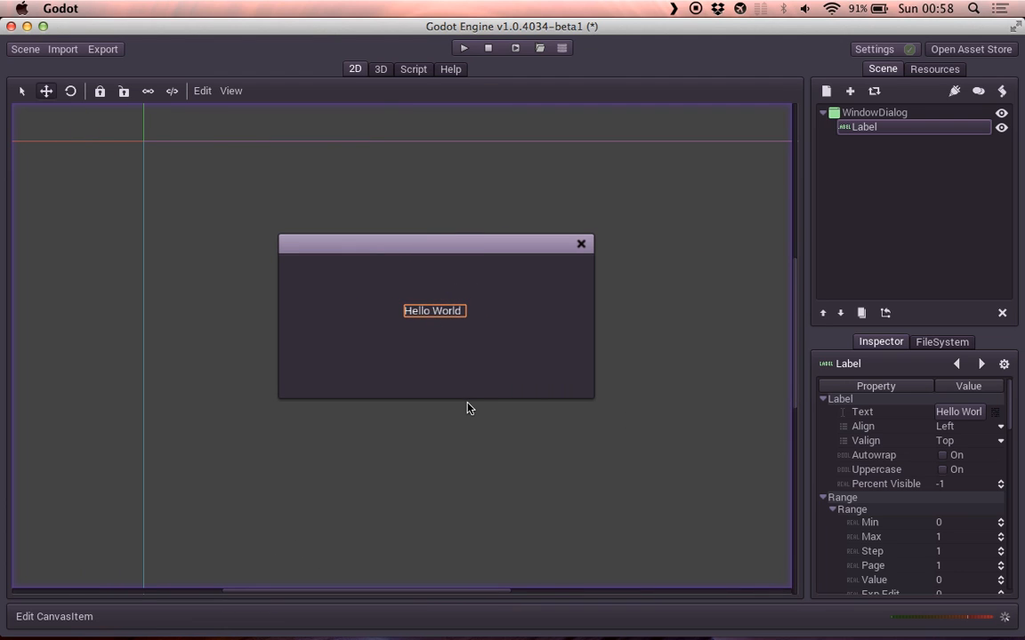
pyautogui.moveTo(562, 268)
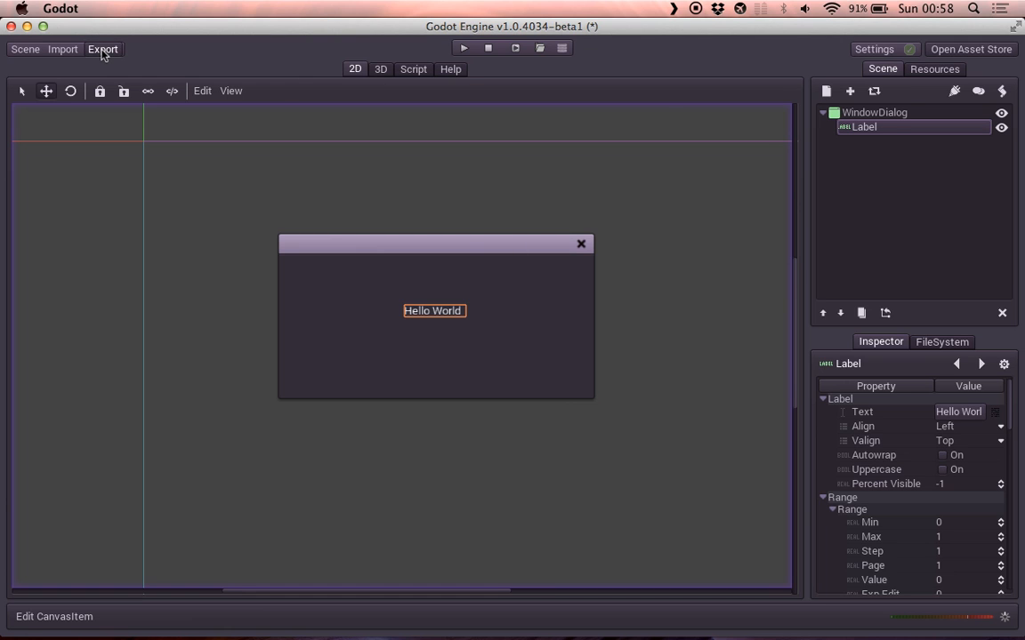
# Step: Save the scene as popup.xml via Save Scene As, then confirm quitting the editor
pyautogui.click(102, 49)
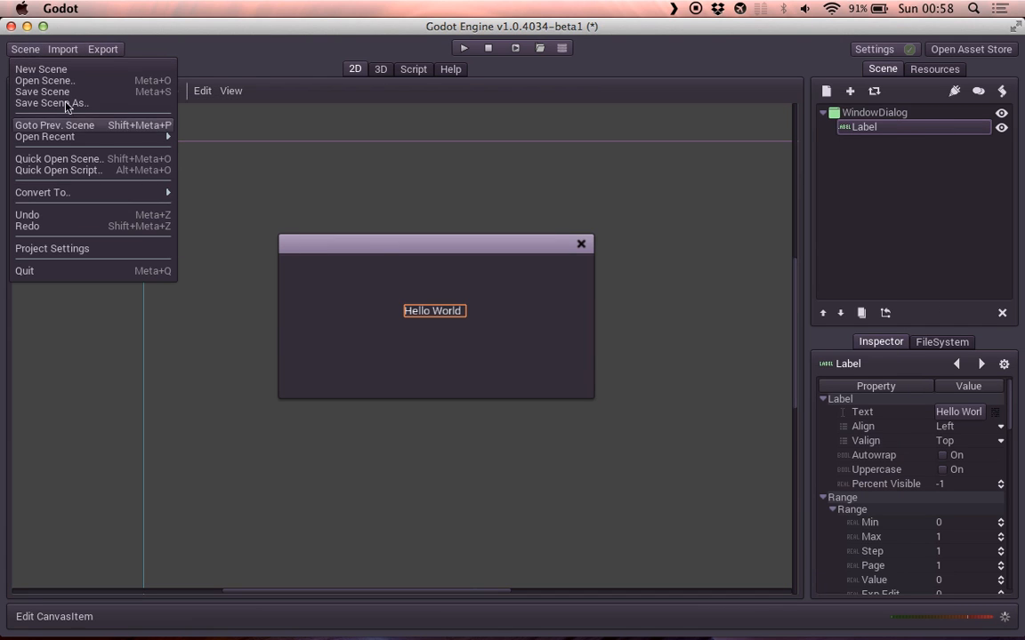
pyautogui.click(51, 103)
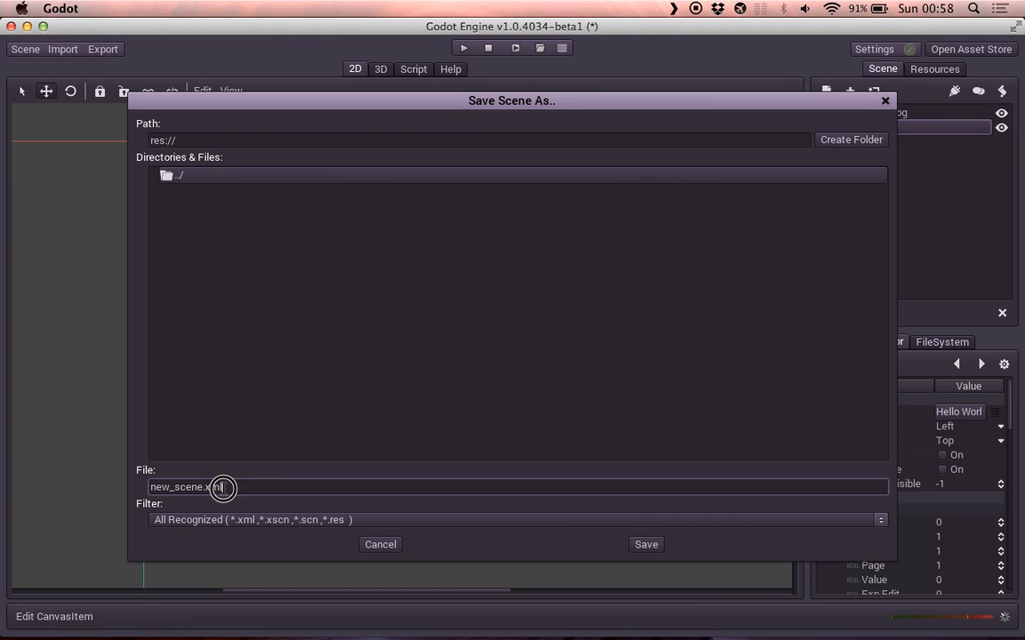
pyautogui.write('p.xml')
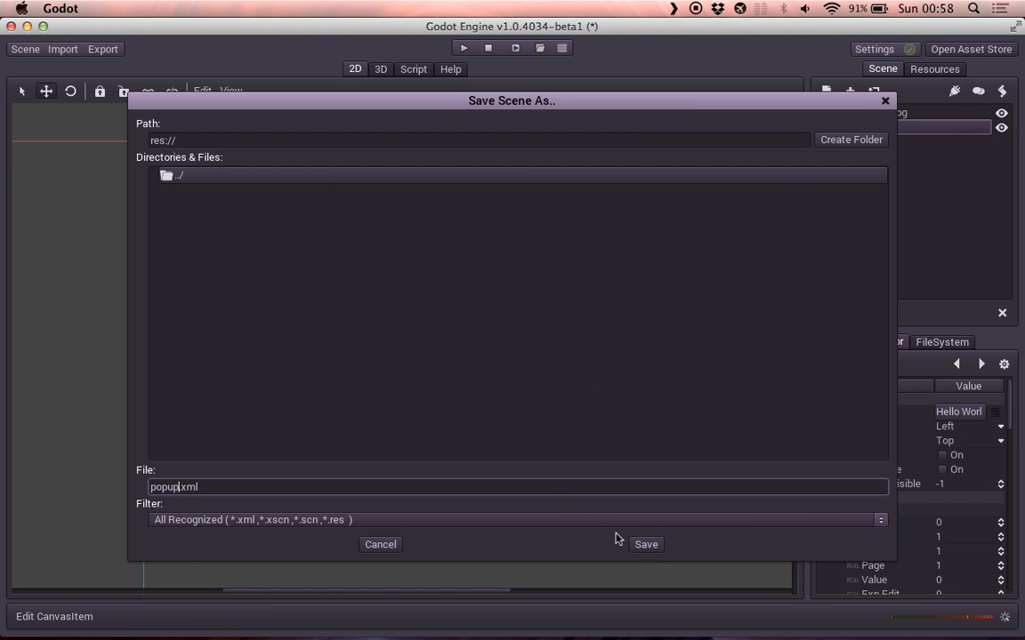
pyautogui.click(645, 544)
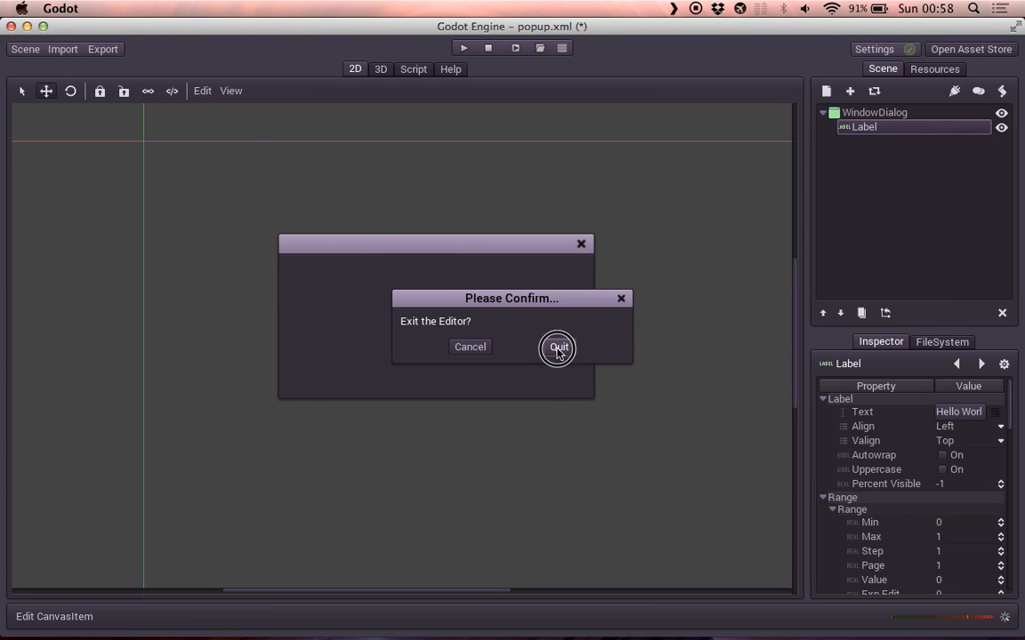
pyautogui.click(557, 347)
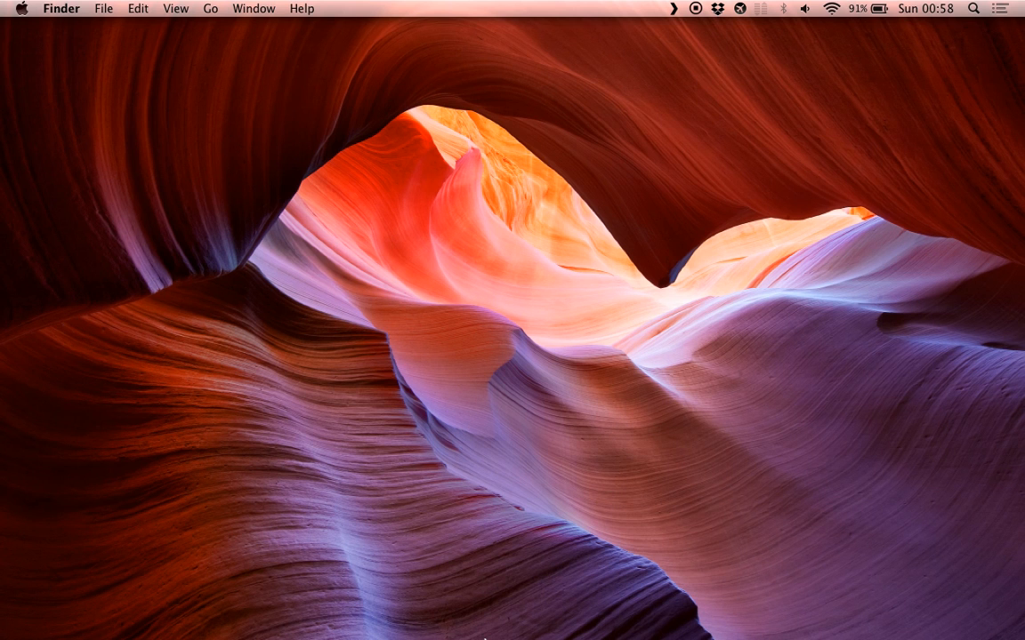
# Step: Open the home folder in Finder, then the hidden .godot folder and its plugins folder
pyautogui.click(444, 618)
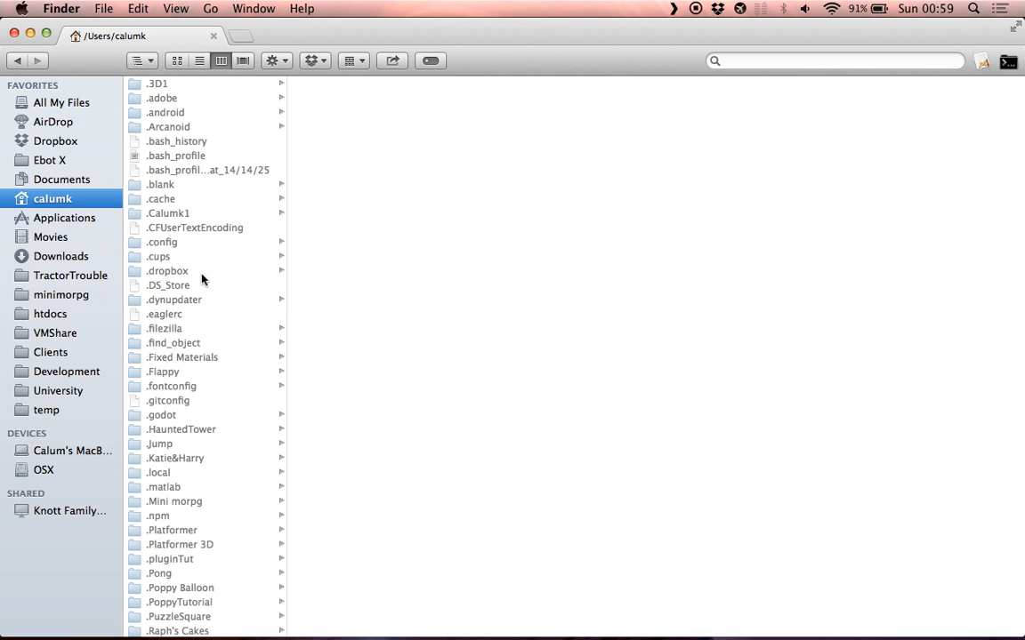
pyautogui.scroll(-3)
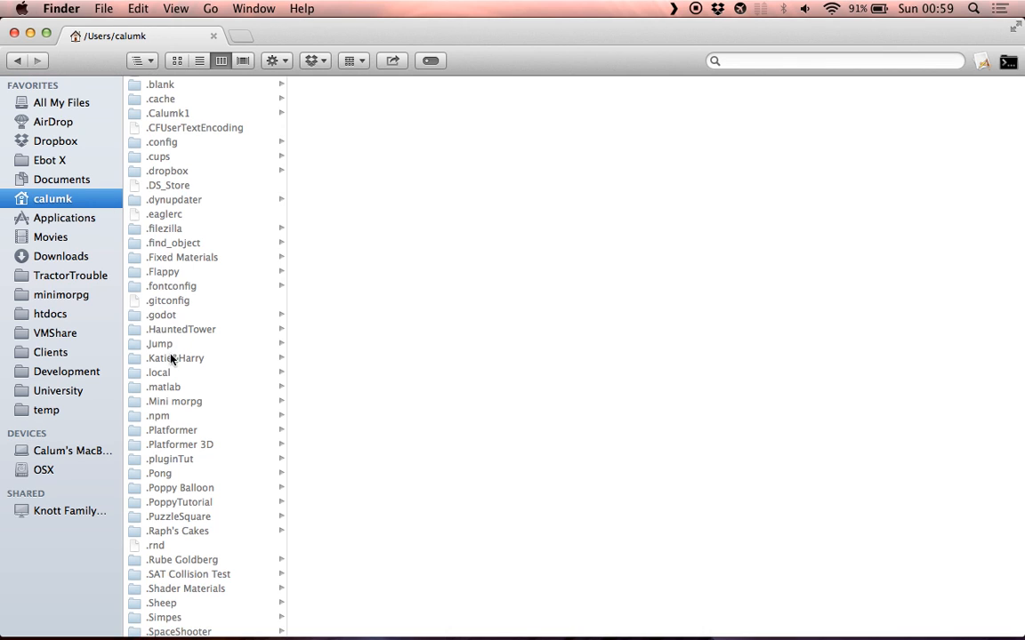
pyautogui.moveTo(168, 344)
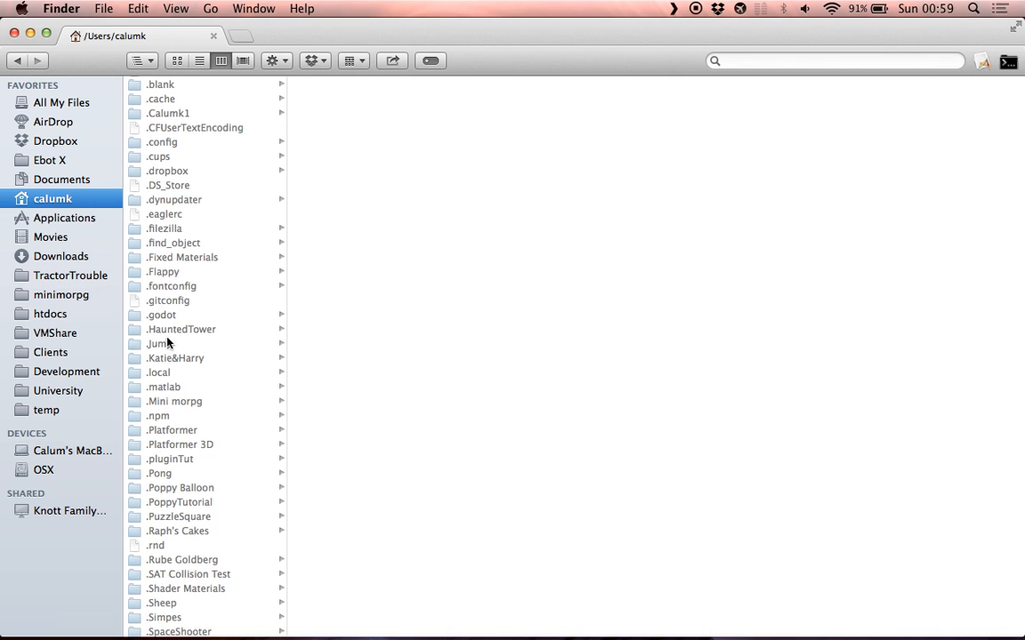
pyautogui.click(162, 314)
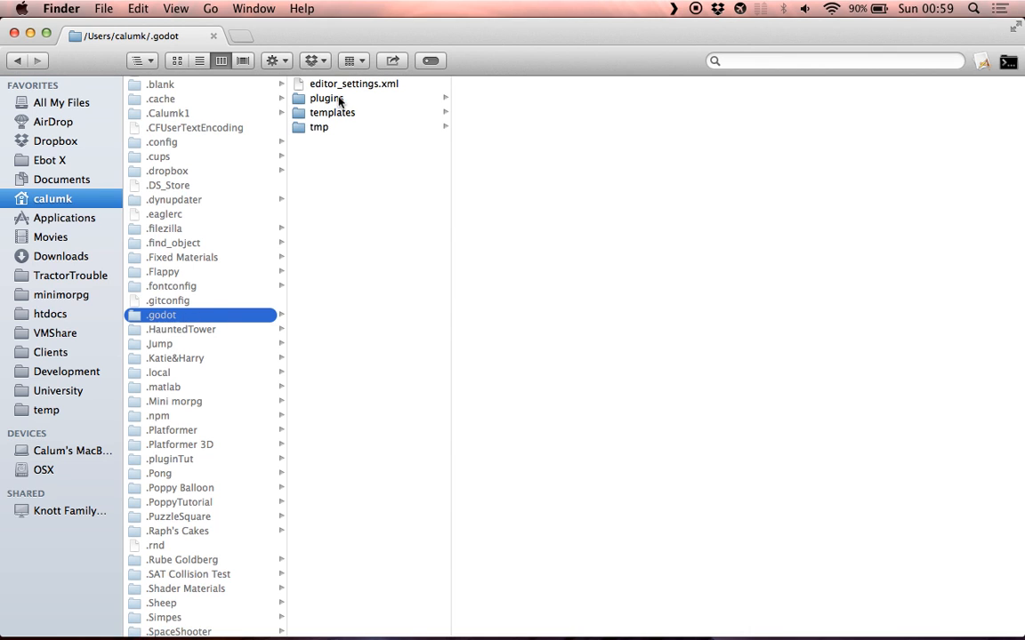
pyautogui.click(326, 98)
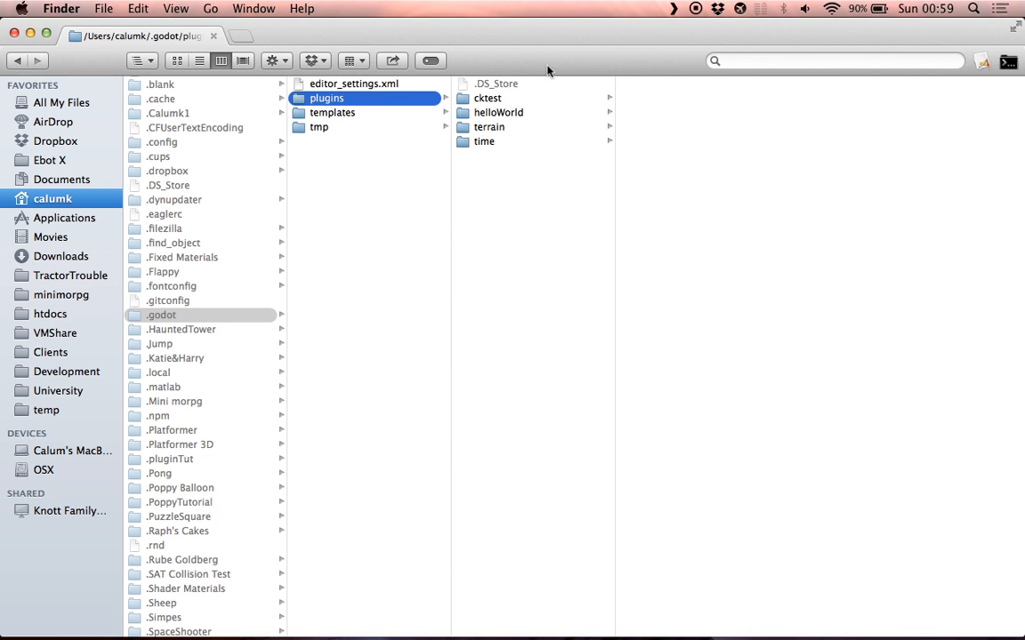
pyautogui.moveTo(558, 61)
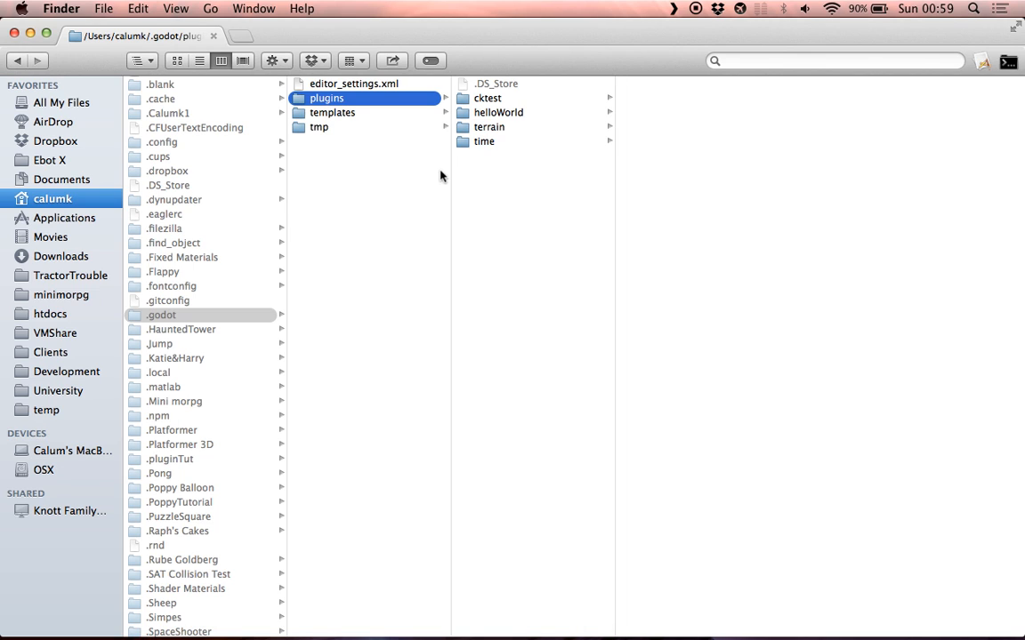
pyautogui.moveTo(473, 37)
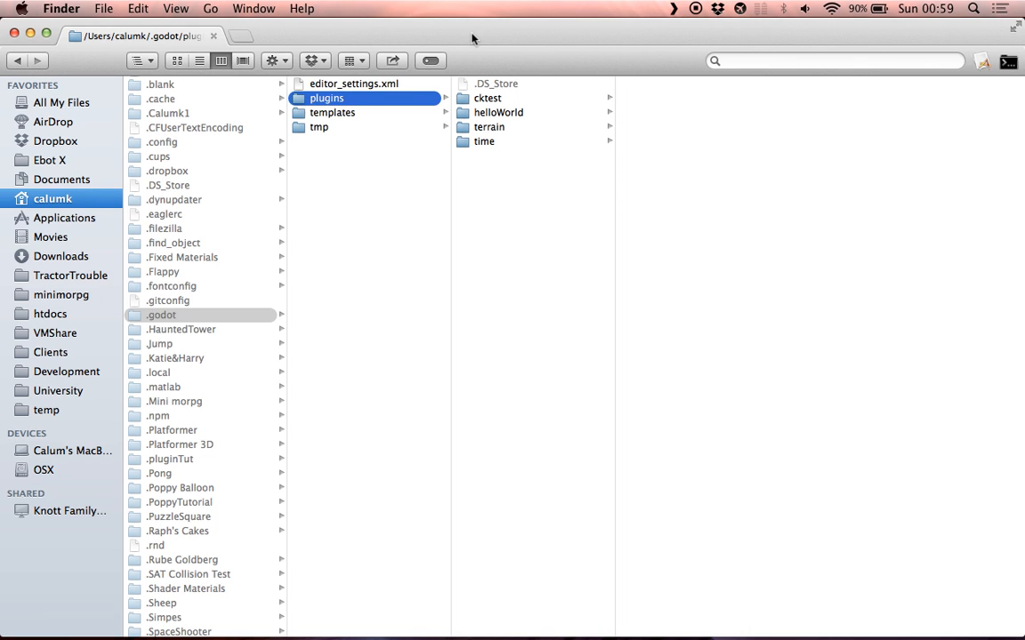
# Step: Open a Terminal in Godot.app's Contents/MacOS folder, then return to the plugins window
pyautogui.click(64, 218)
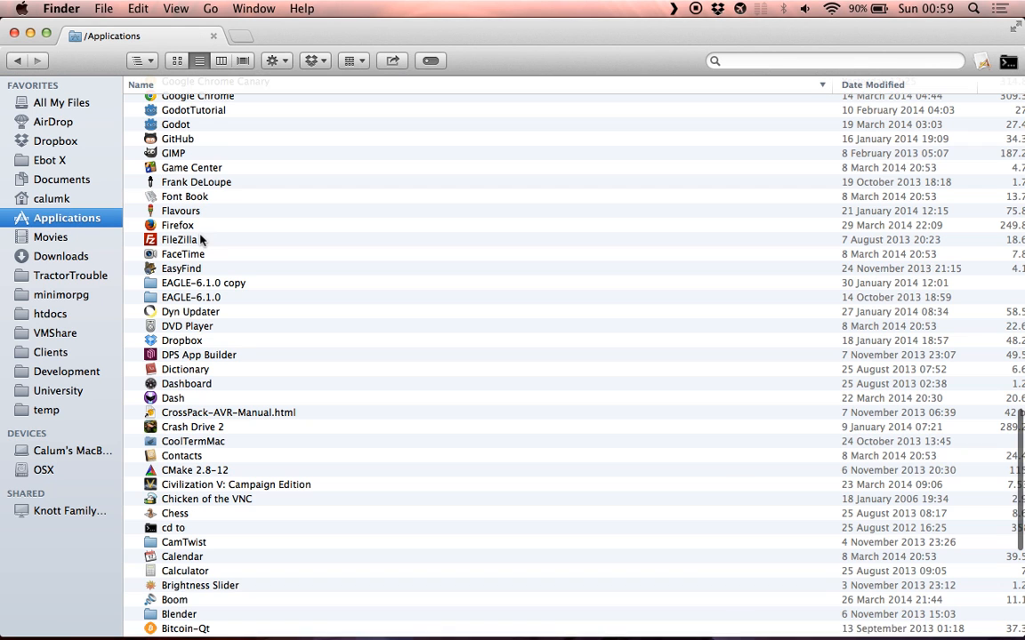
pyautogui.rightClick(176, 125)
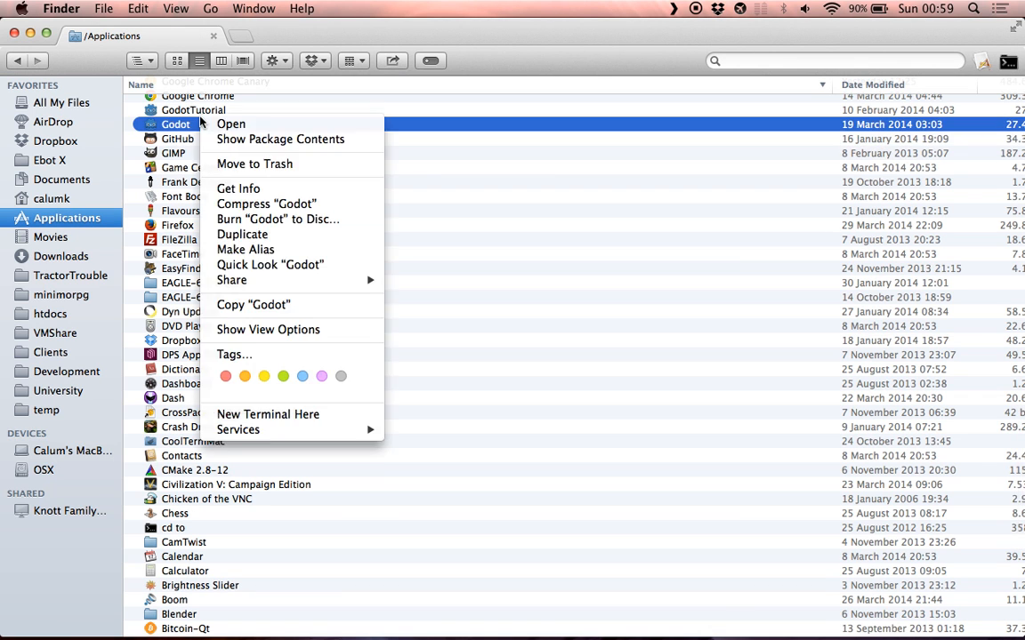
pyautogui.click(280, 138)
pyautogui.write('./')
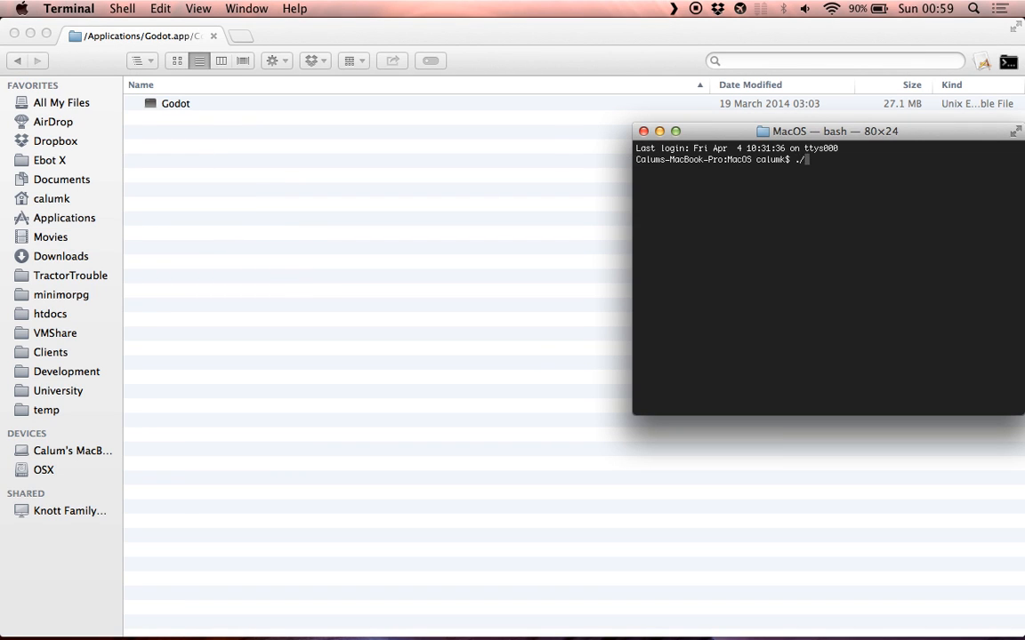
pyautogui.press('Return')
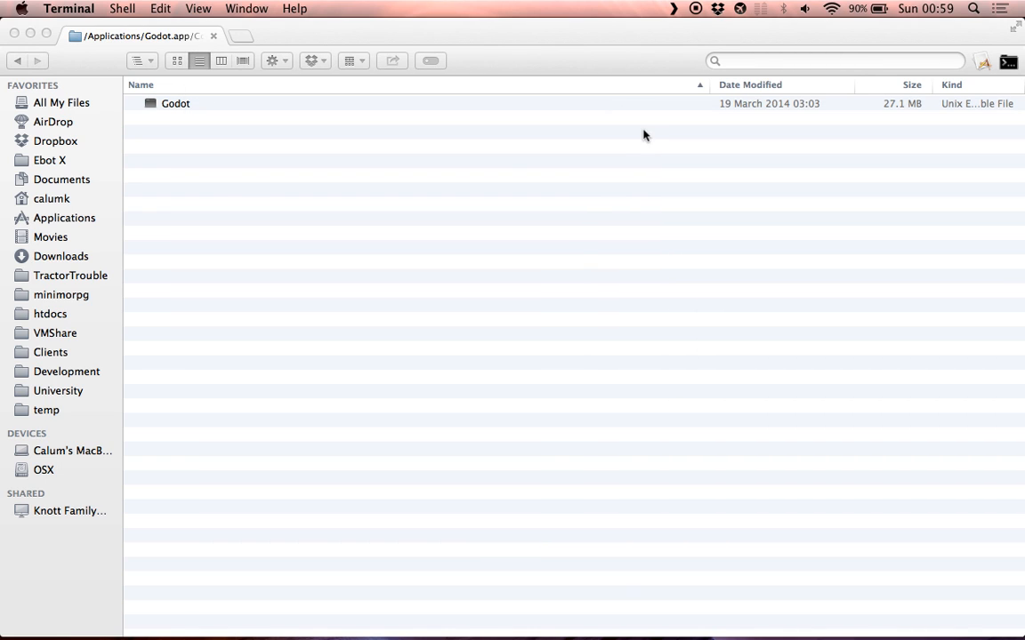
pyautogui.click(51, 198)
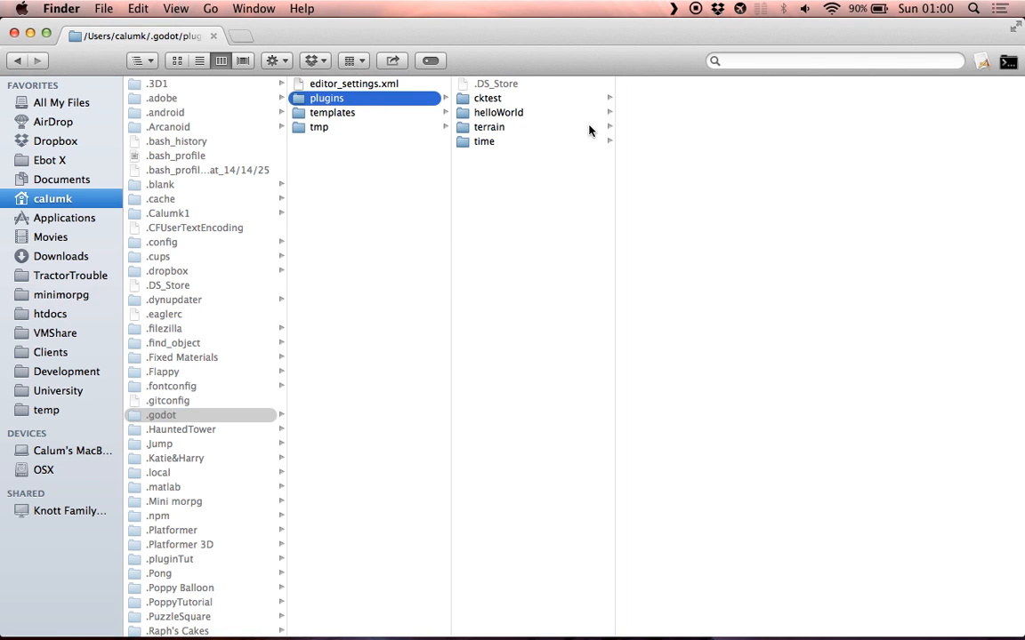
pyautogui.moveTo(507, 114)
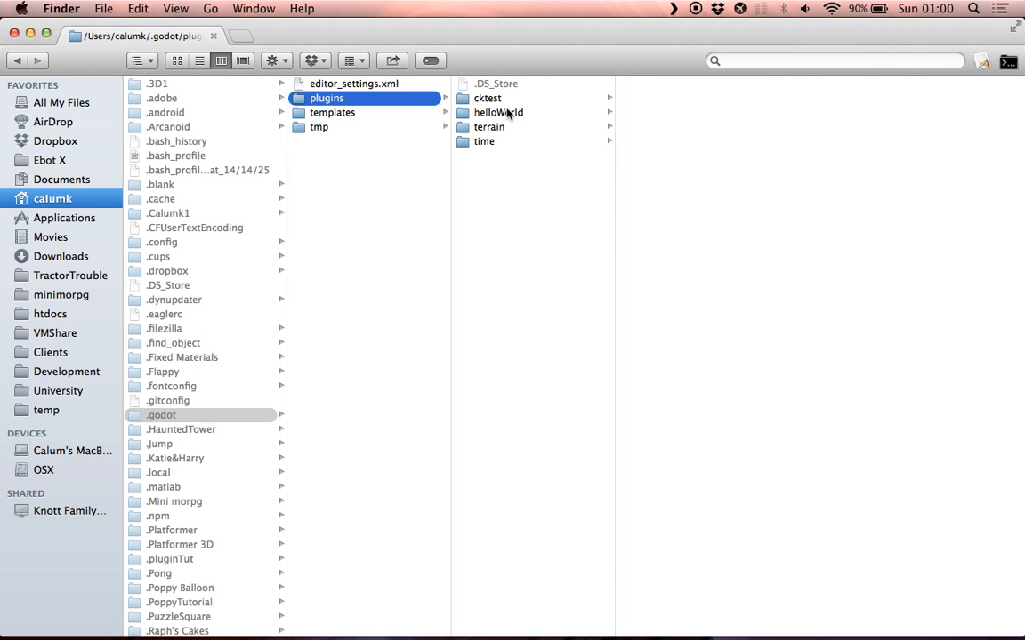
# Step: Create a pluginTut folder in plugins and browse the helloWorld and time plugin files
pyautogui.click(497, 112)
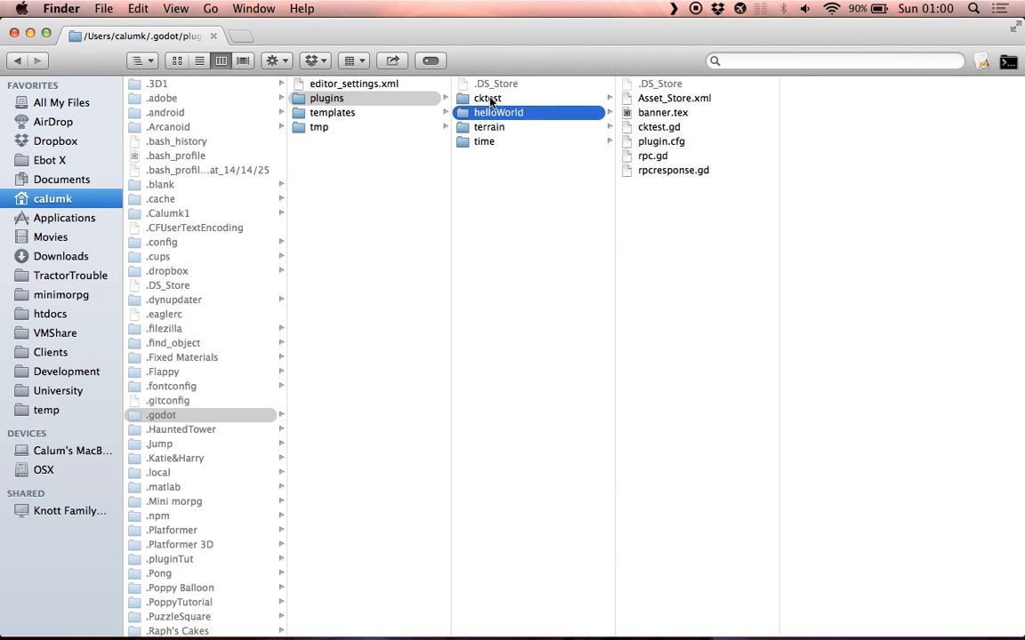
pyautogui.rightClick(534, 252)
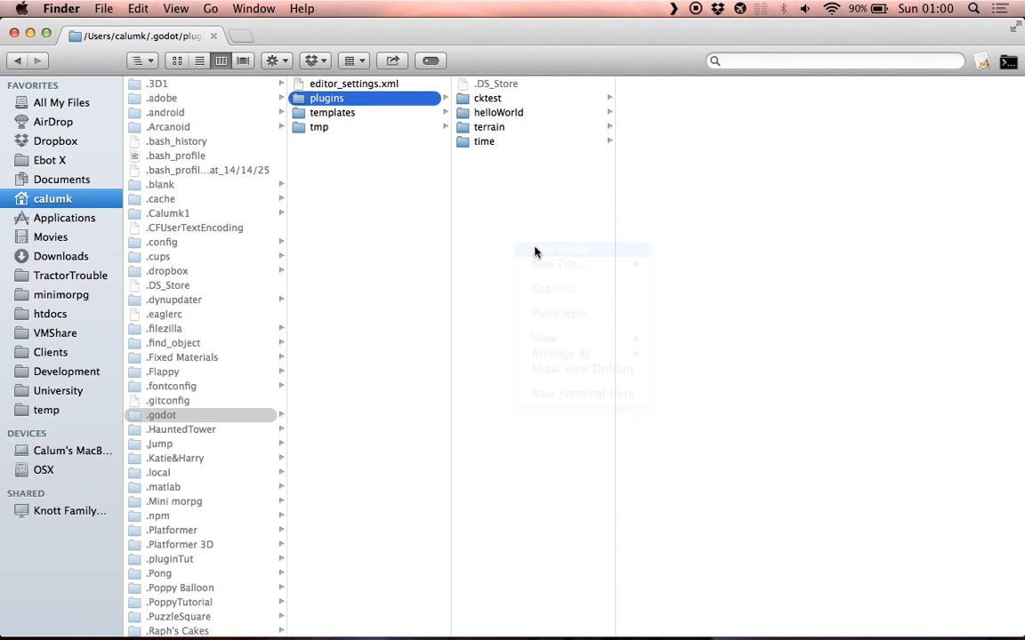
pyautogui.click(571, 249)
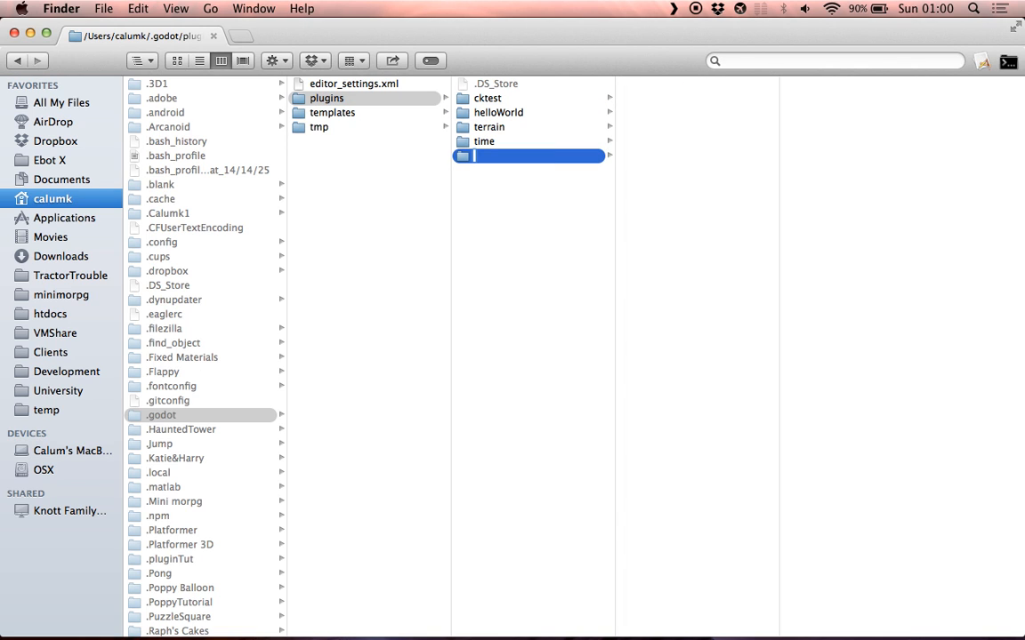
pyautogui.write('pluginTut')
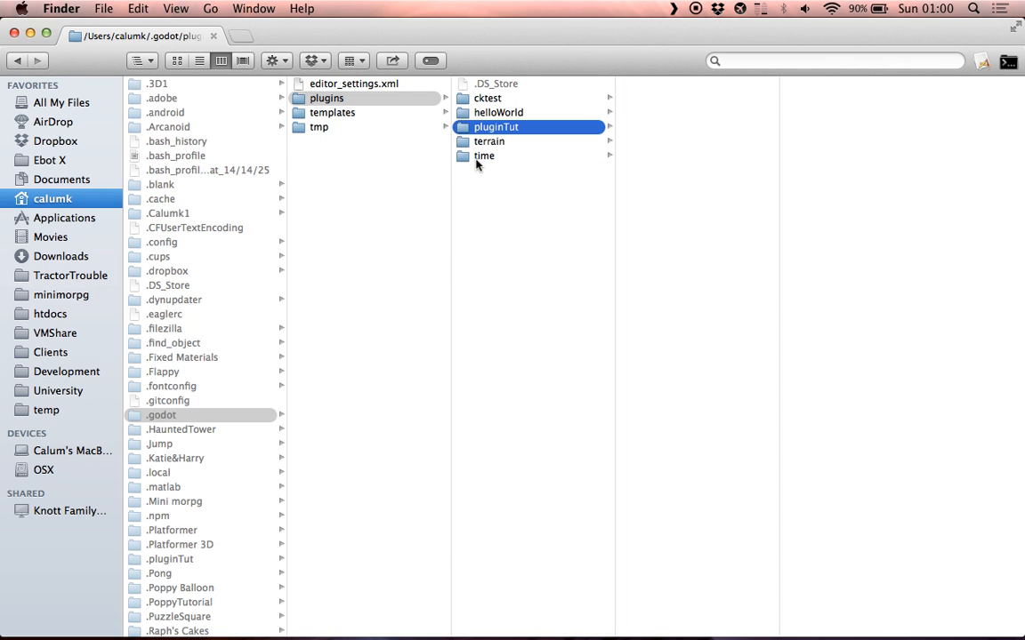
pyautogui.click(484, 156)
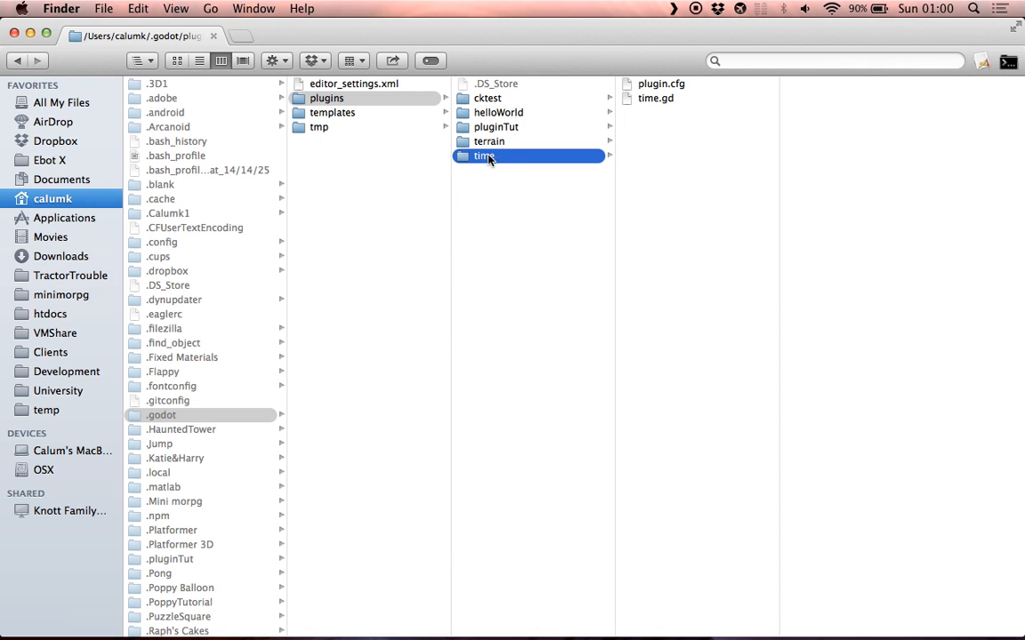
pyautogui.moveTo(658, 113)
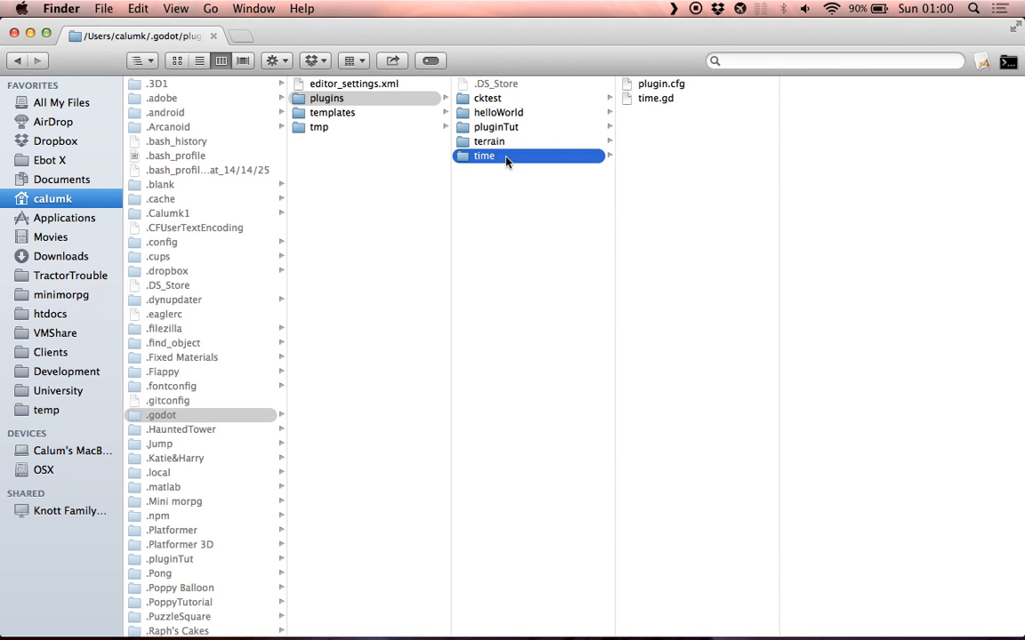
pyautogui.moveTo(488, 165)
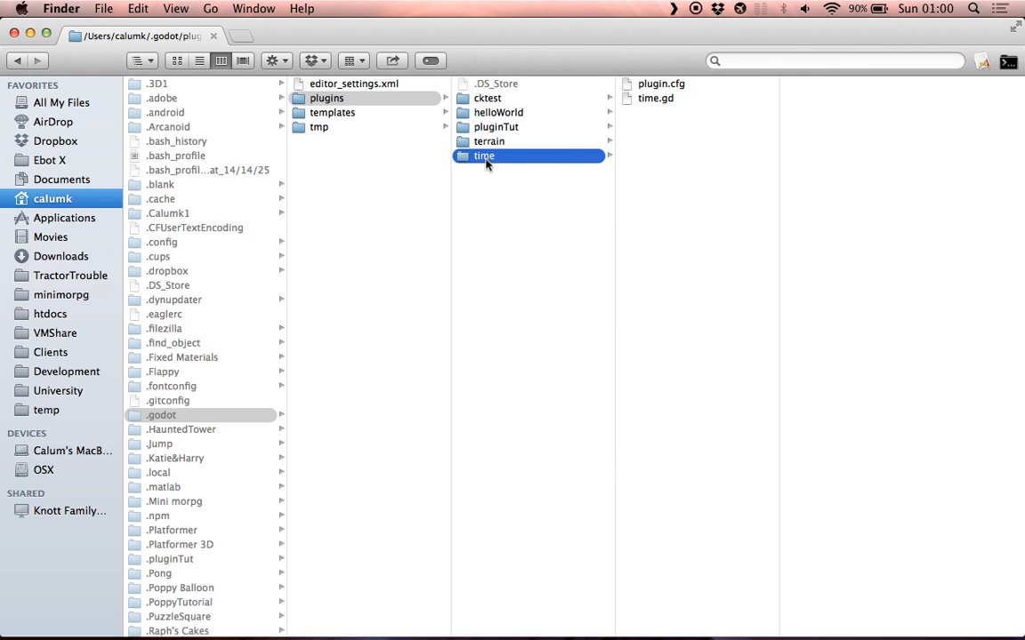
pyautogui.moveTo(459, 618)
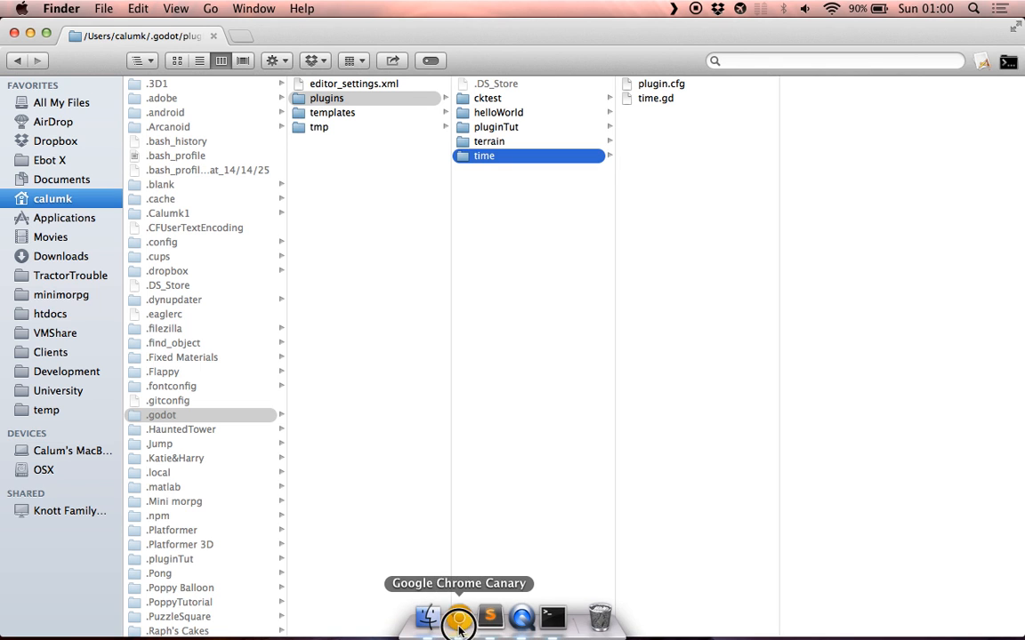
# Step: Browse the okamstudio/godot GitHub repository to tools/script_plugins/time
pyautogui.click(459, 617)
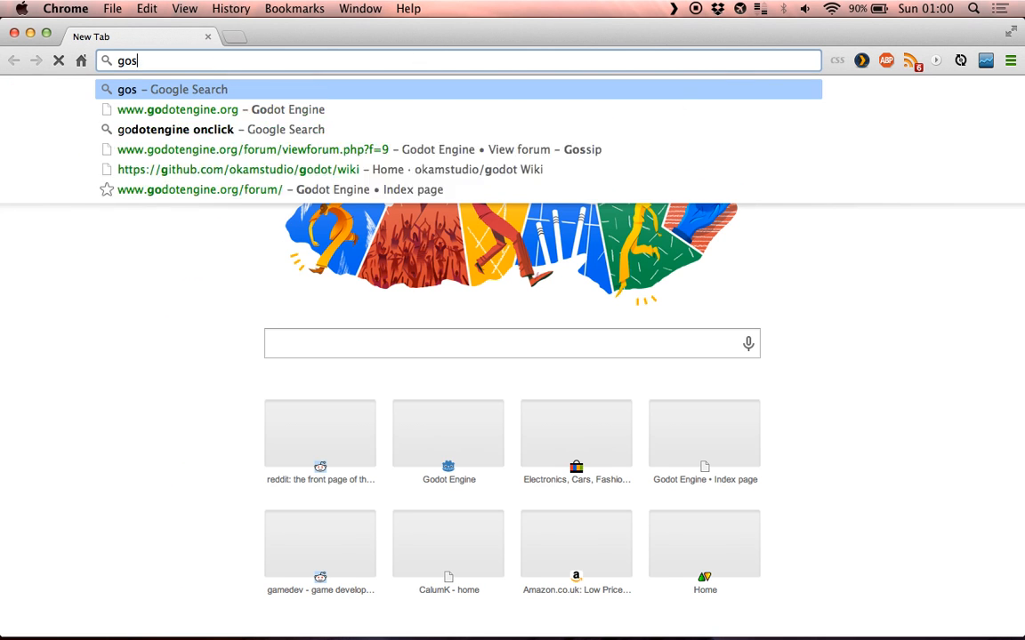
pyautogui.write('gitg')
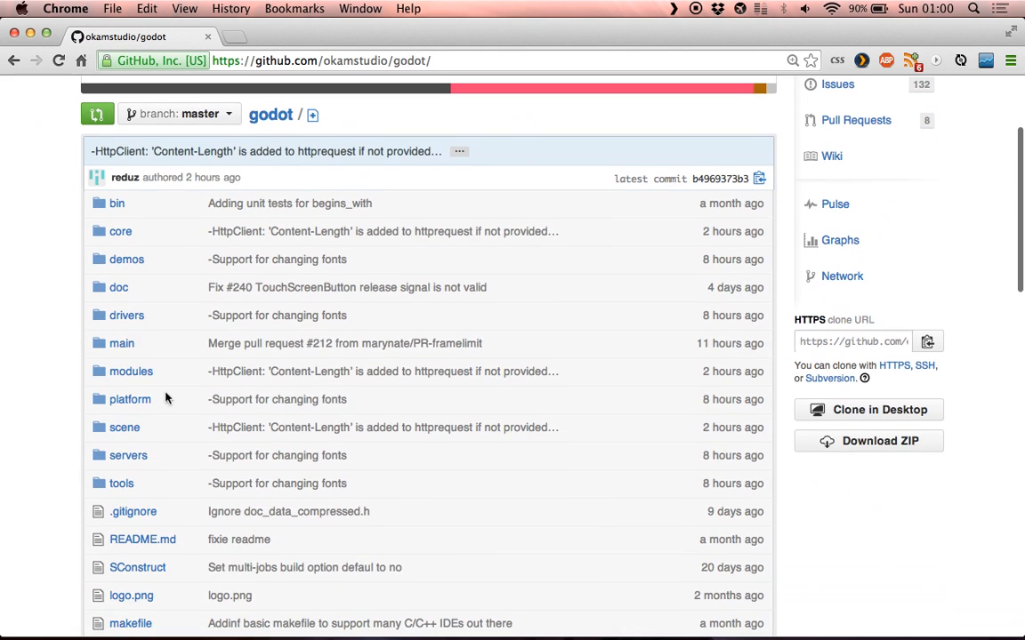
pyautogui.click(131, 371)
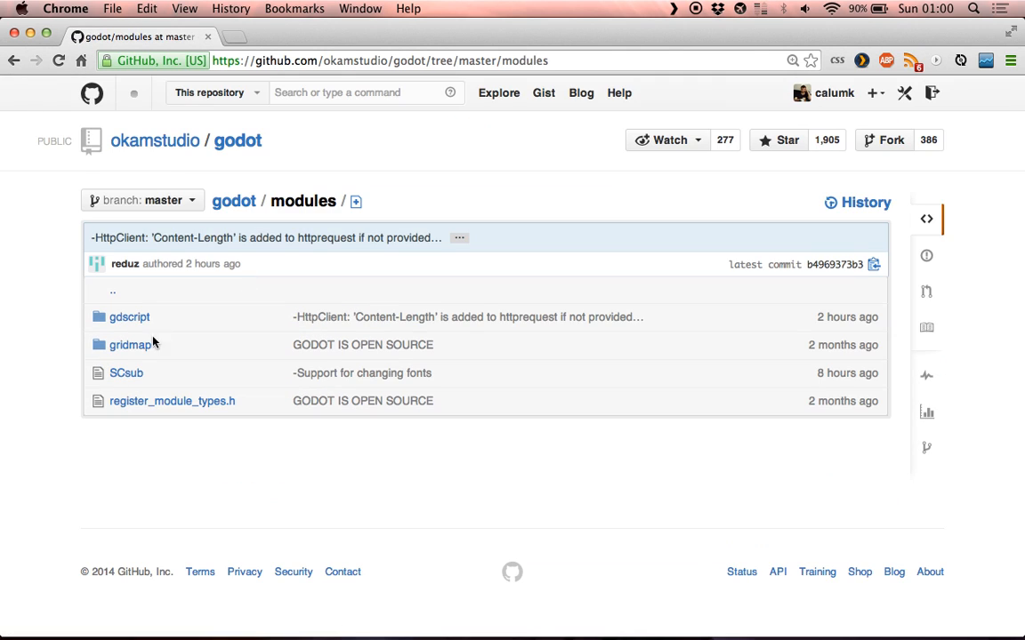
pyautogui.click(129, 317)
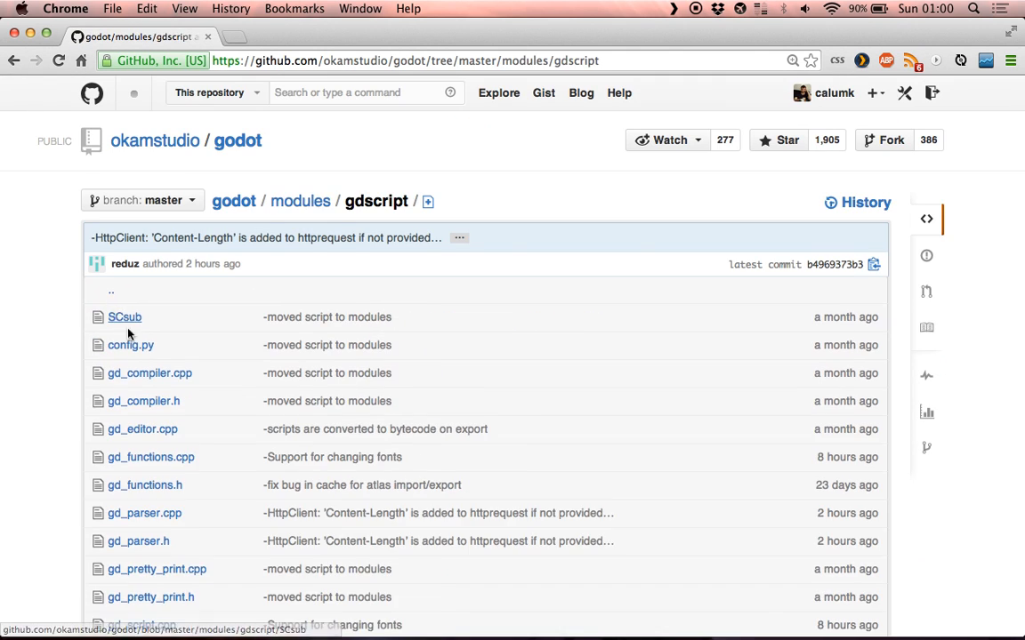
pyautogui.click(299, 201)
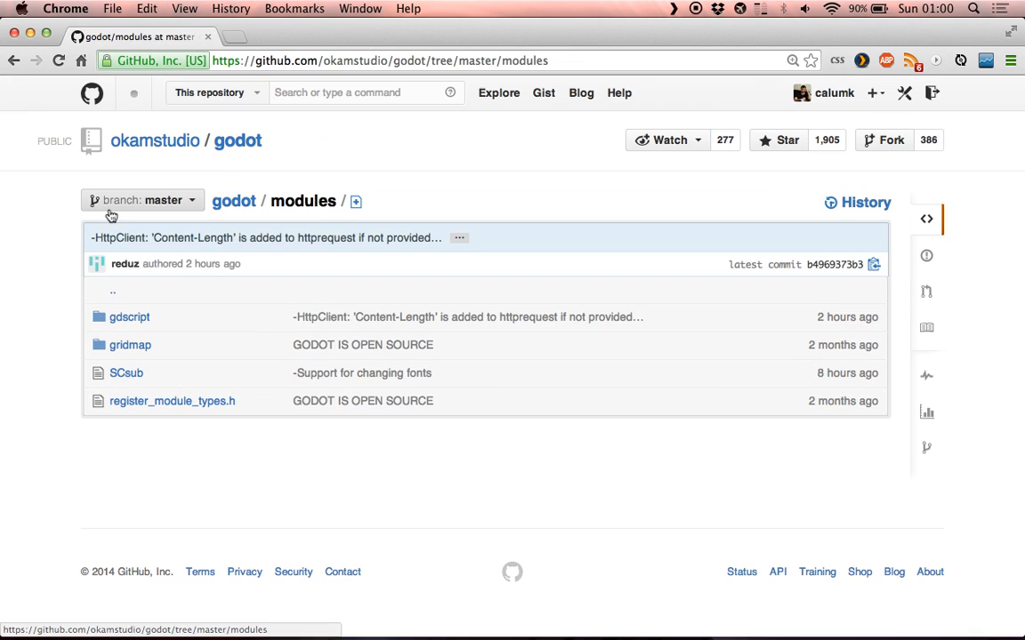
pyautogui.click(233, 200)
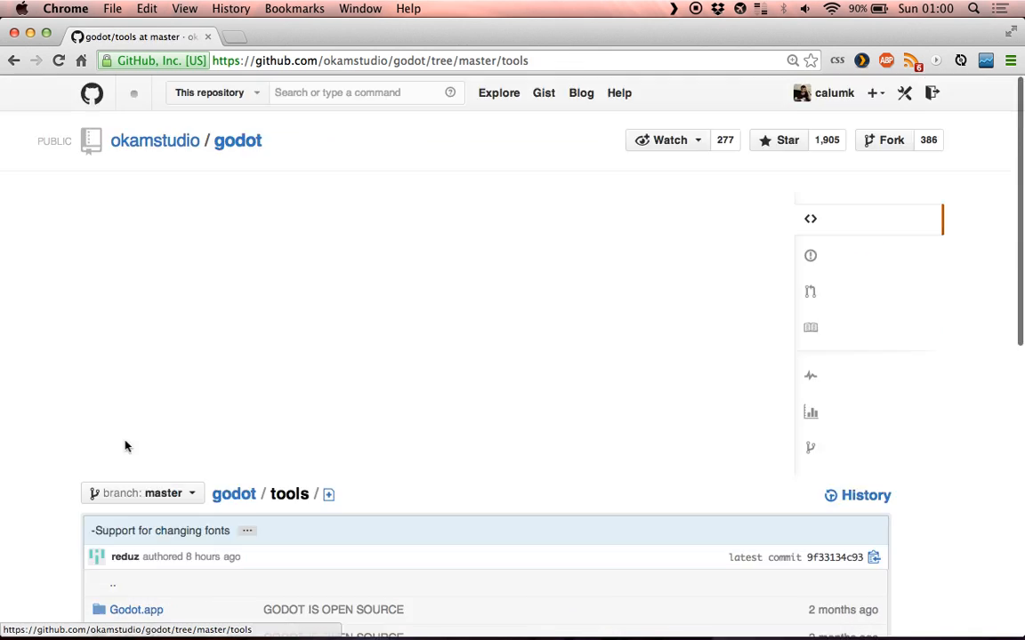
pyautogui.scroll(-3)
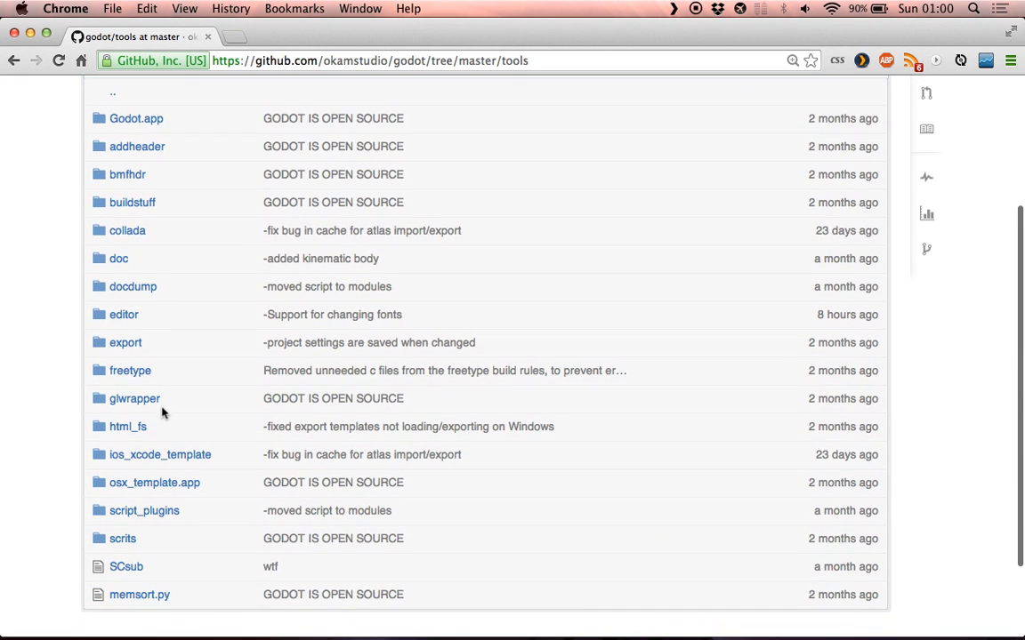
pyautogui.click(144, 511)
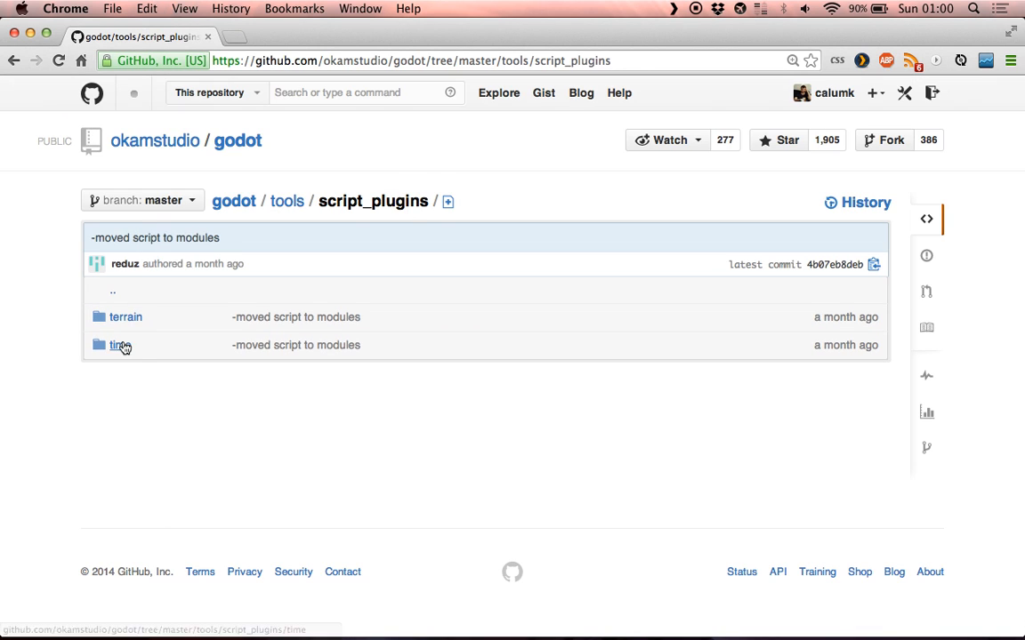
pyautogui.click(117, 345)
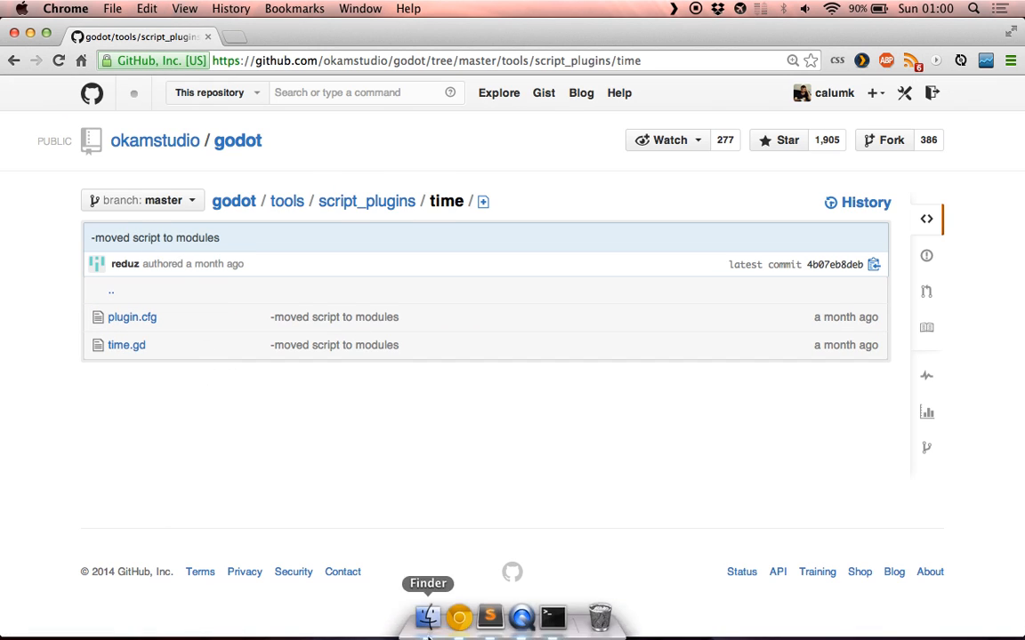
# Step: Rename the copied script in pluginTut to pluginTut.gd and open it for editing
pyautogui.click(428, 616)
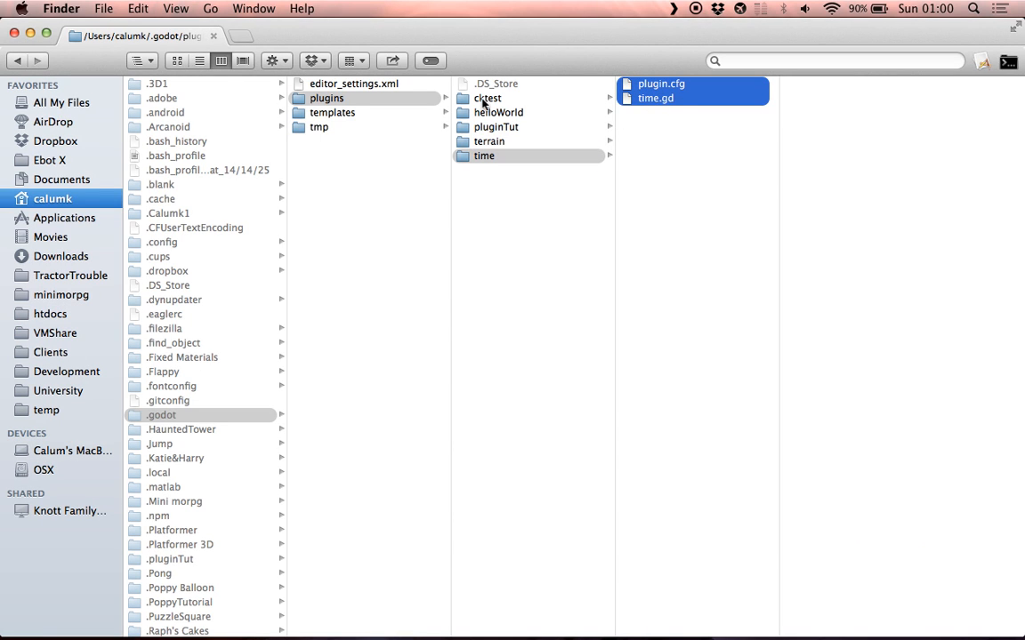
pyautogui.click(496, 126)
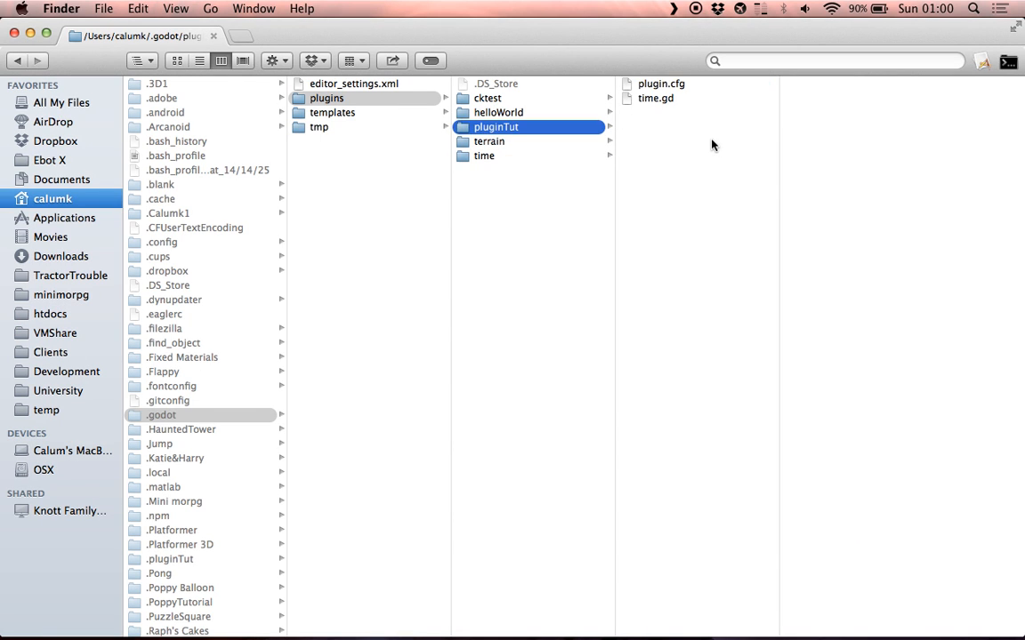
pyautogui.click(655, 98)
pyautogui.write('pluginTu')
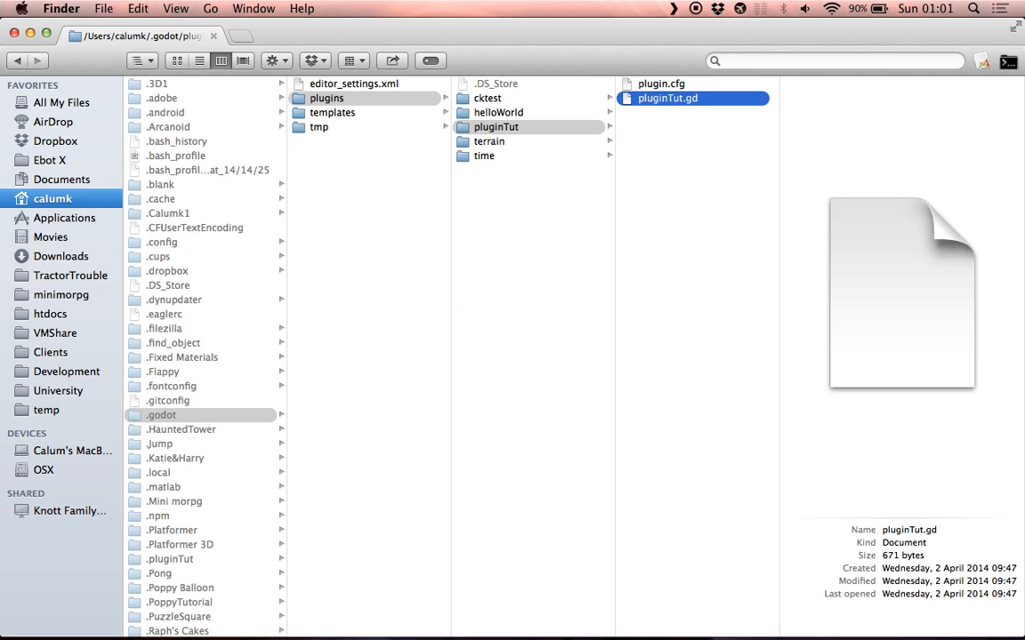
pyautogui.click(662, 84)
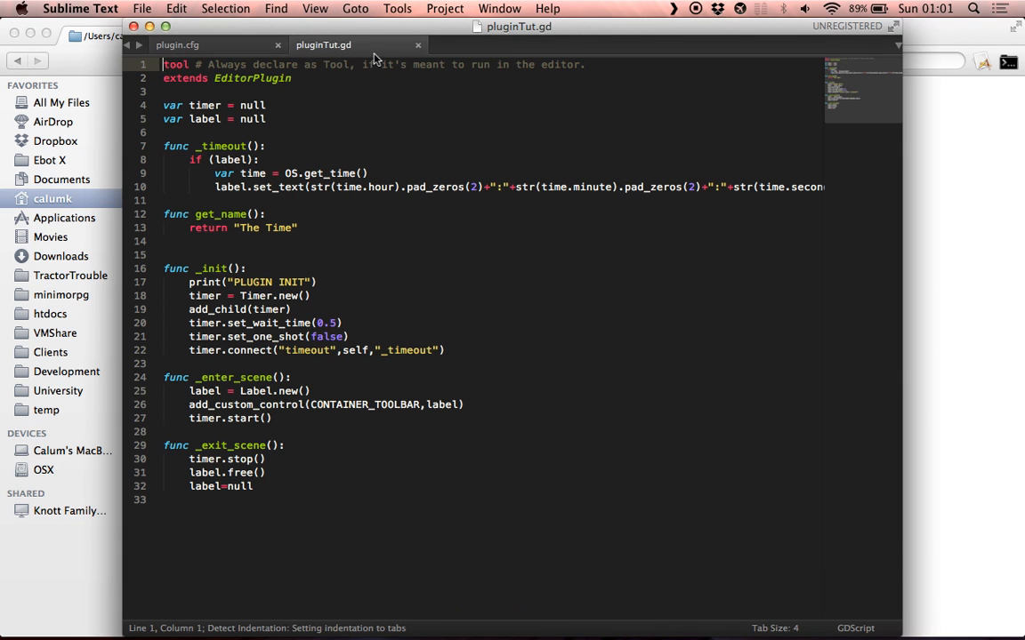
# Step: In plugin.cfg, name the plugin Plugin Tut, credit Calum Knott, and set script to pluginTut.gd
pyautogui.click(177, 45)
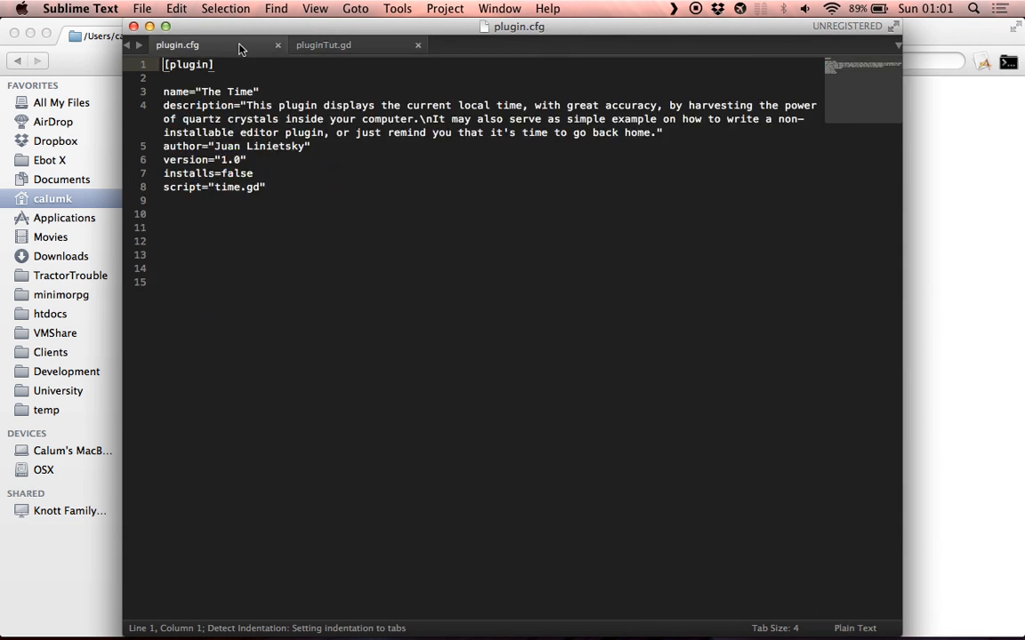
pyautogui.click(229, 64)
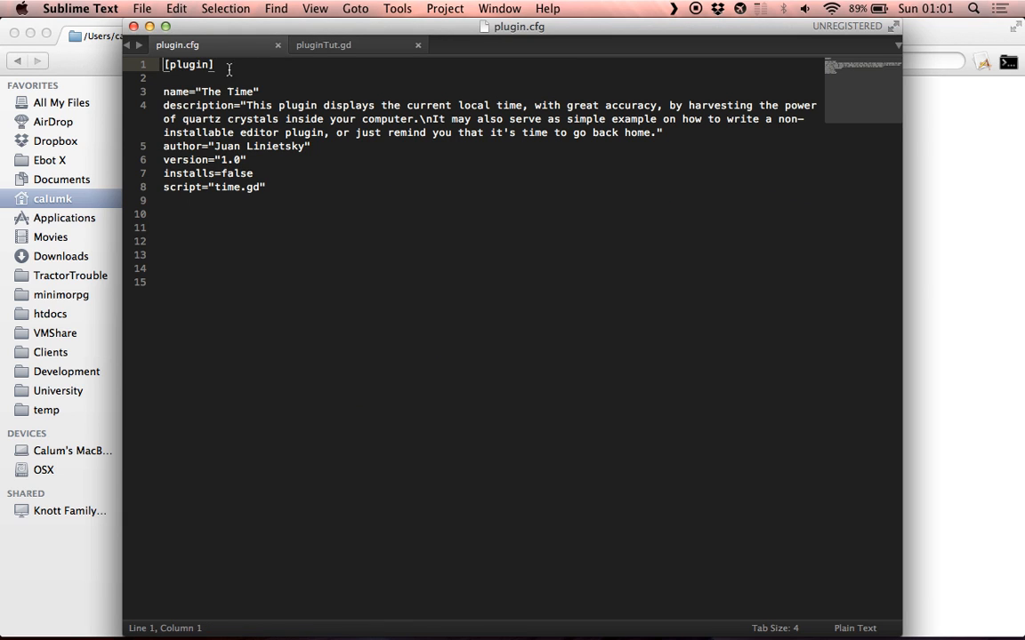
pyautogui.doubleClick(227, 92)
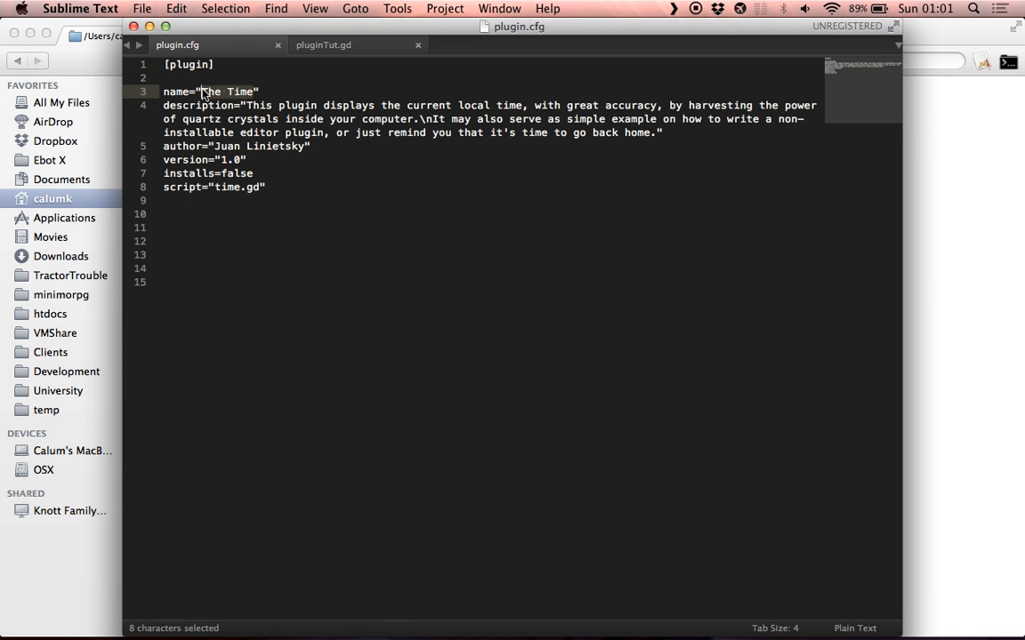
pyautogui.write('Plugin T')
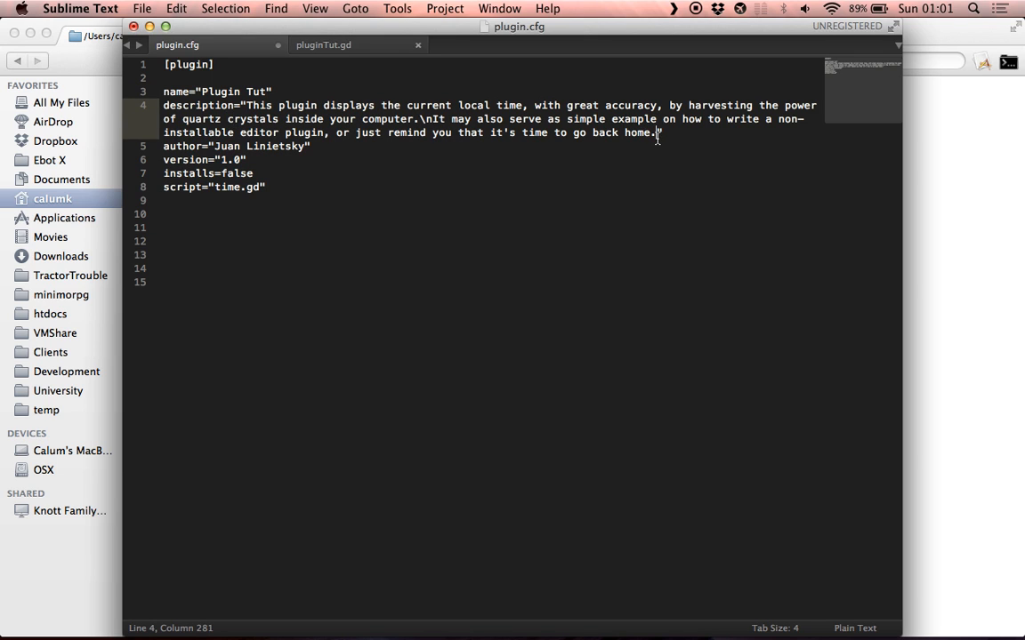
pyautogui.doubleClick(418, 118)
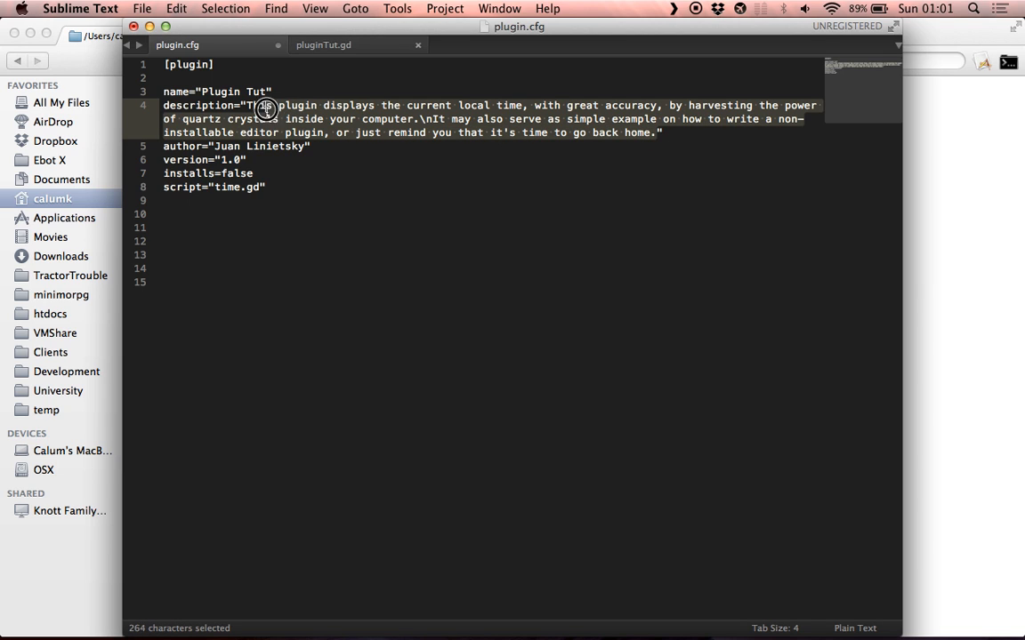
pyautogui.press('Delete')
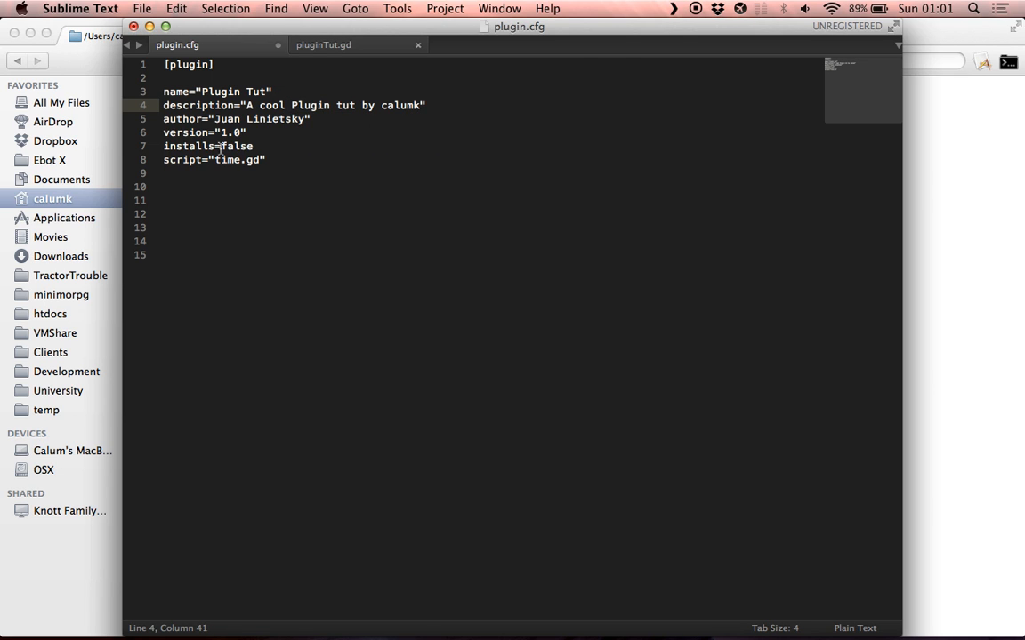
pyautogui.write('Calum Knott')
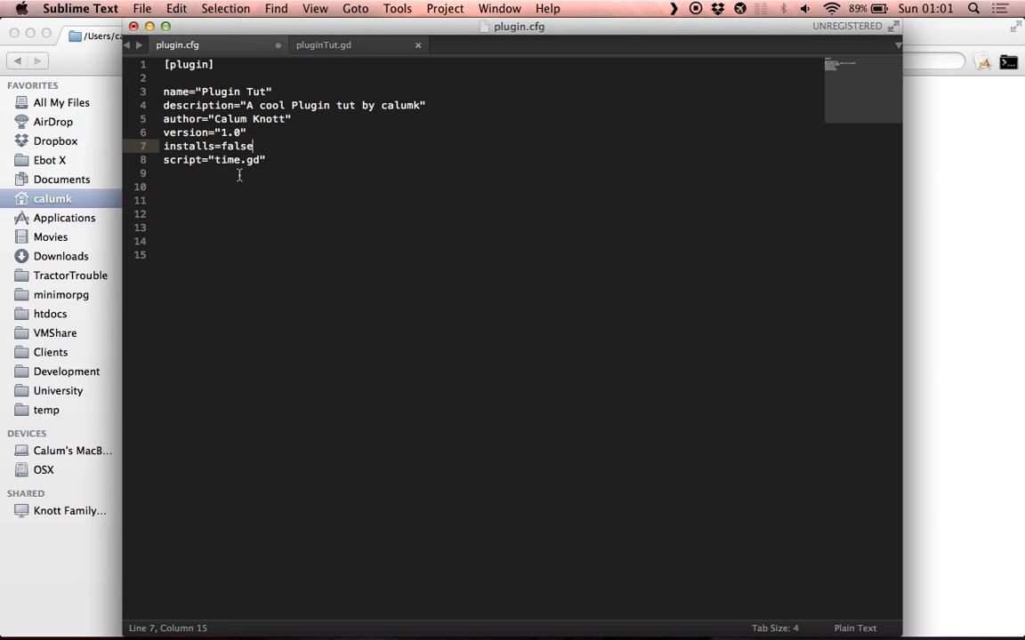
pyautogui.write('pluginTu')
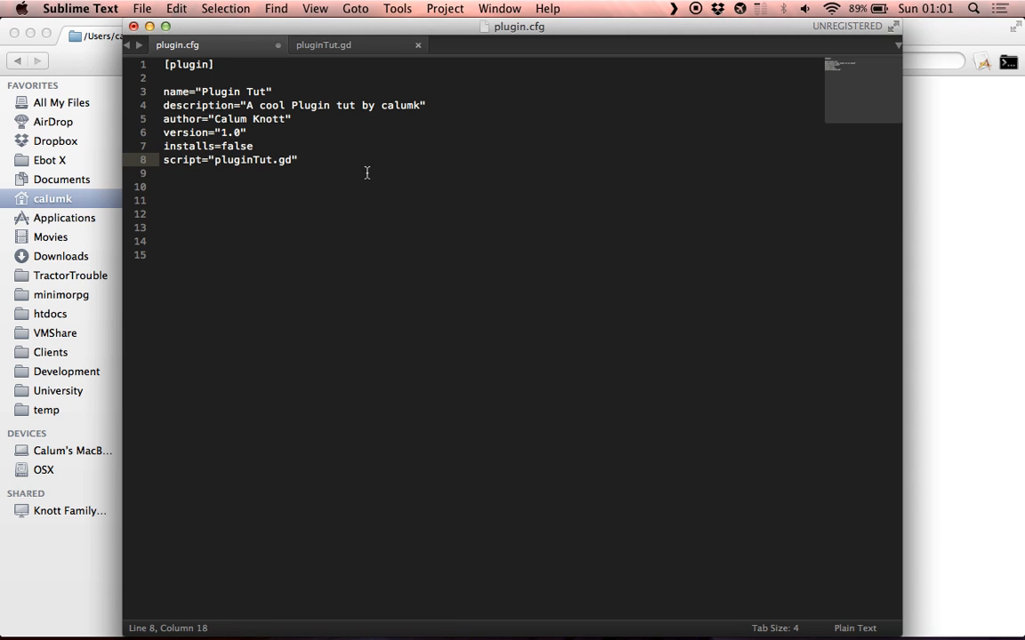
pyautogui.click(323, 45)
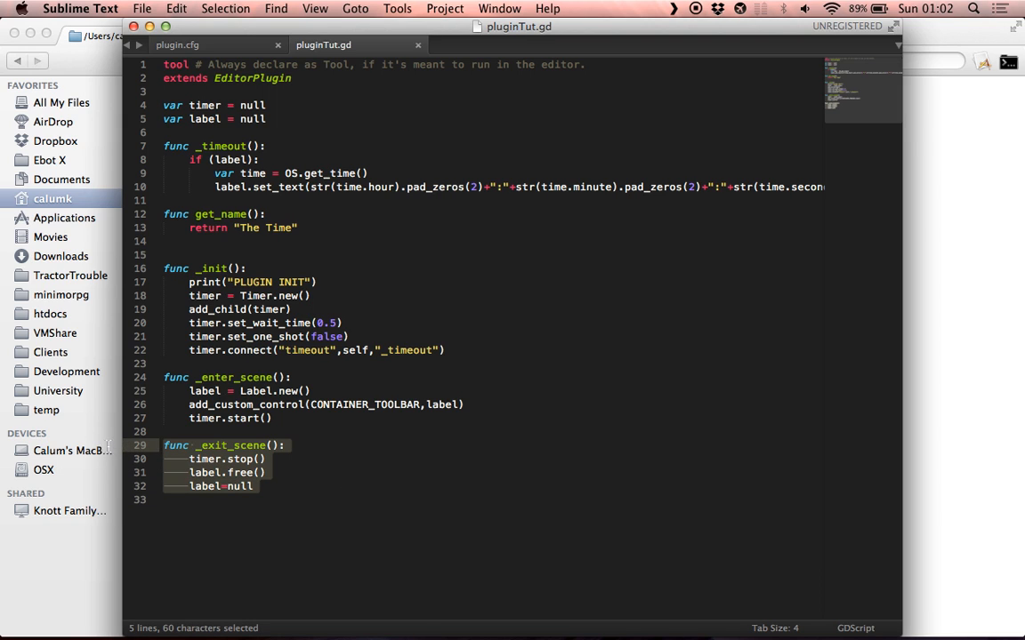
# Step: Delete the timer variable, _timeout function and timer lines, and rename 'The Time' to 'The Plugin'
pyautogui.press('Delete')
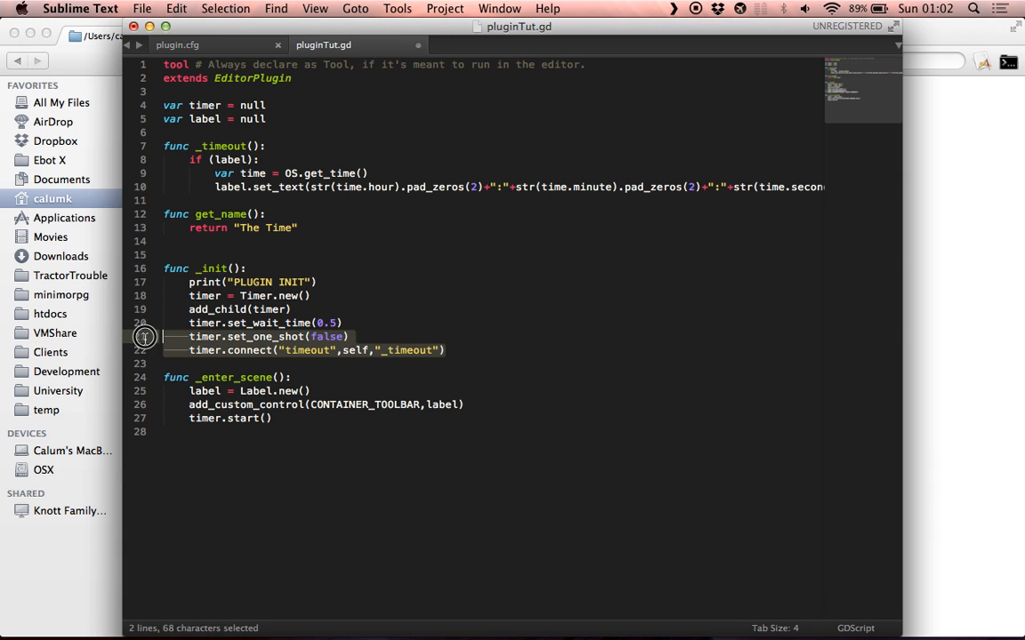
pyautogui.press('Backspace')
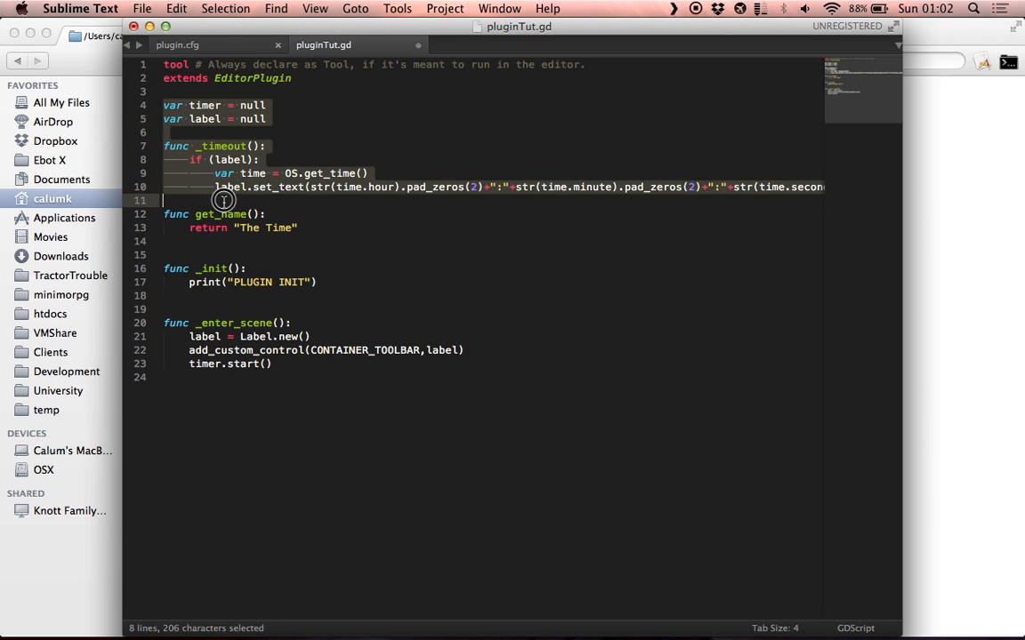
pyautogui.press('Delete')
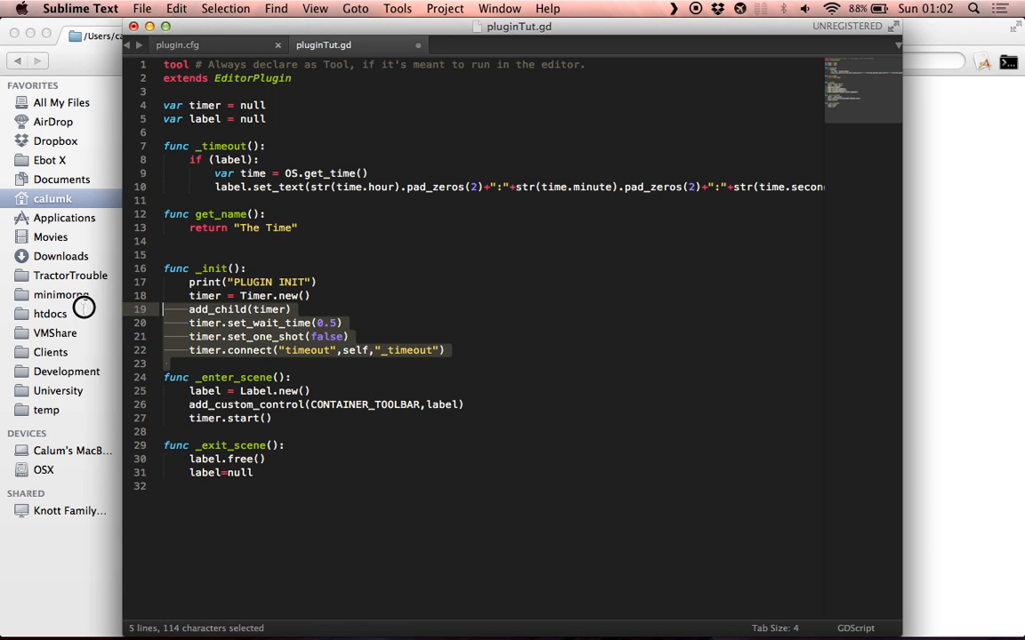
pyautogui.press('delete')
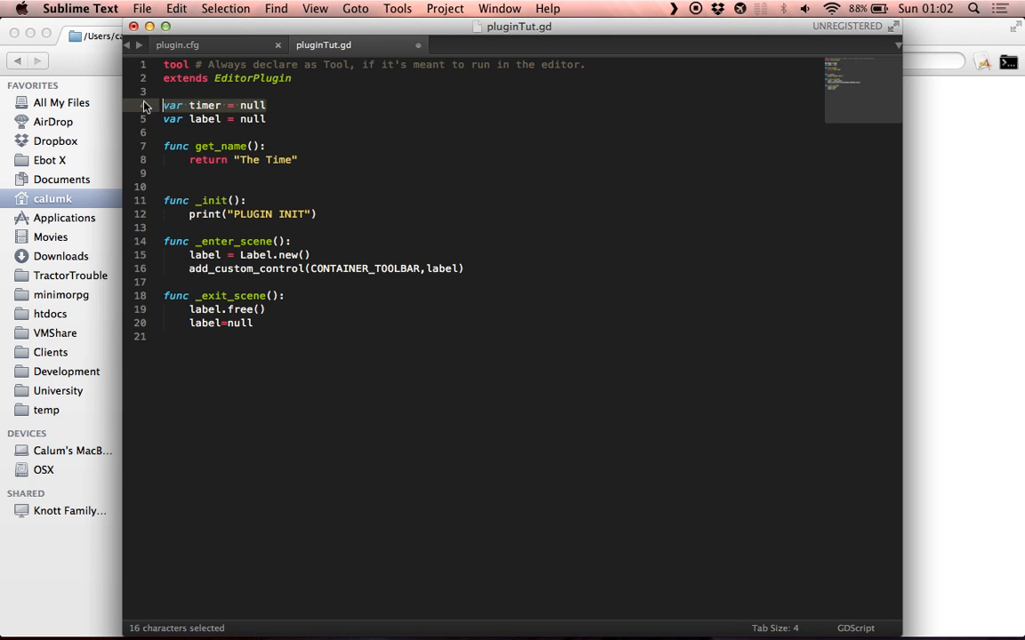
pyautogui.press('delete')
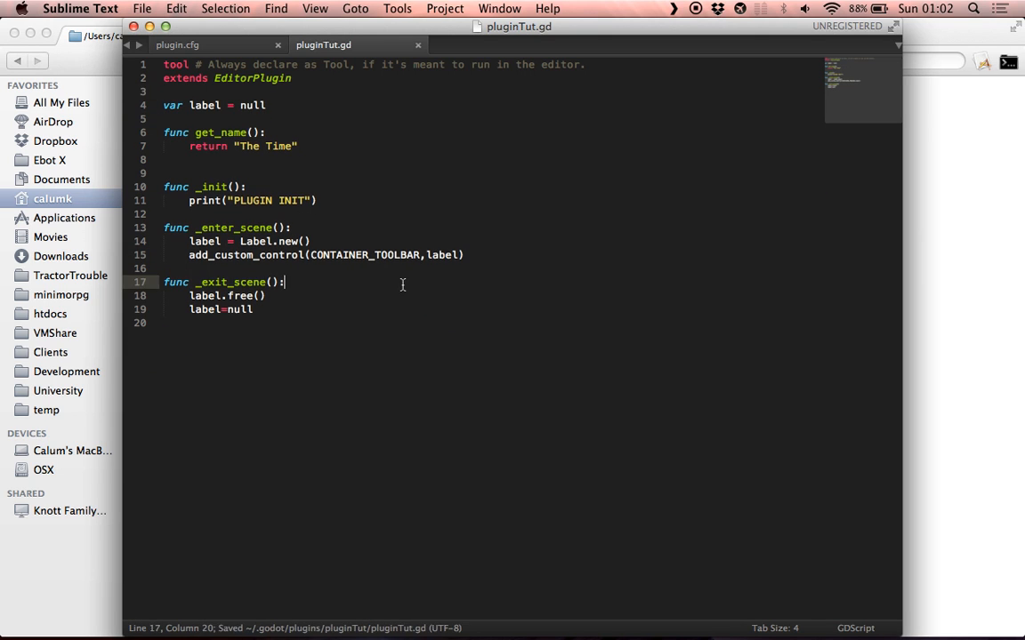
pyautogui.moveTo(314, 316)
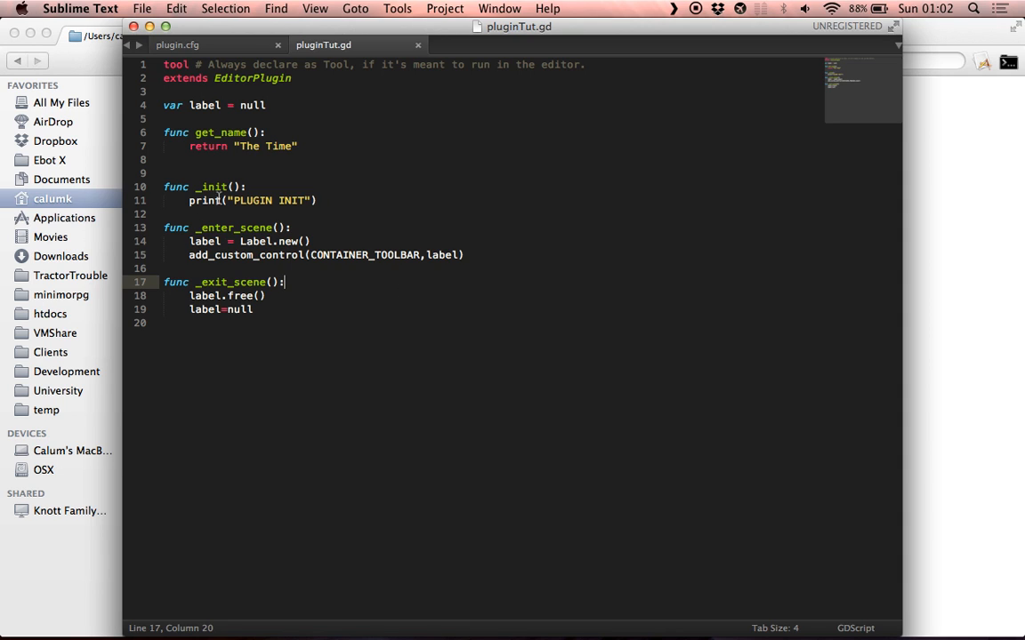
pyautogui.doubleClick(279, 146)
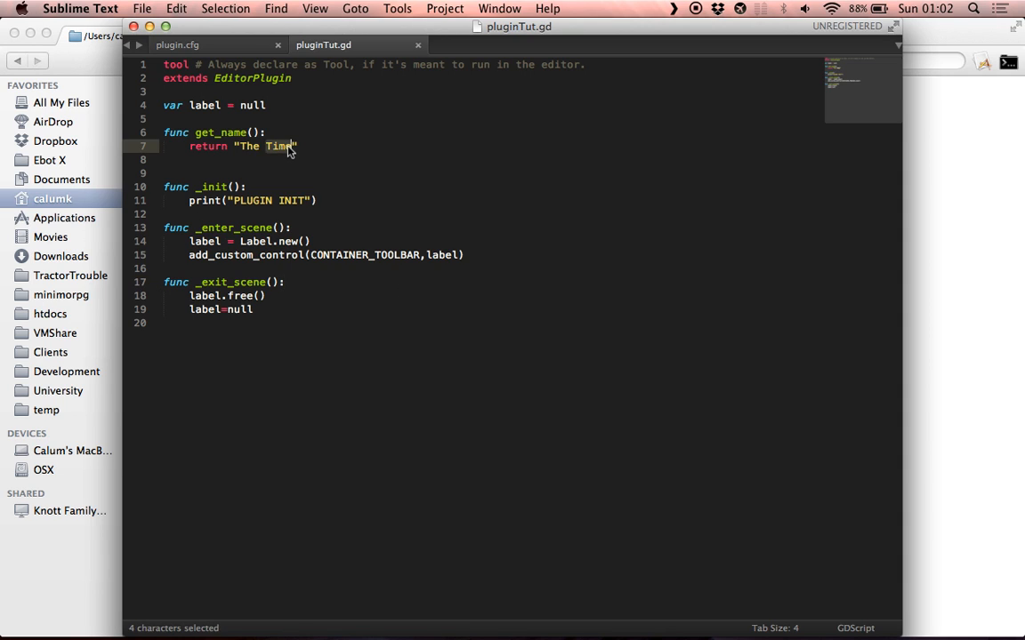
pyautogui.write('Plugin')
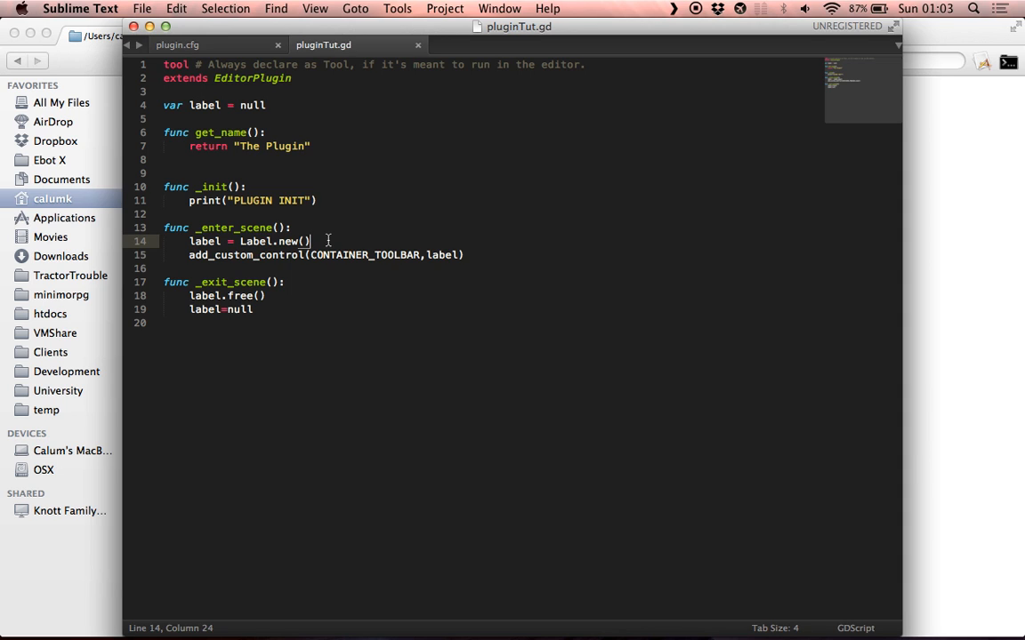
# Step: Add label.set_text("Hello World") on a new line after Label.new()
pyautogui.press('enter')
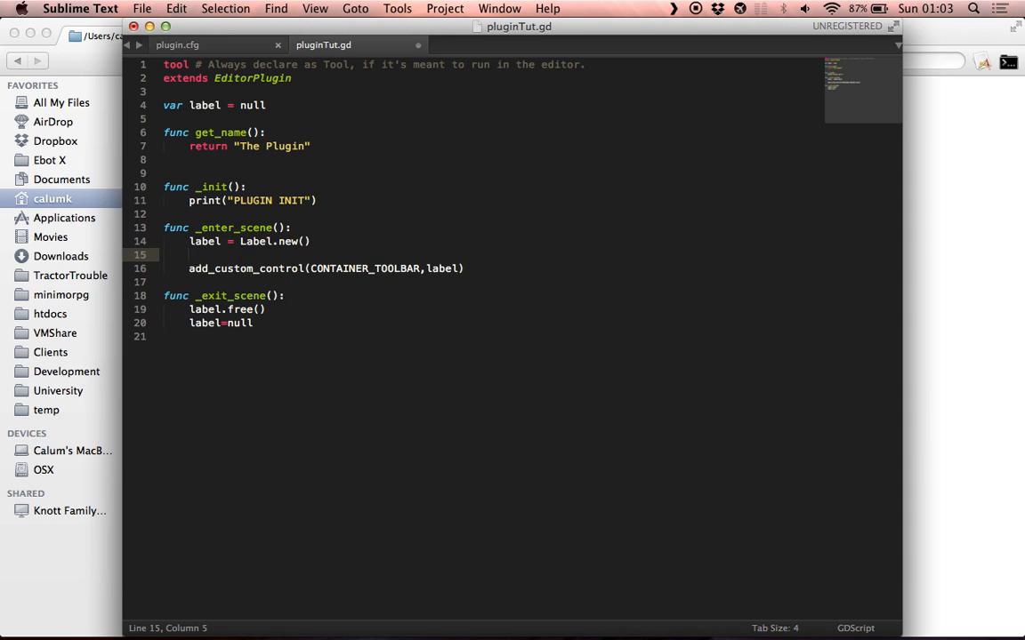
pyautogui.write('label')
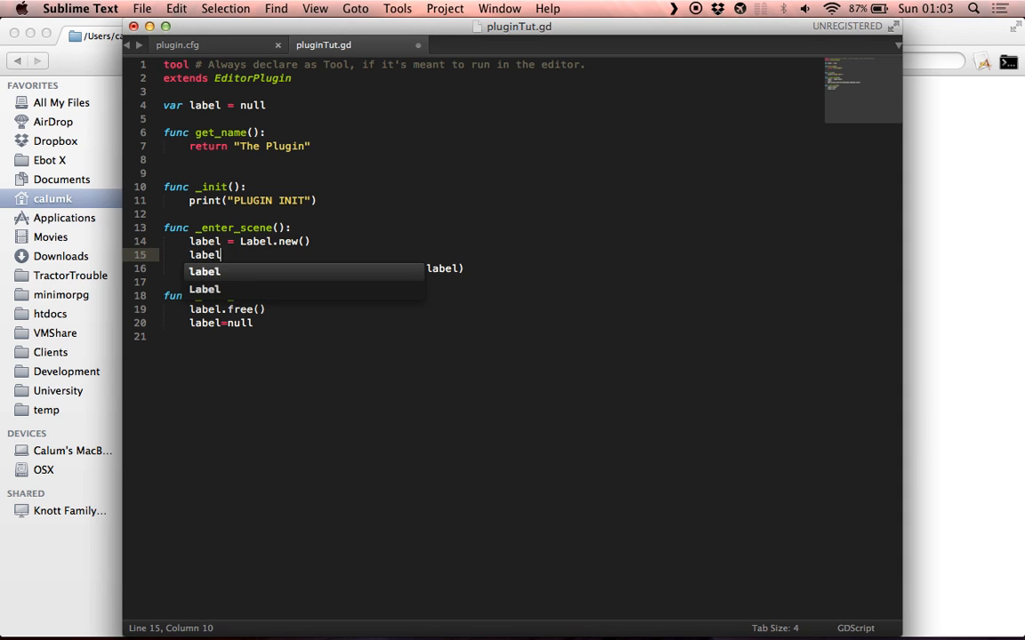
pyautogui.write('.set')
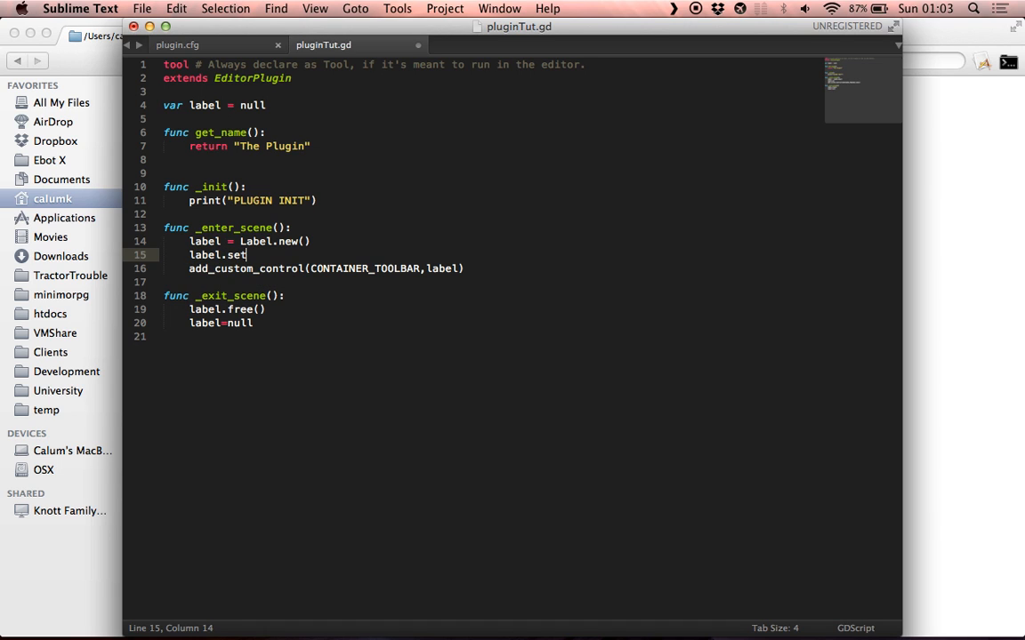
pyautogui.write('_')
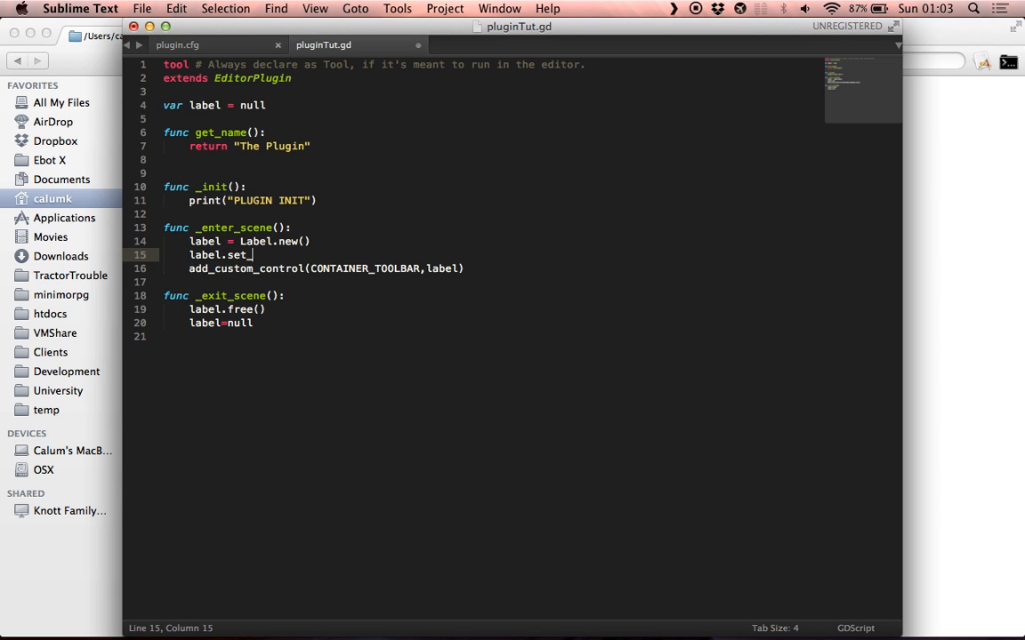
pyautogui.write('text')
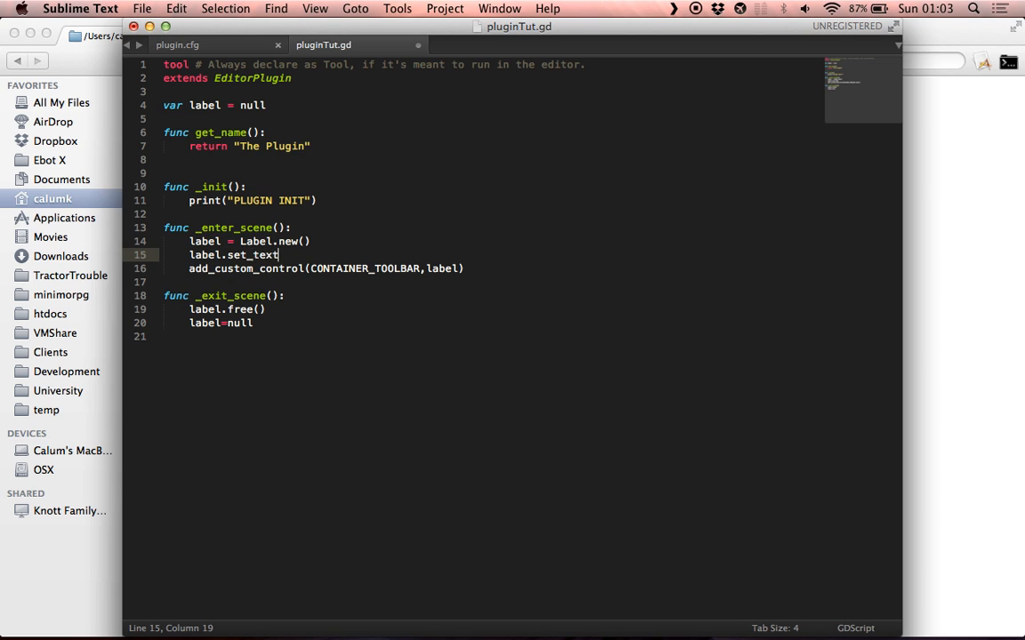
pyautogui.write('("Hello")')
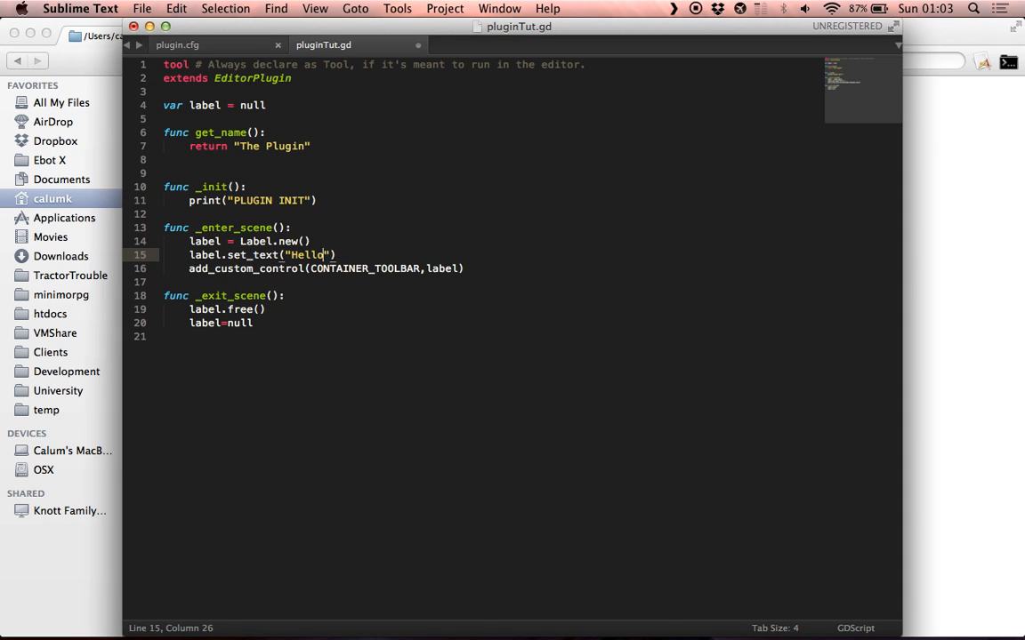
pyautogui.write('World')
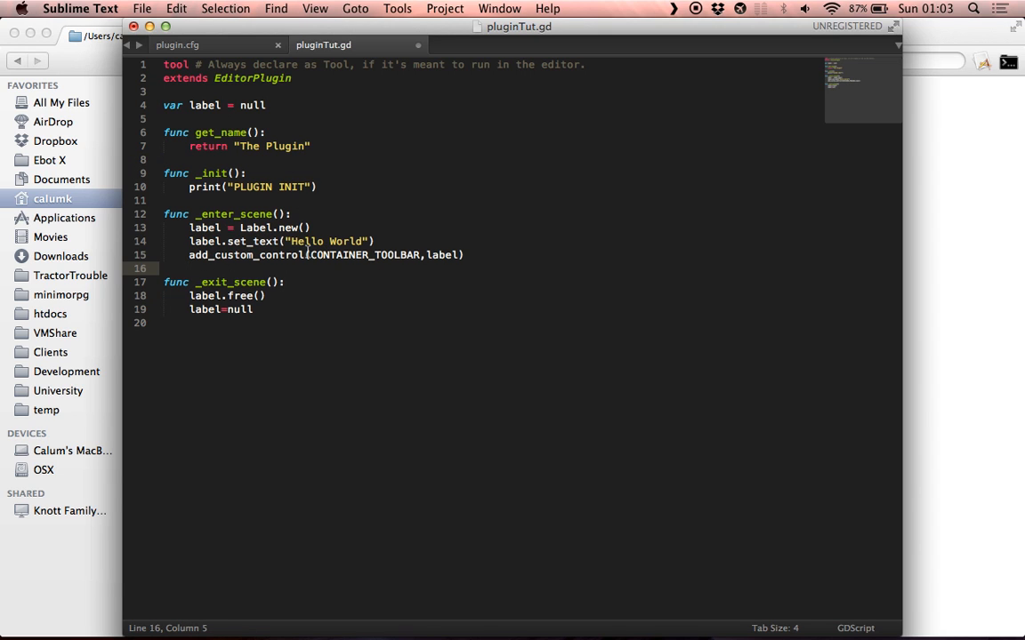
# Step: Highlight CONTAINER_TOOLBAR in the add_custom_control call
pyautogui.doubleClick(247, 255)
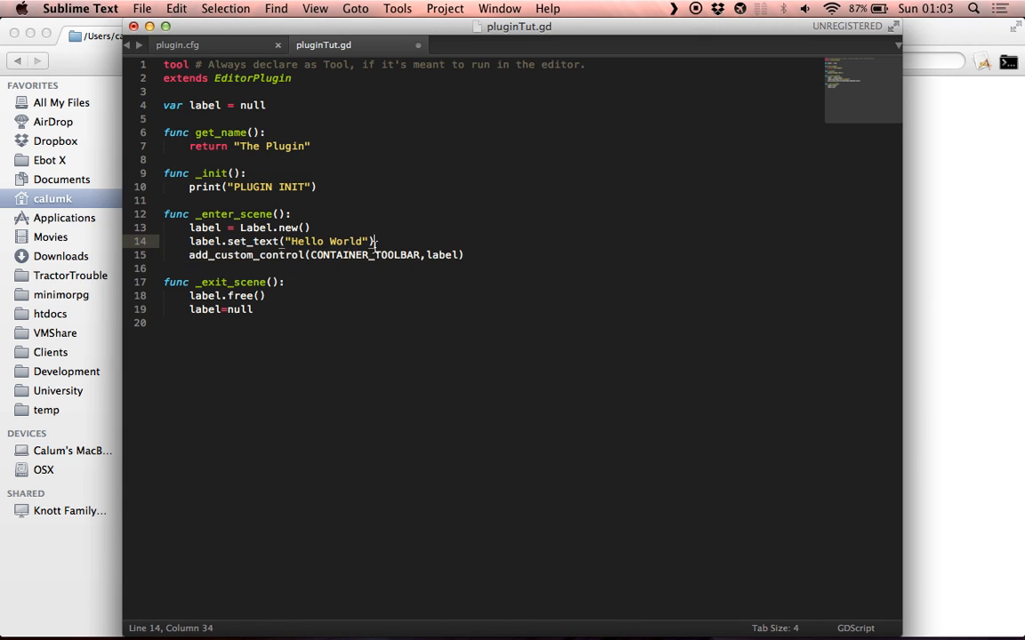
pyautogui.doubleClick(365, 255)
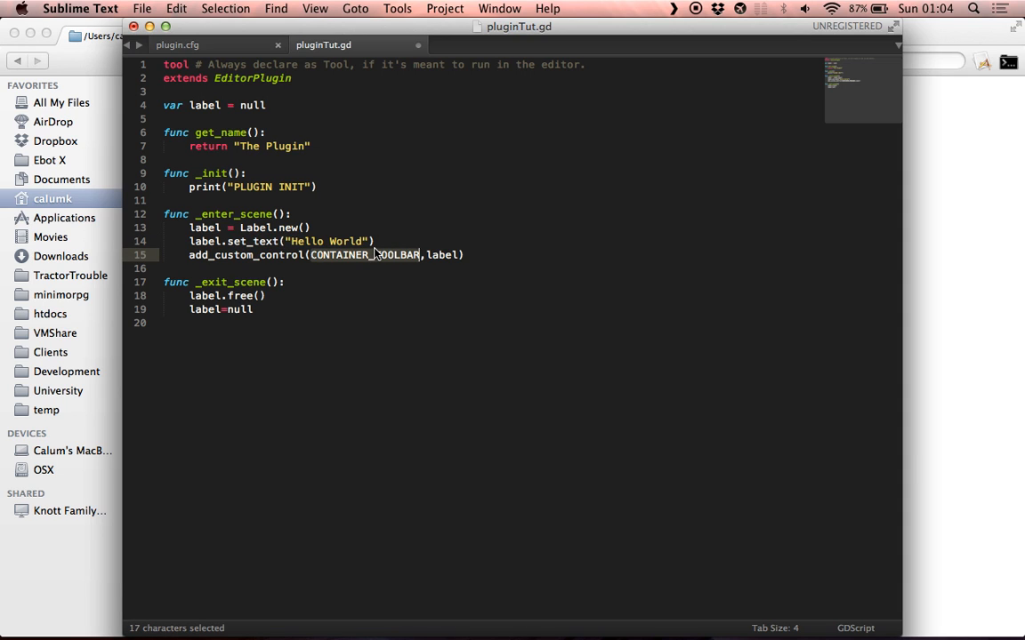
pyautogui.click(367, 255)
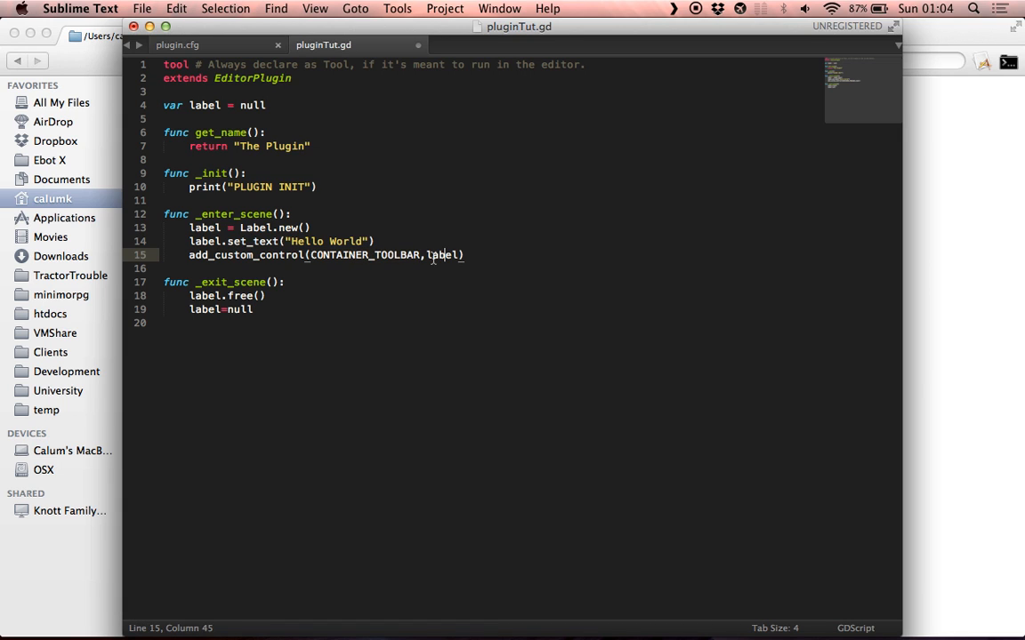
pyautogui.doubleClick(365, 256)
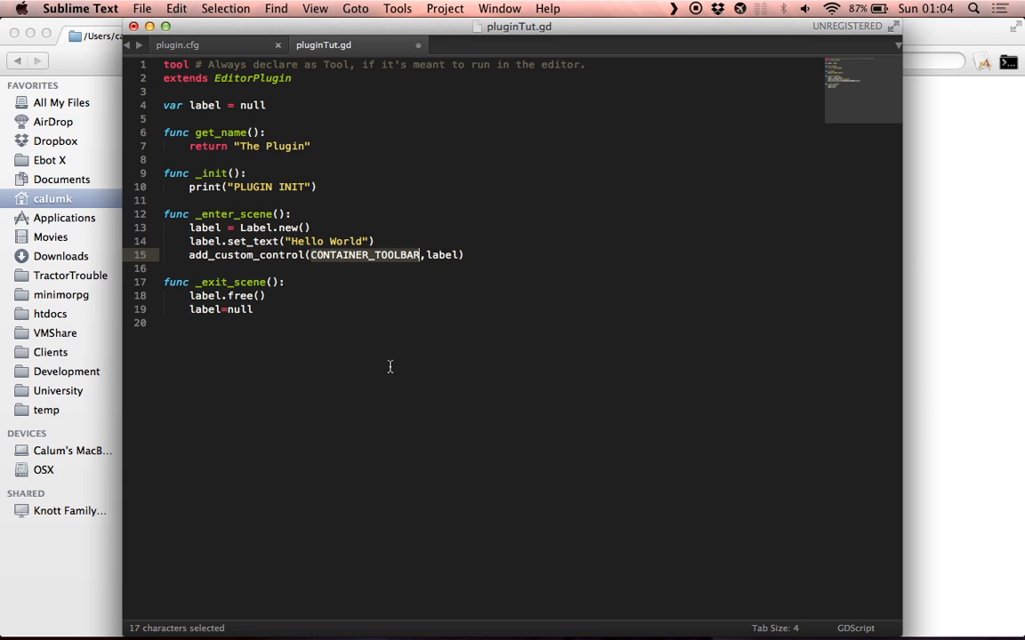
pyautogui.moveTo(469, 408)
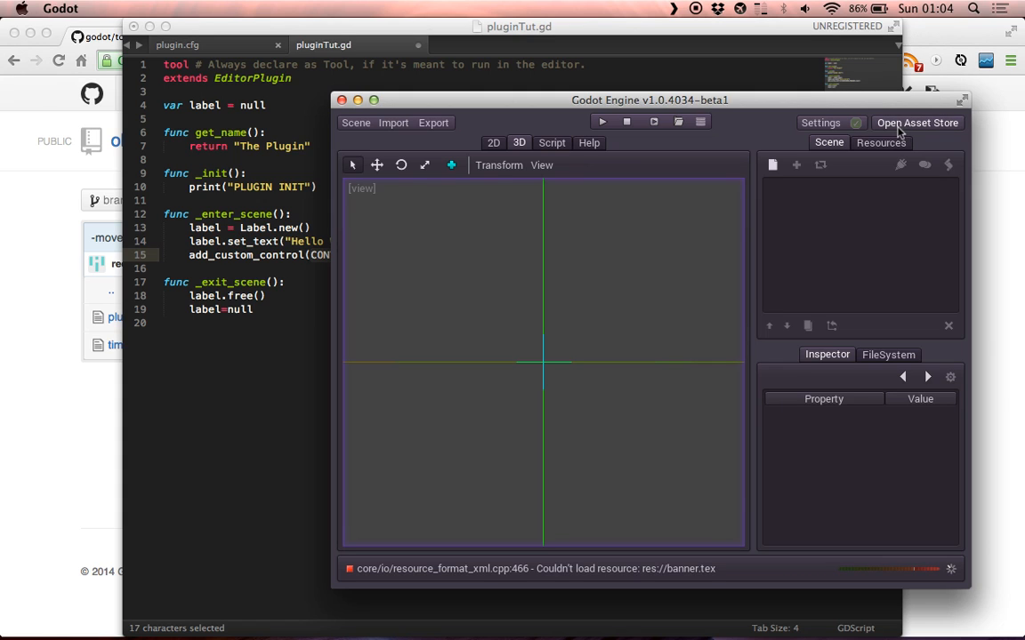
# Step: Open Godot's Asset Store to view plugins, then bring the editor back to the front
pyautogui.click(917, 122)
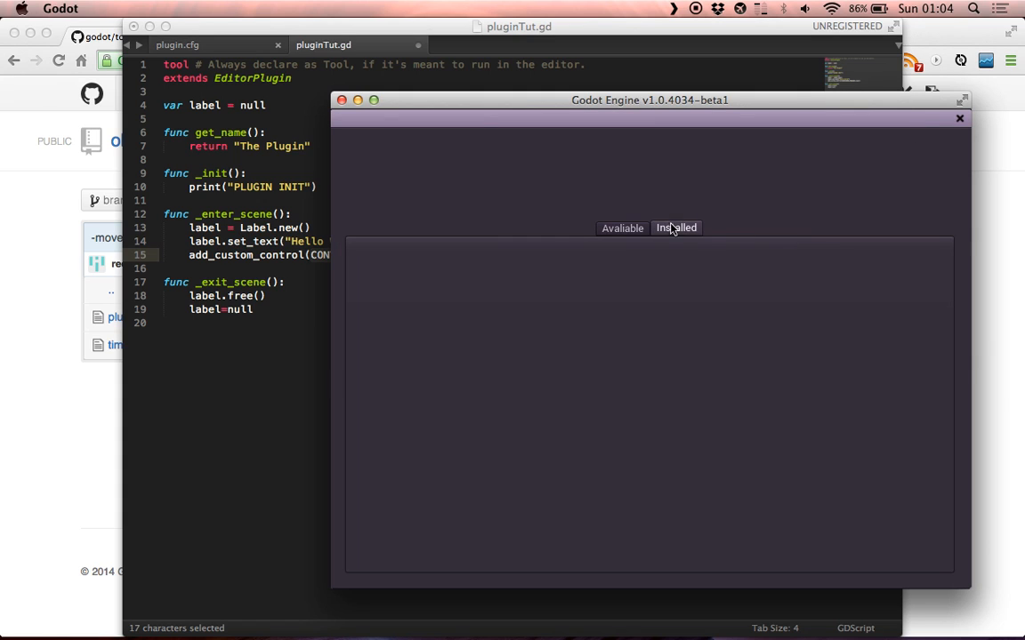
pyautogui.click(621, 228)
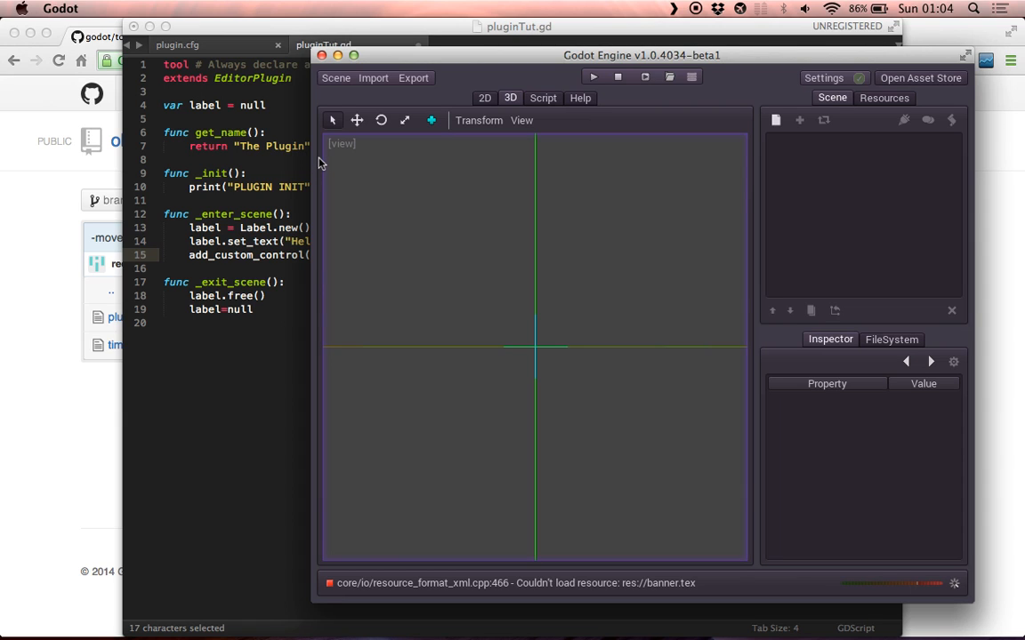
pyautogui.moveTo(327, 220)
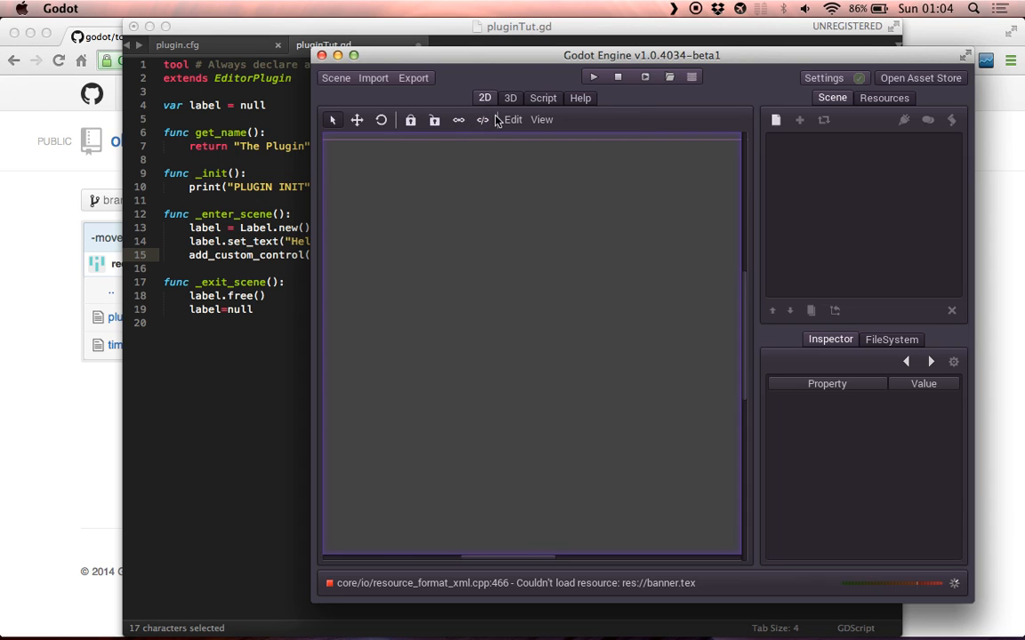
pyautogui.click(510, 98)
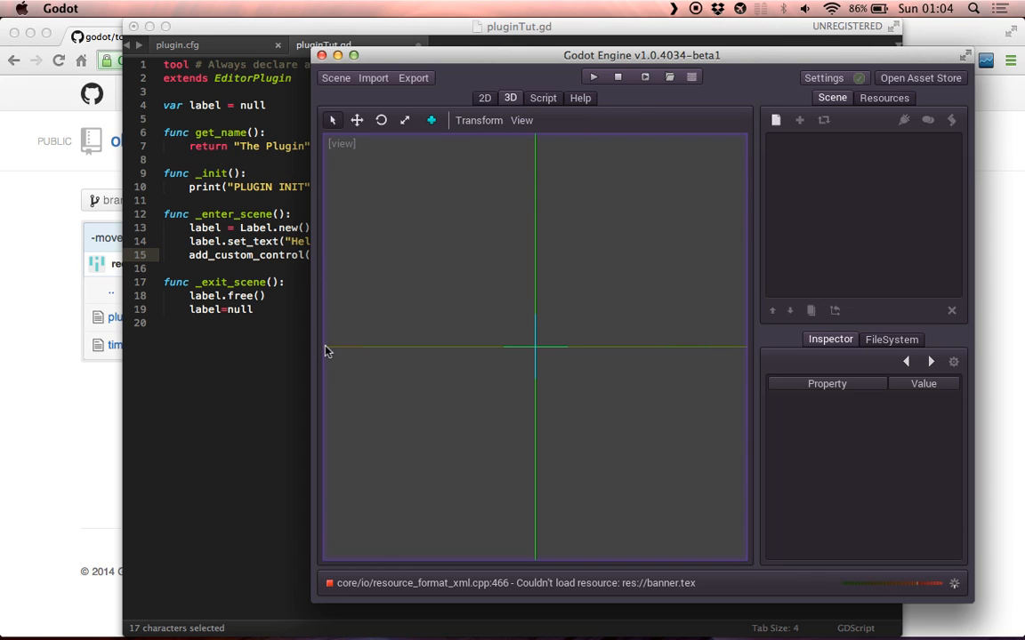
pyautogui.moveTo(580, 120)
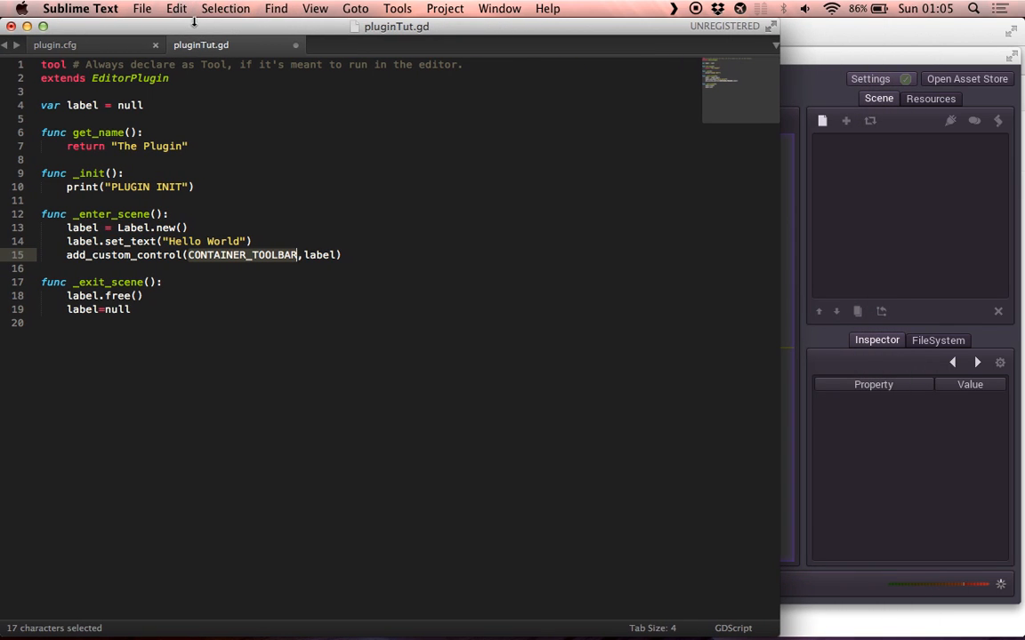
# Step: Save pluginTut.gd with Cmd+S and dismiss the purchase reminder
pyautogui.press('cmd+s')
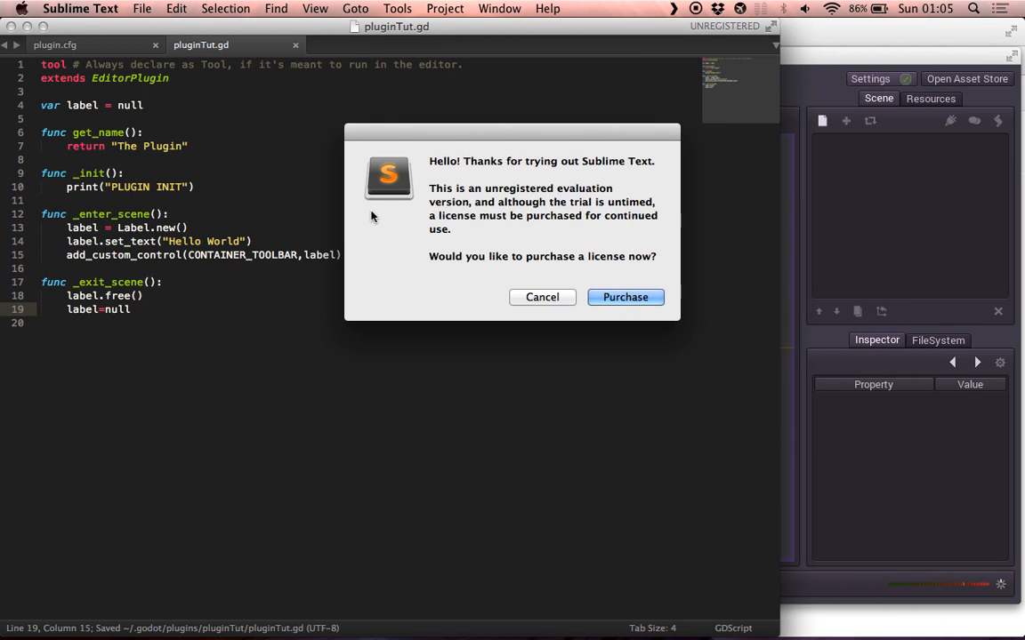
pyautogui.click(542, 297)
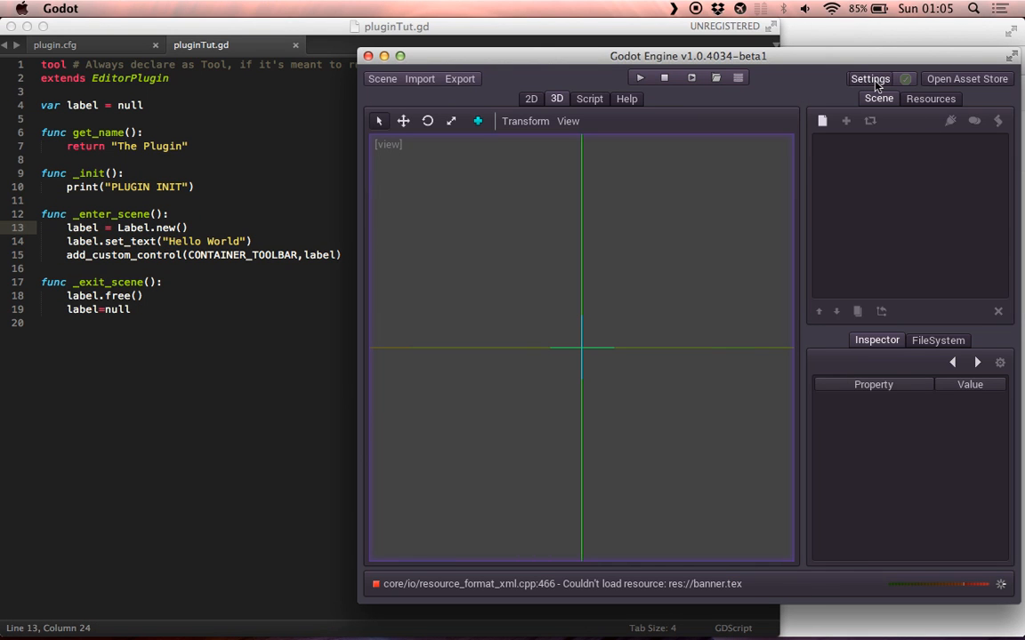
# Step: In Editor Settings > Plugins, toggle Plugin Tut on and off to check the Hello World label
pyautogui.click(870, 79)
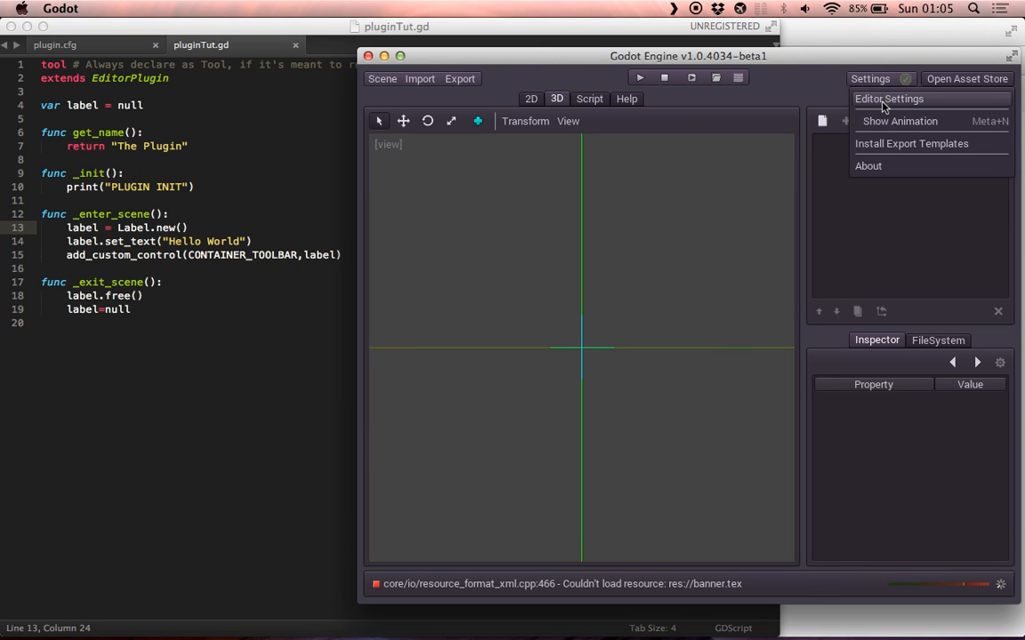
pyautogui.click(889, 98)
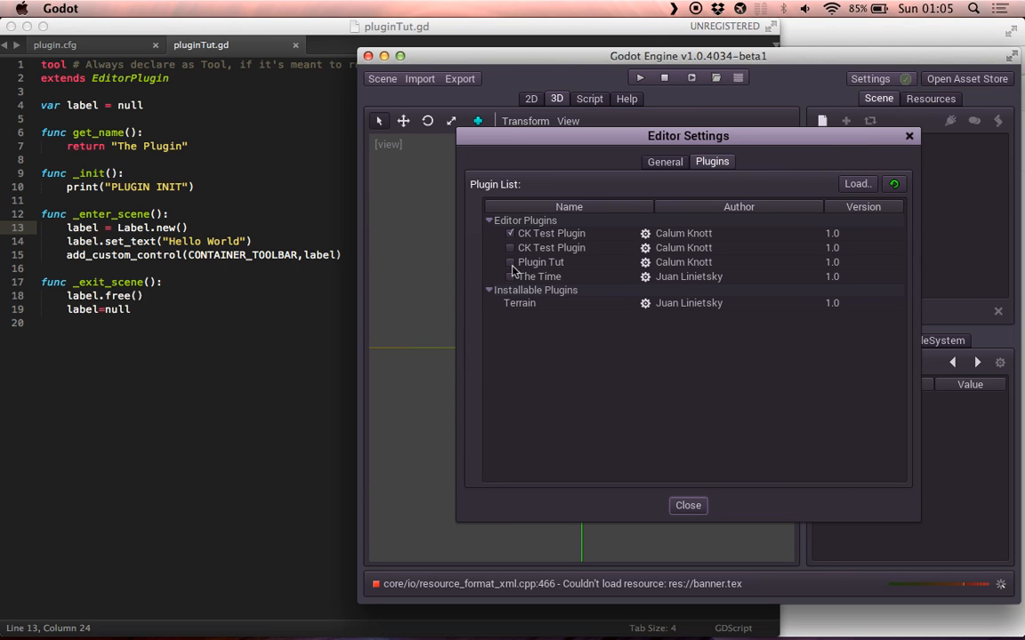
pyautogui.click(512, 261)
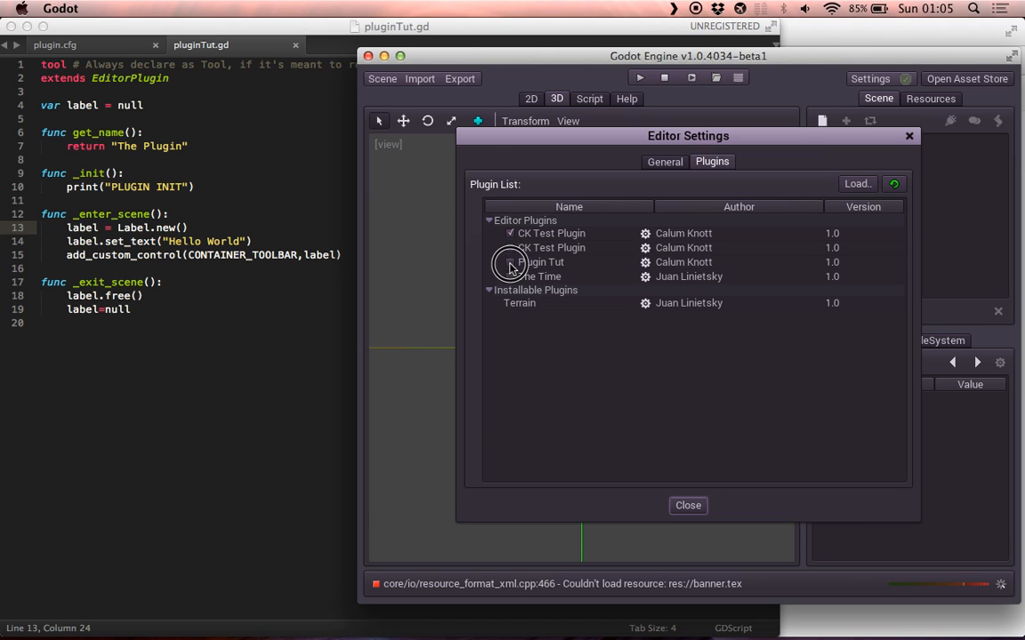
pyautogui.click(510, 261)
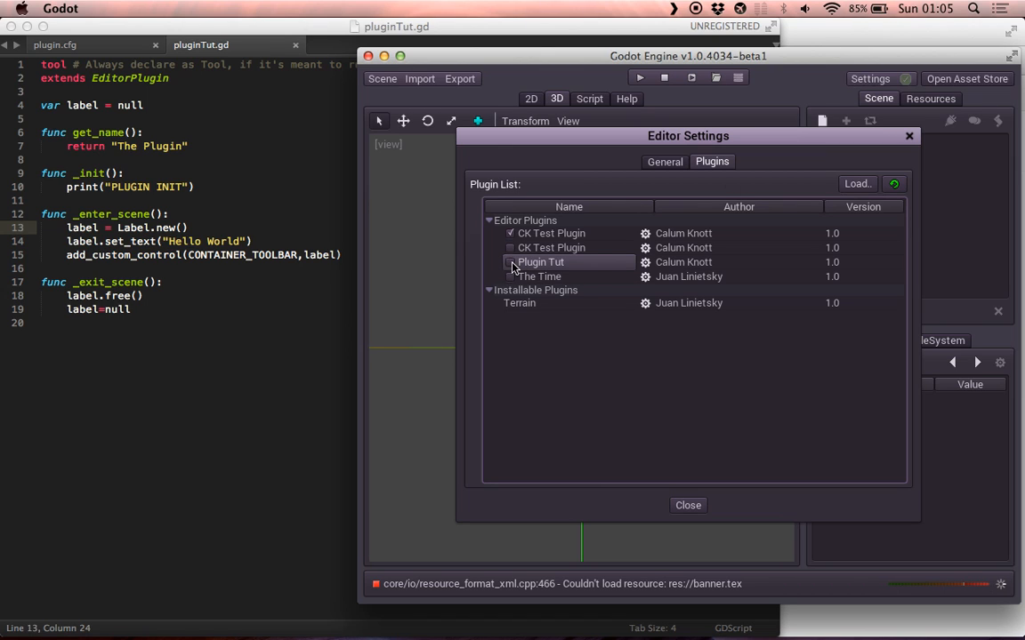
pyautogui.click(510, 262)
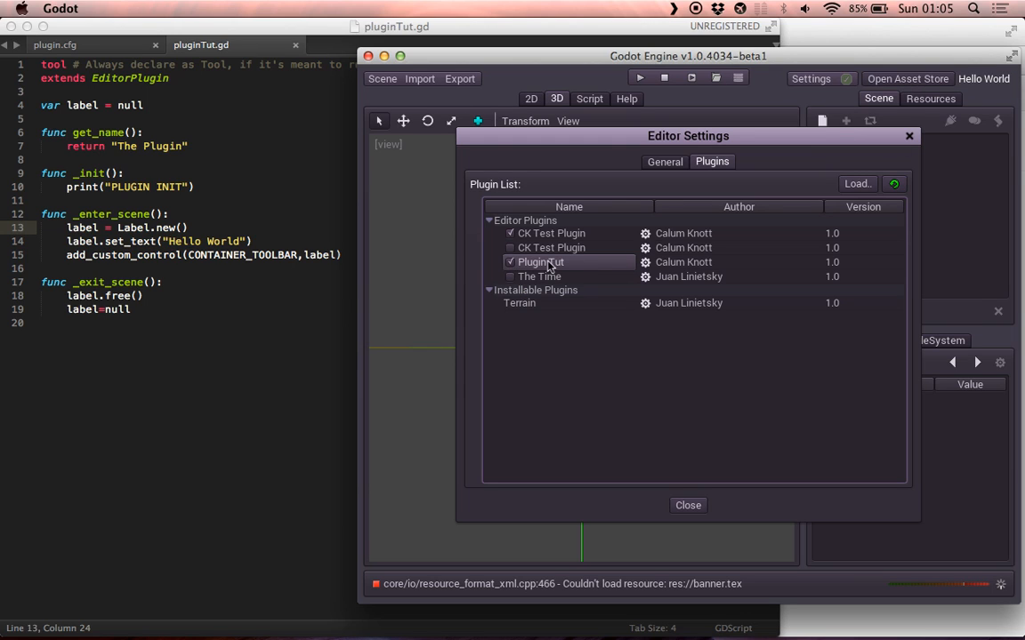
pyautogui.click(511, 261)
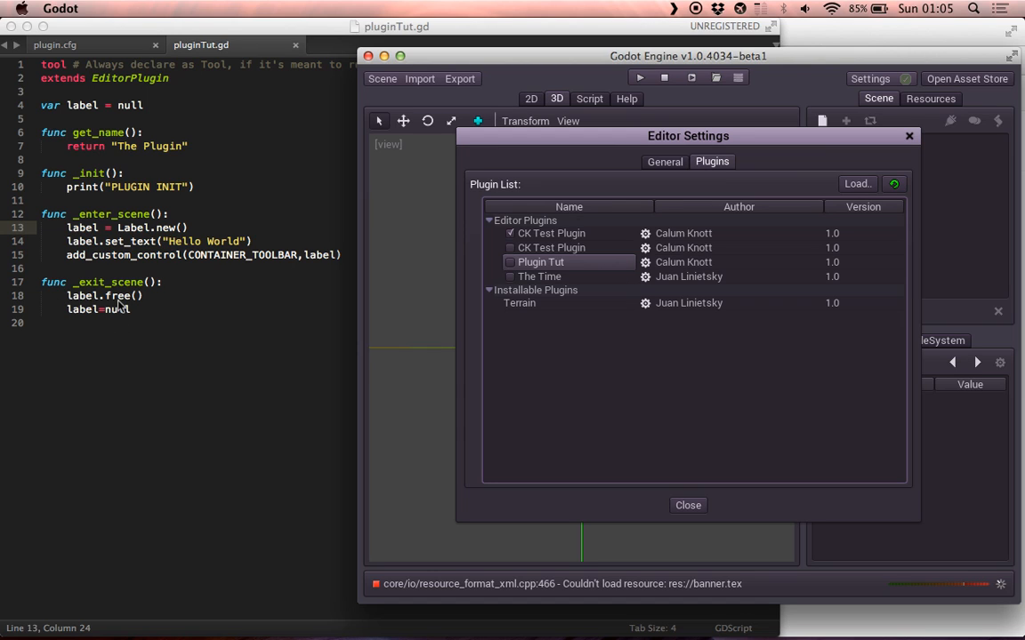
pyautogui.moveTo(545, 279)
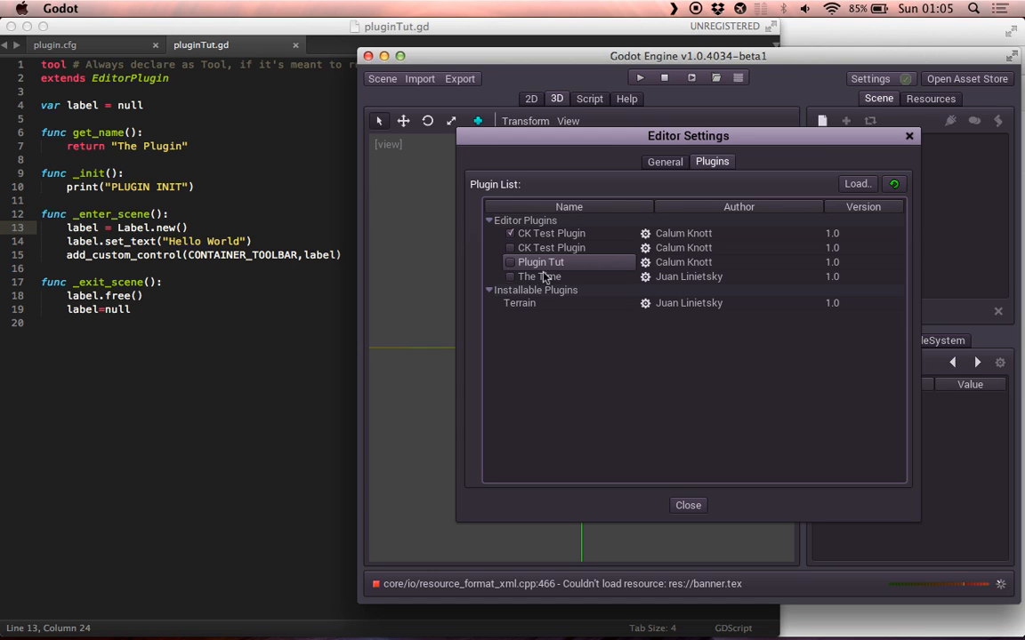
pyautogui.click(510, 261)
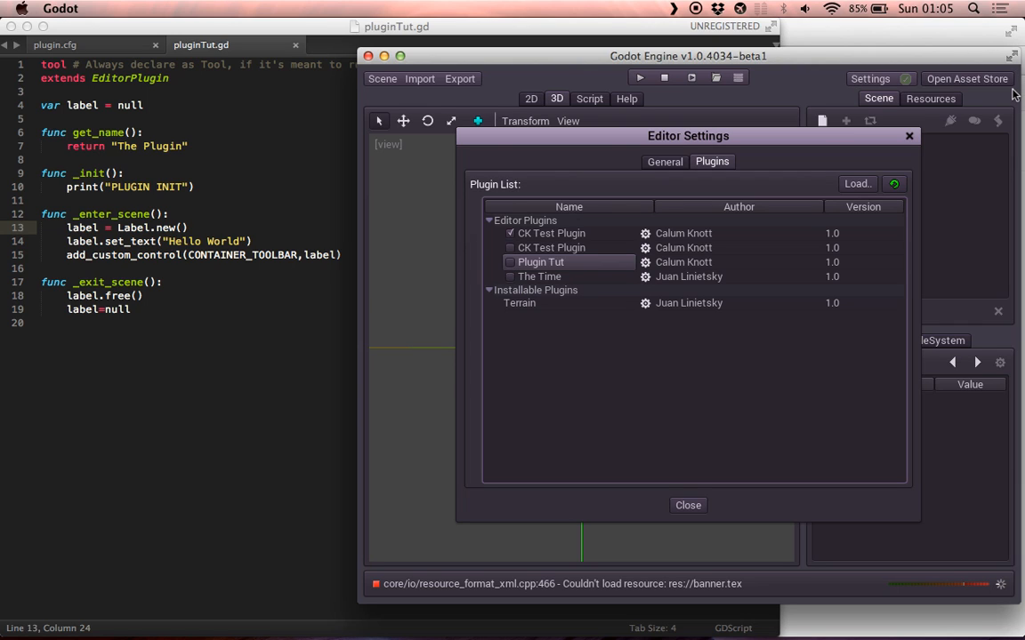
pyautogui.moveTo(473, 279)
pyautogui.write(' 2')
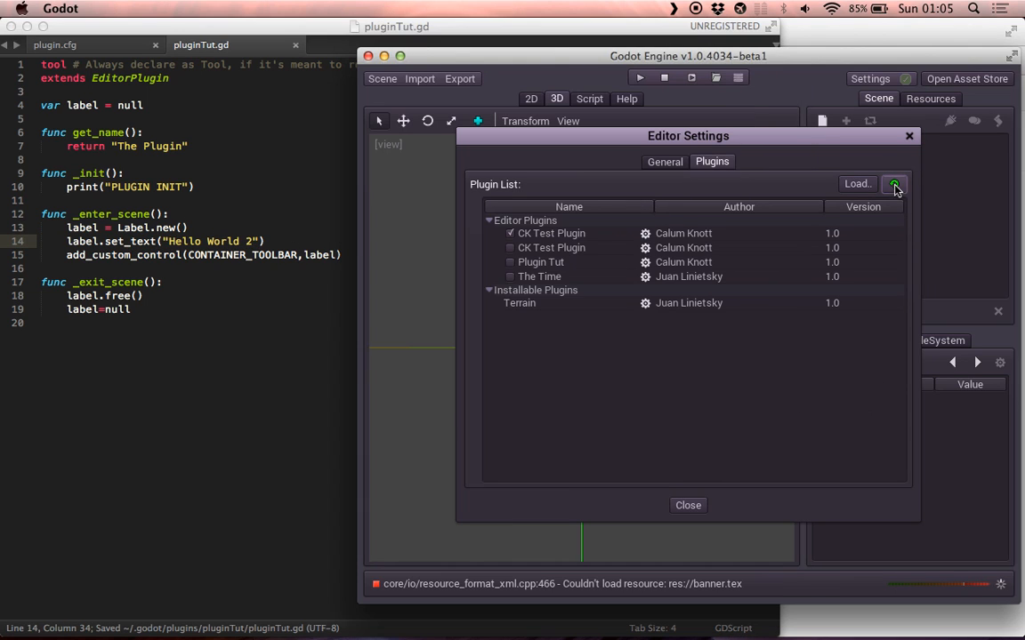
# Step: Toggle Plugin Tut on to see 'Hello World 2', off again, then close Editor Settings
pyautogui.click(511, 261)
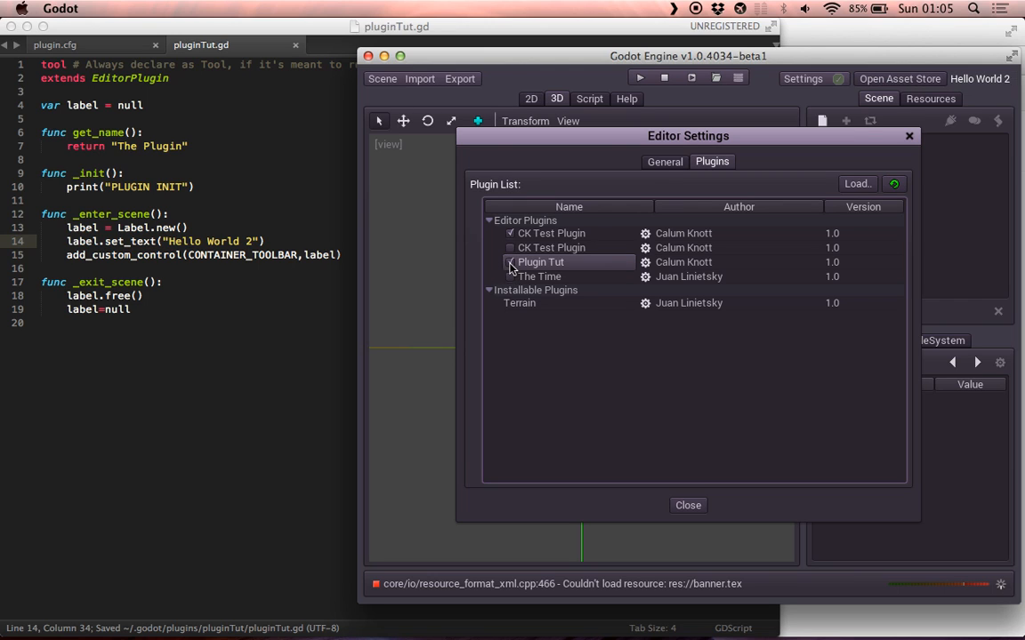
pyautogui.click(510, 262)
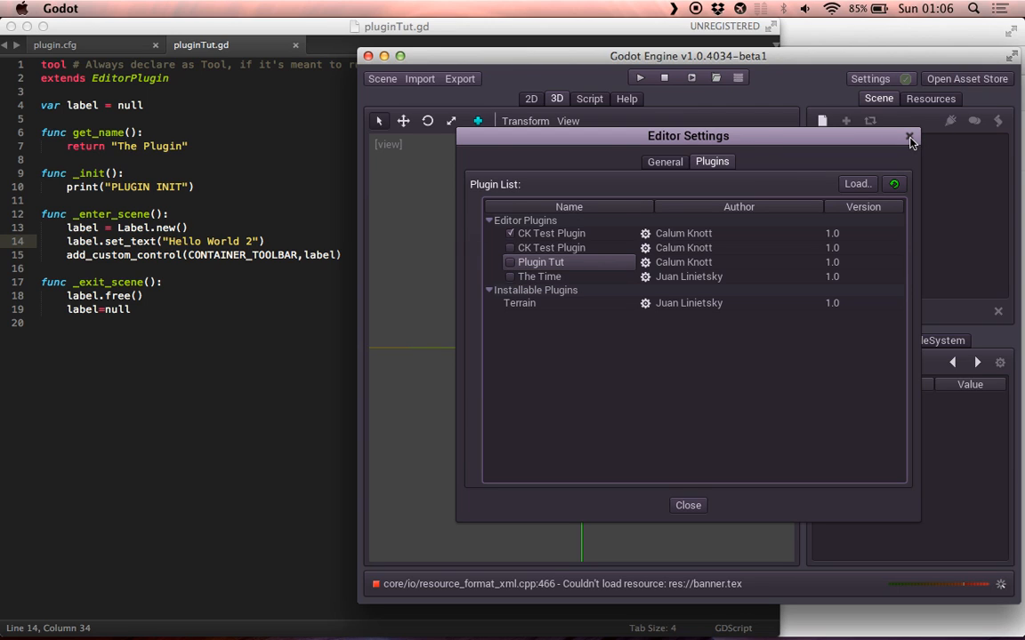
pyautogui.click(909, 136)
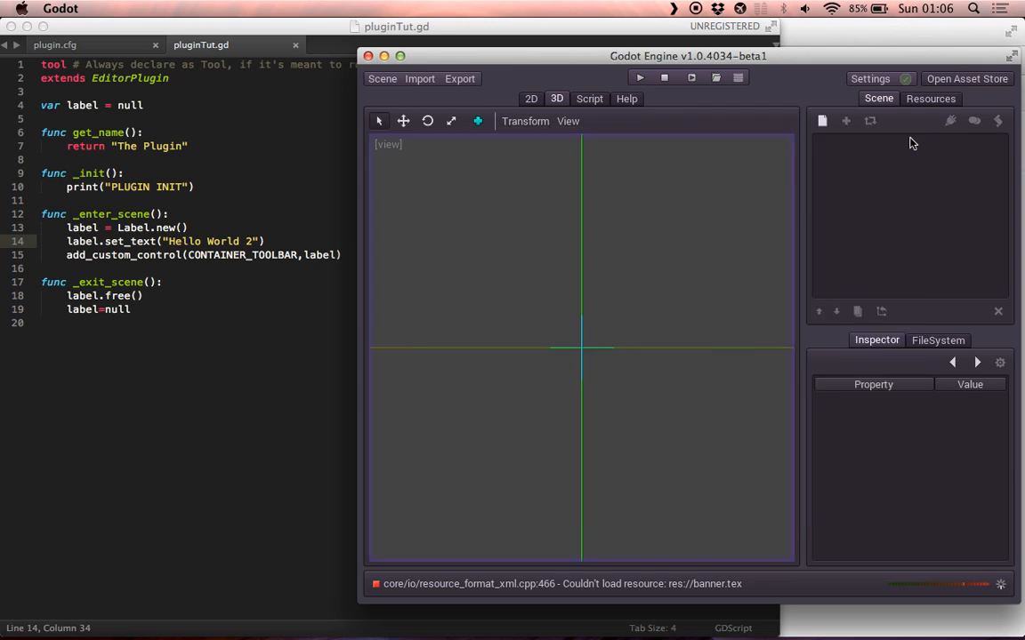
# Step: Open and close the Asset Store window, then quit Godot and confirm
pyautogui.click(966, 78)
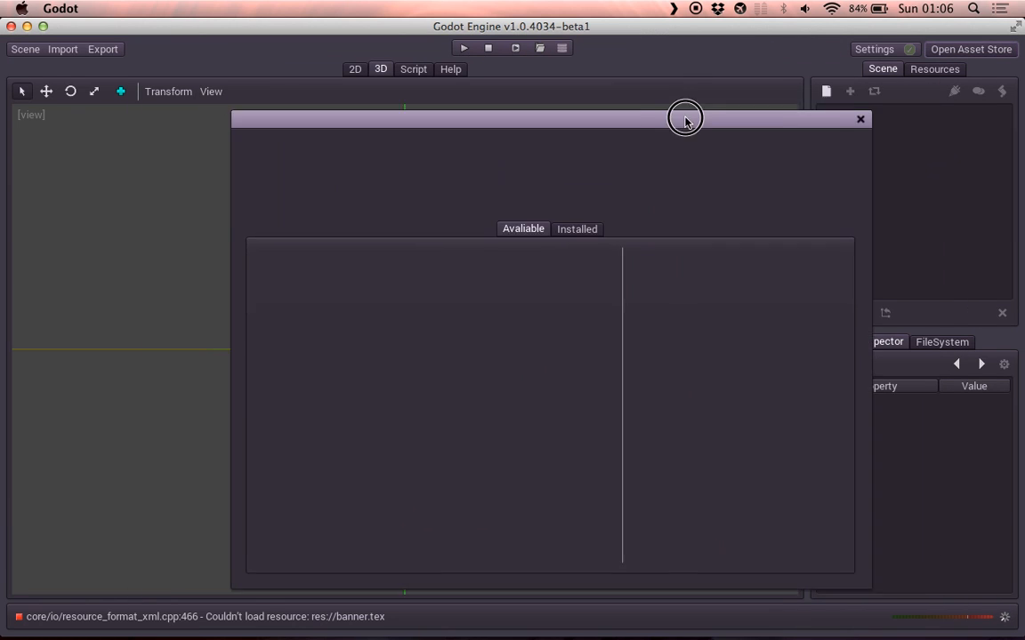
pyautogui.click(859, 118)
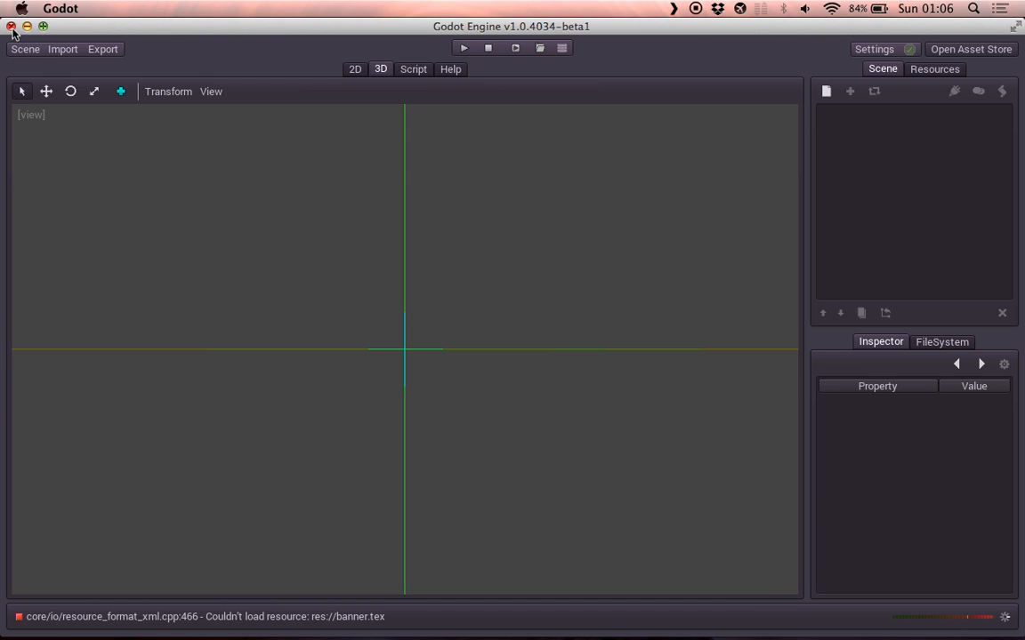
pyautogui.click(12, 26)
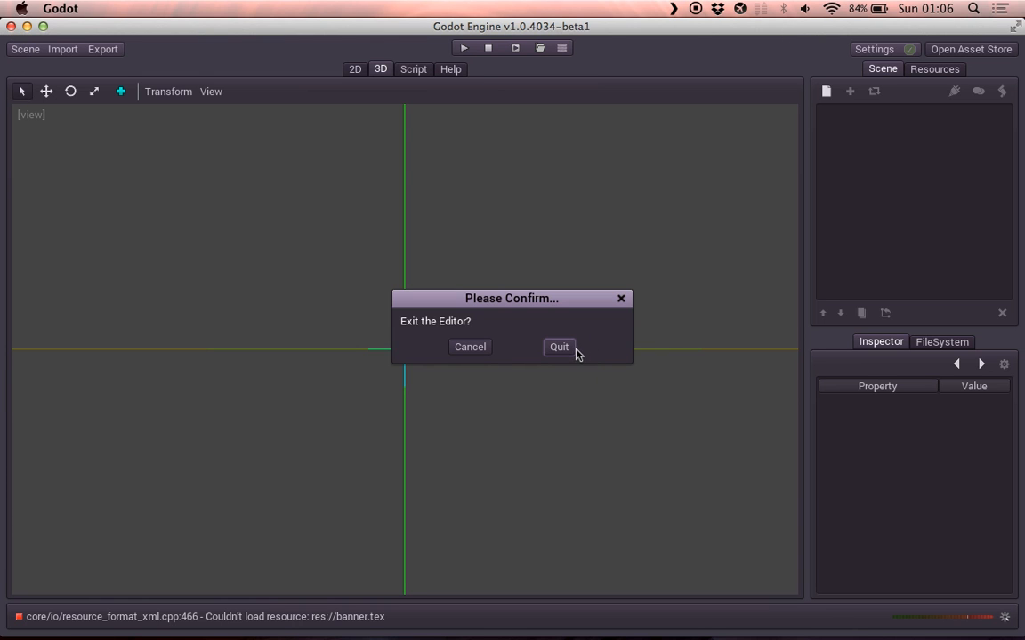
pyautogui.click(558, 347)
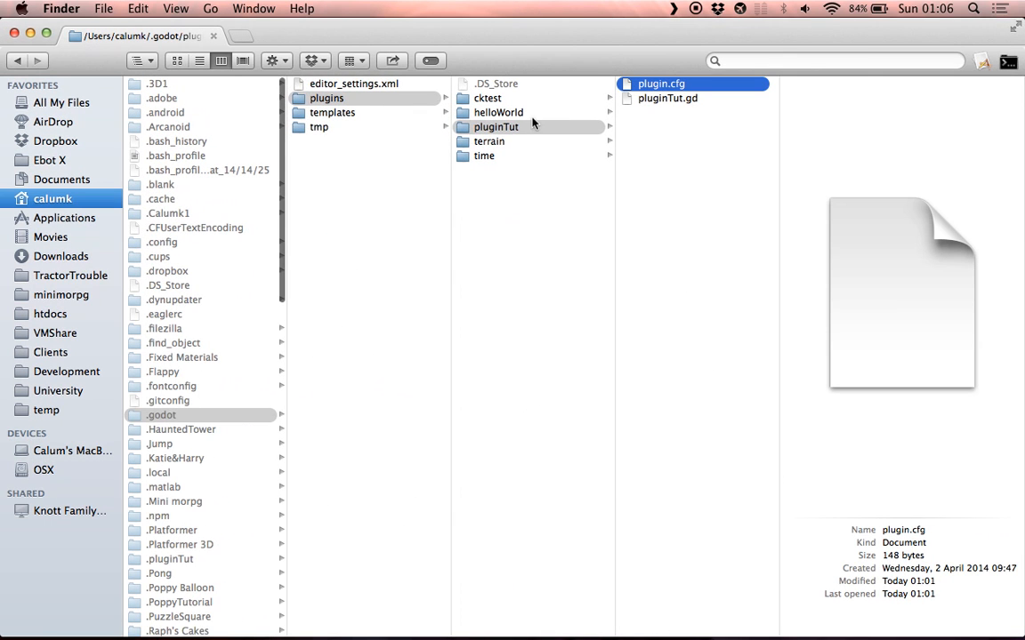
# Step: Copy popup.xml from /temp/PluginTut into ~/.godot/plugins/pluginTut
pyautogui.click(486, 98)
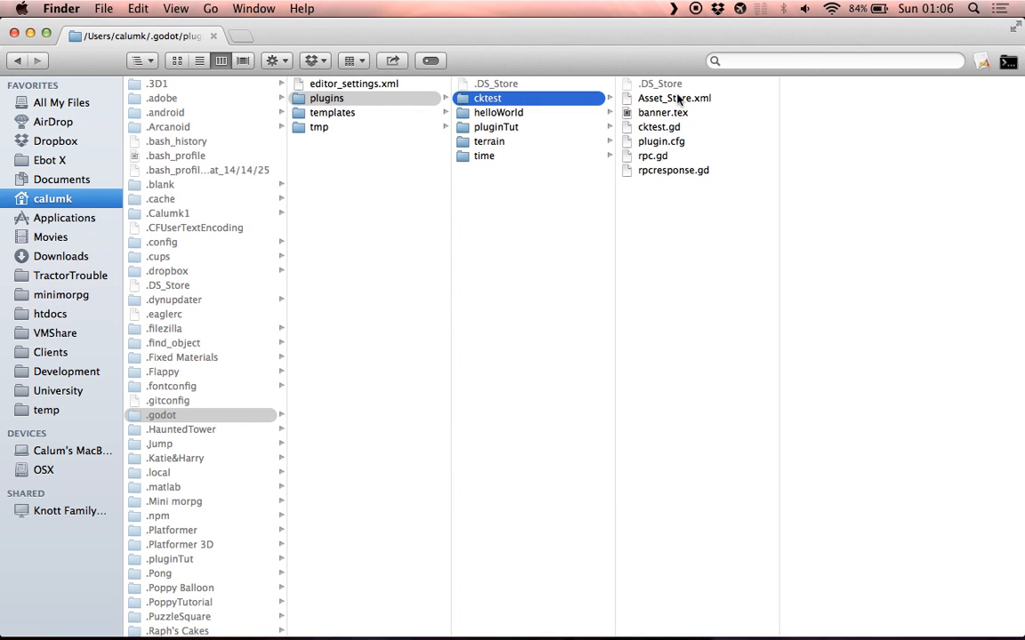
pyautogui.click(498, 112)
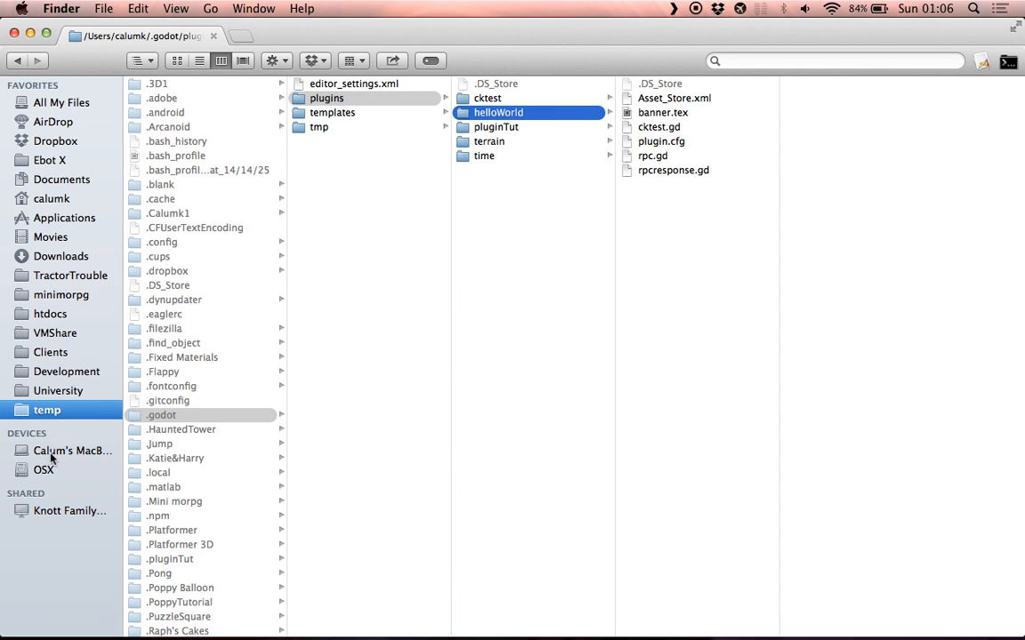
pyautogui.click(44, 470)
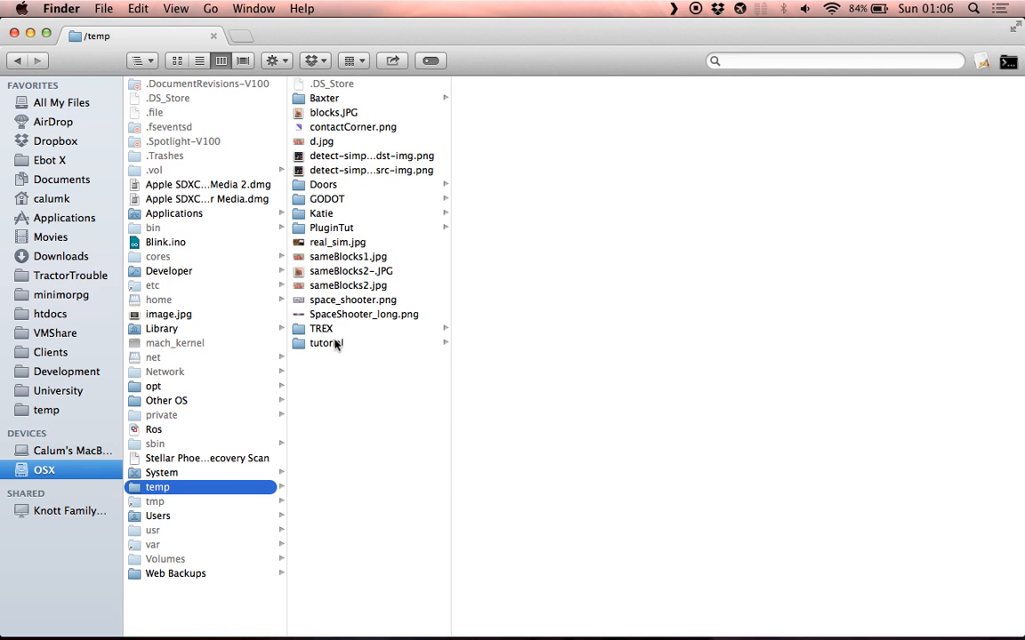
pyautogui.click(331, 228)
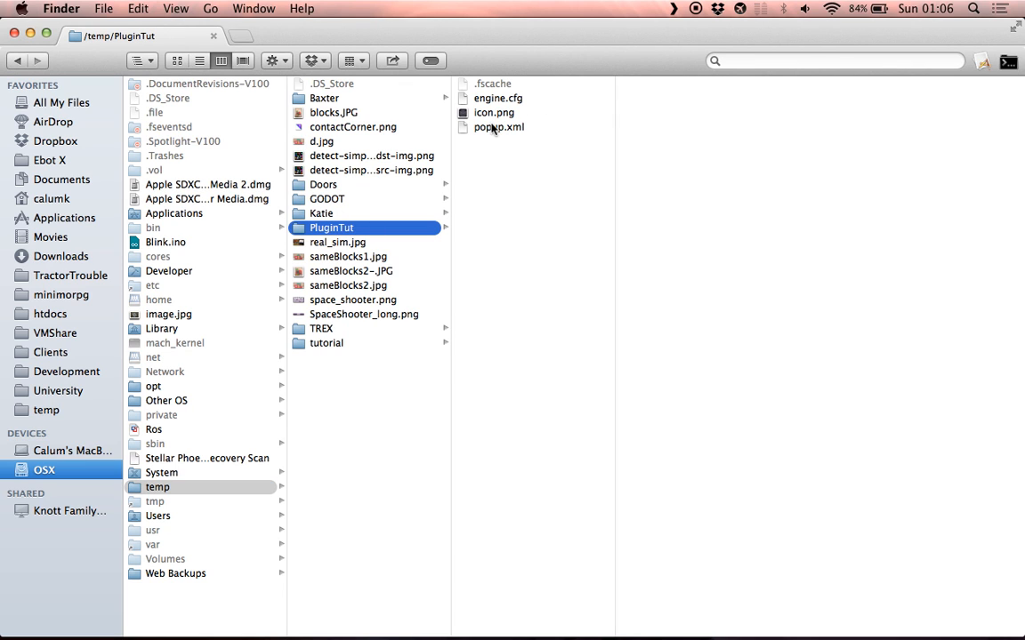
pyautogui.click(499, 127)
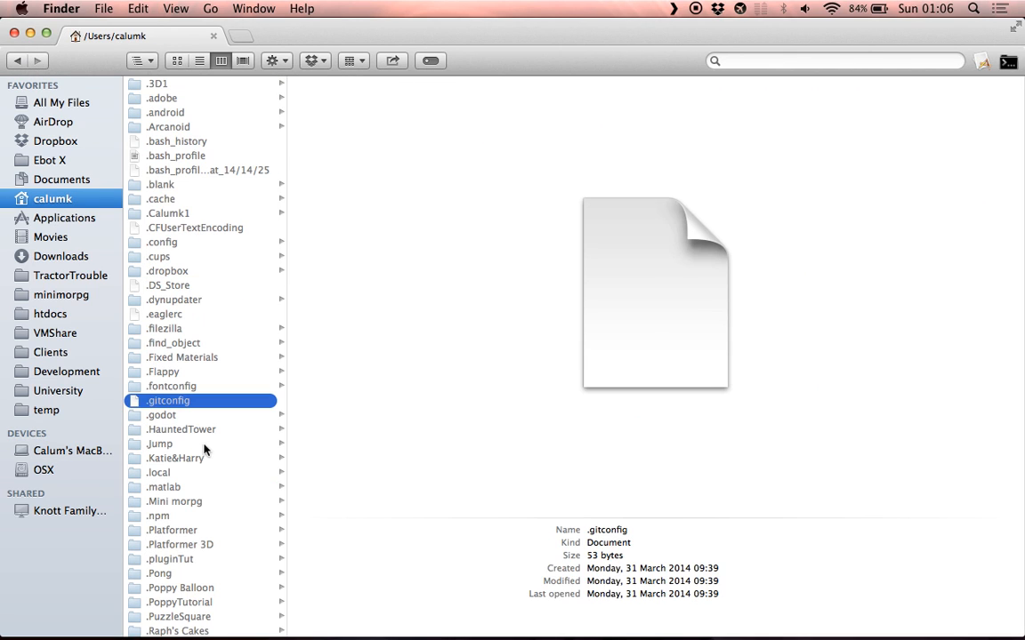
pyautogui.click(161, 414)
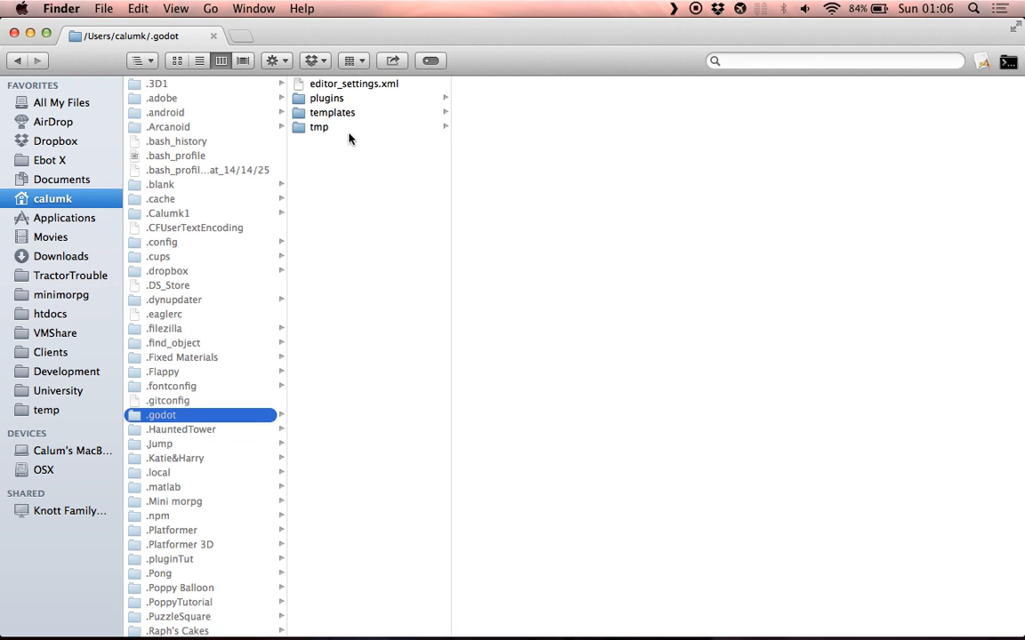
pyautogui.click(326, 97)
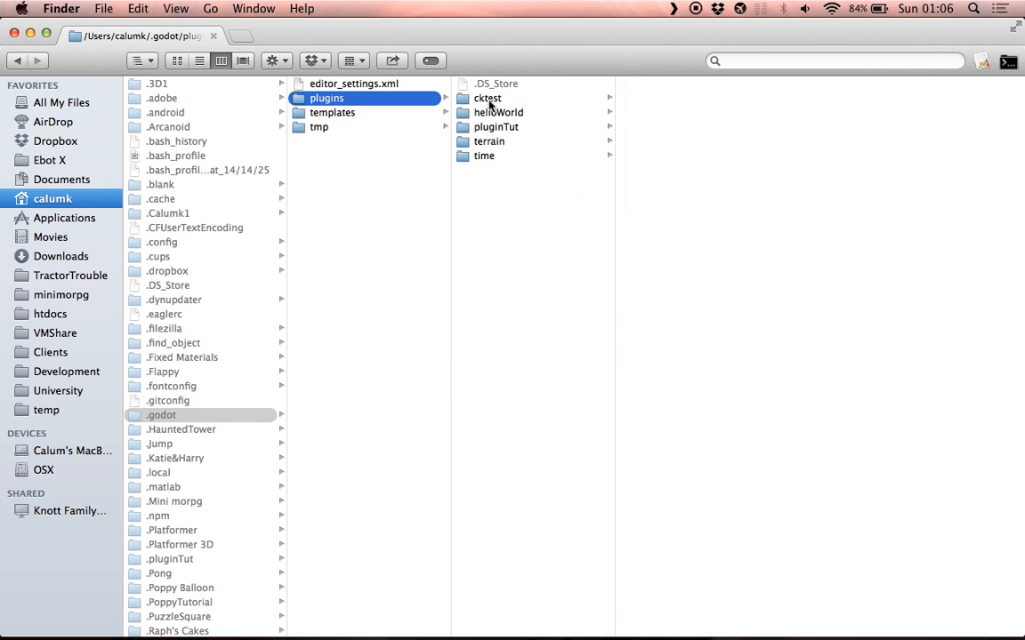
pyautogui.click(497, 127)
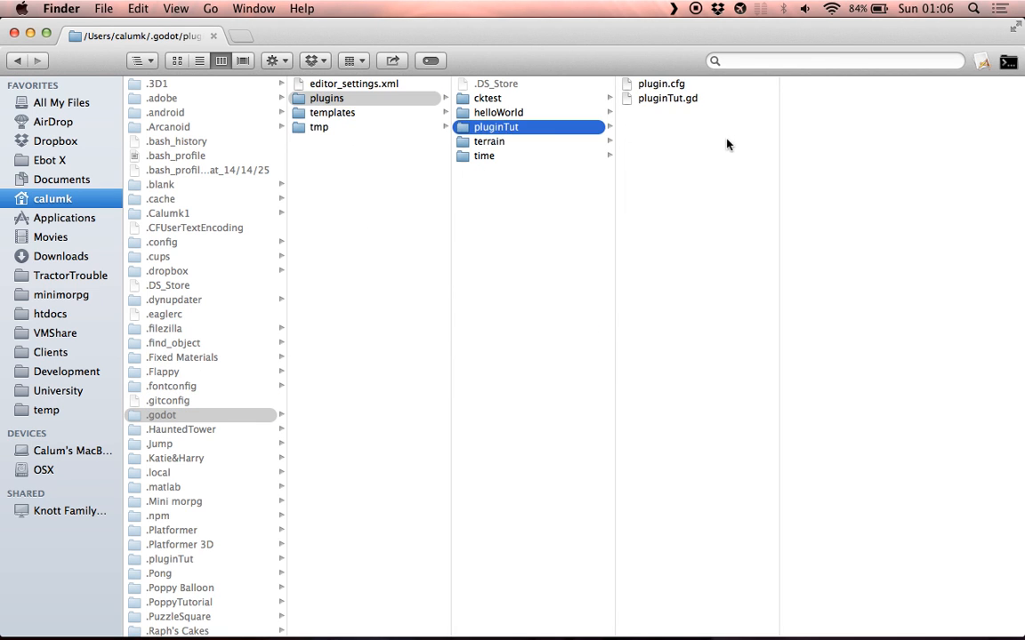
pyautogui.click(662, 112)
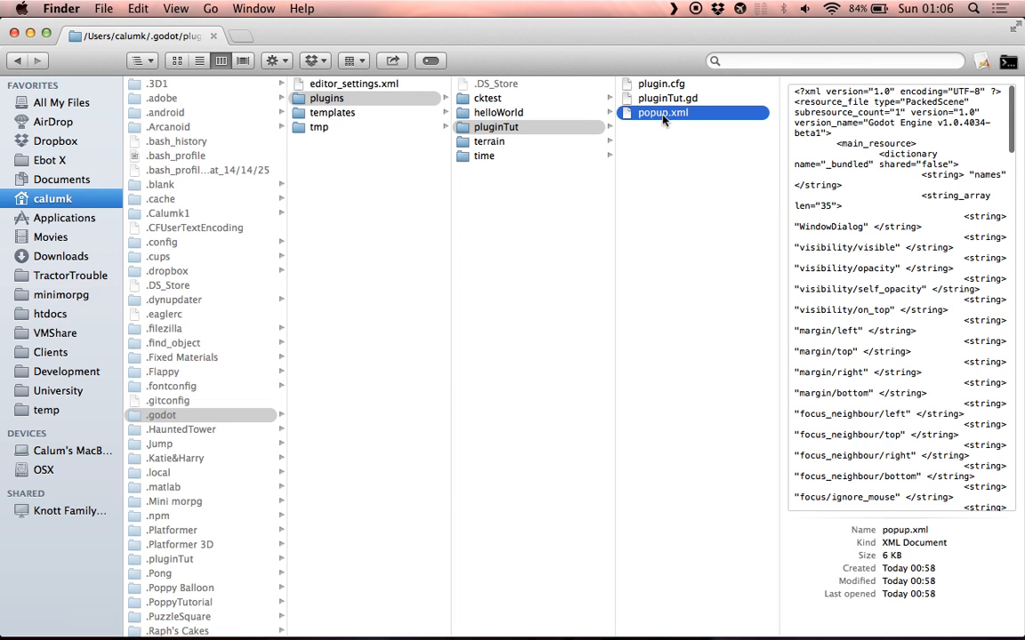
# Step: Open the cktest plugin's cktest.gd script in Sublime Text
pyautogui.click(487, 98)
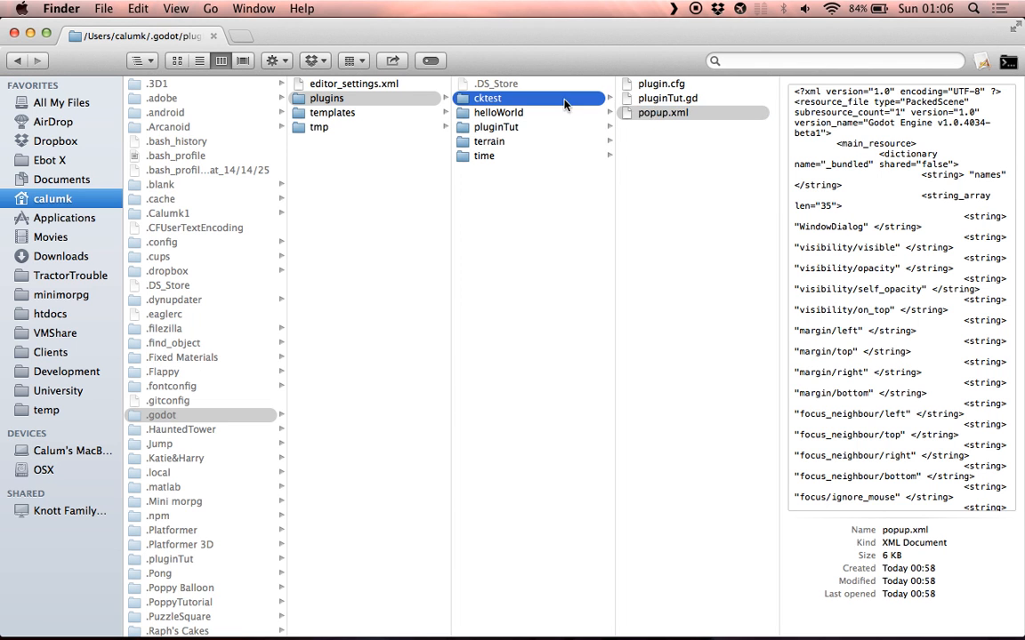
pyautogui.click(486, 98)
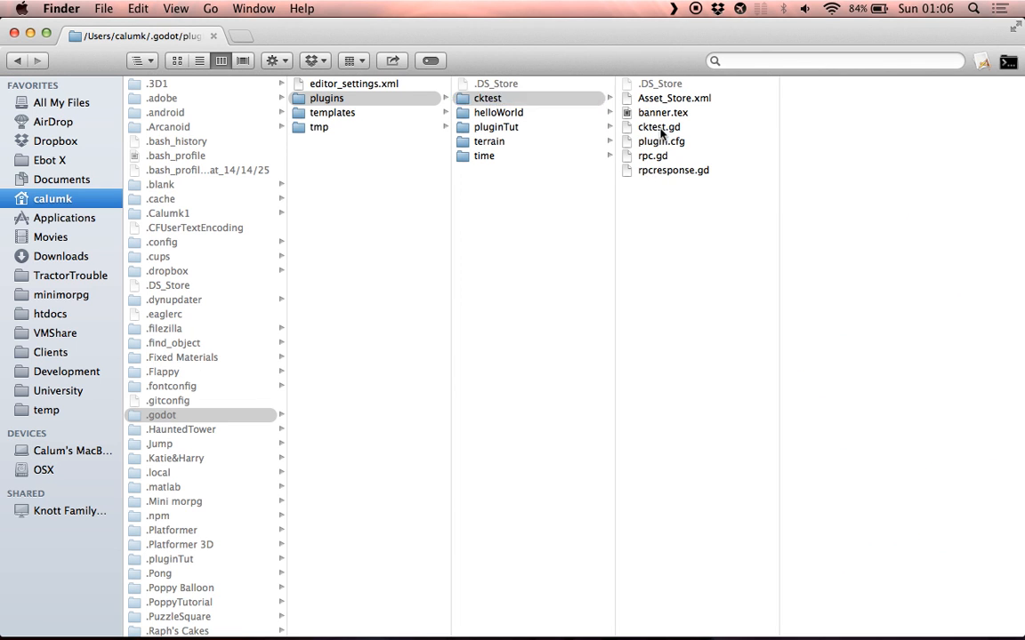
pyautogui.click(659, 126)
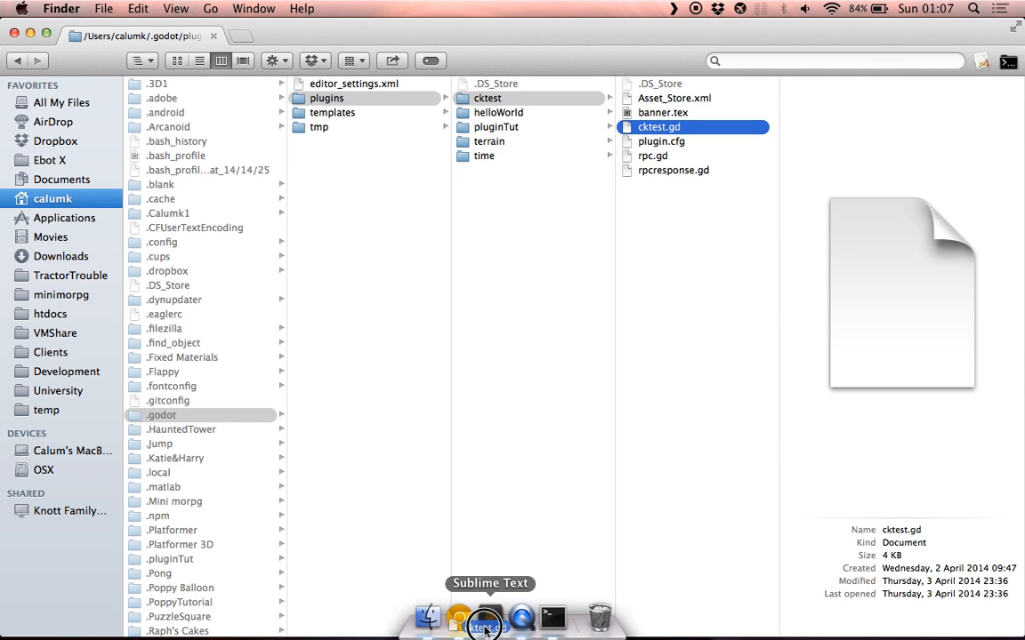
pyautogui.click(486, 618)
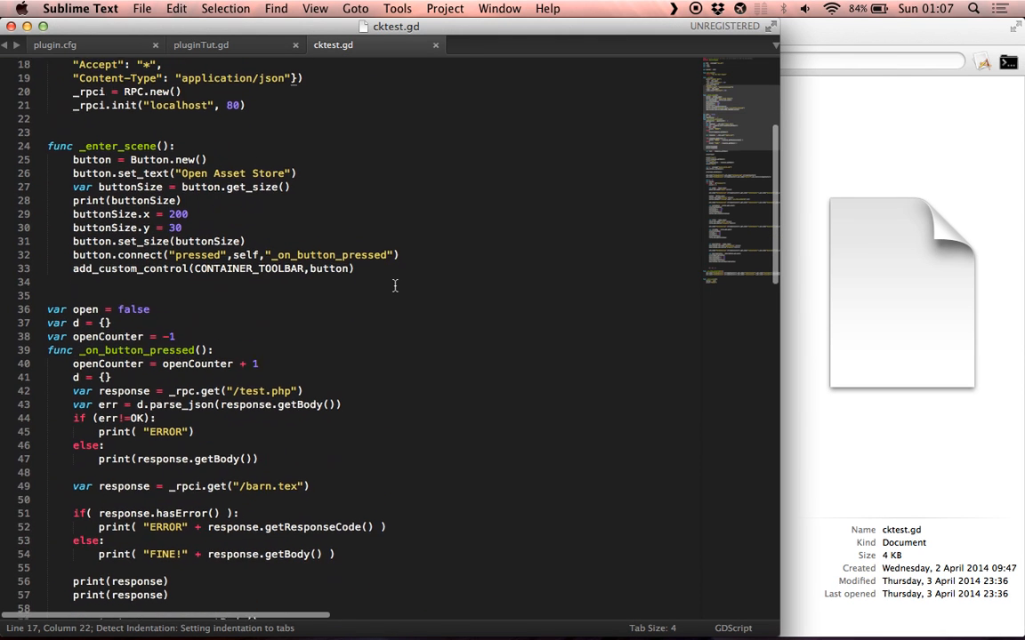
# Step: Scroll through cktest.gd, then select the preloaded scene name in pluginTut.gd
pyautogui.scroll(-3)
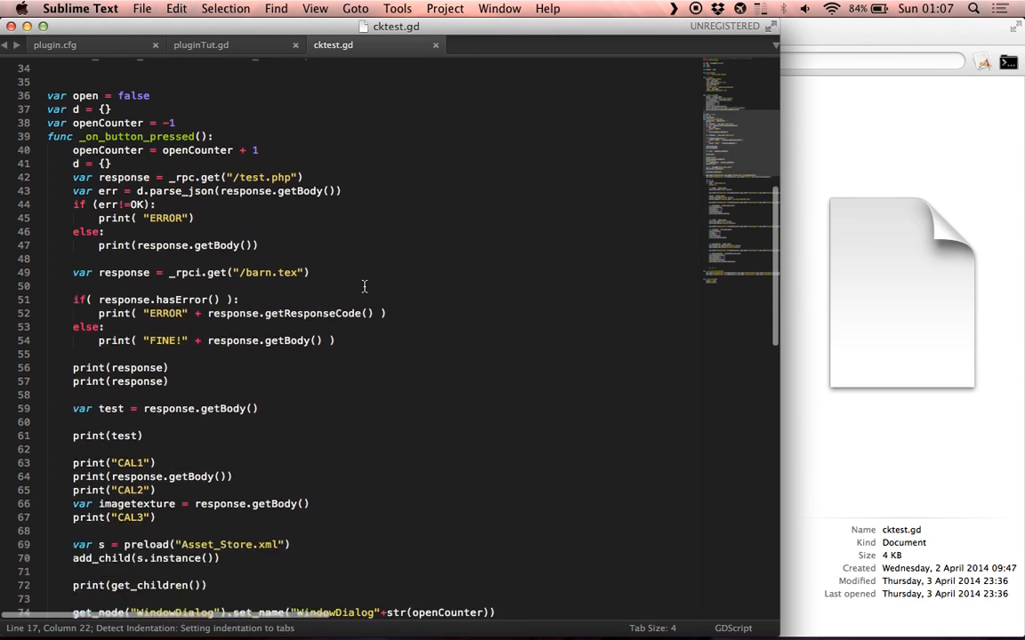
pyautogui.scroll(-3)
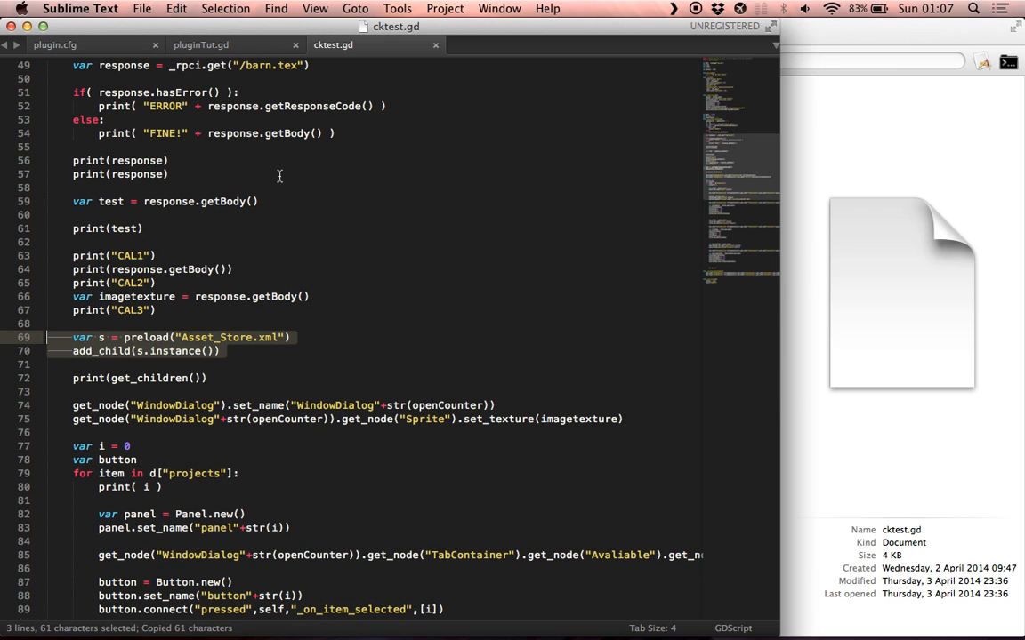
pyautogui.click(201, 45)
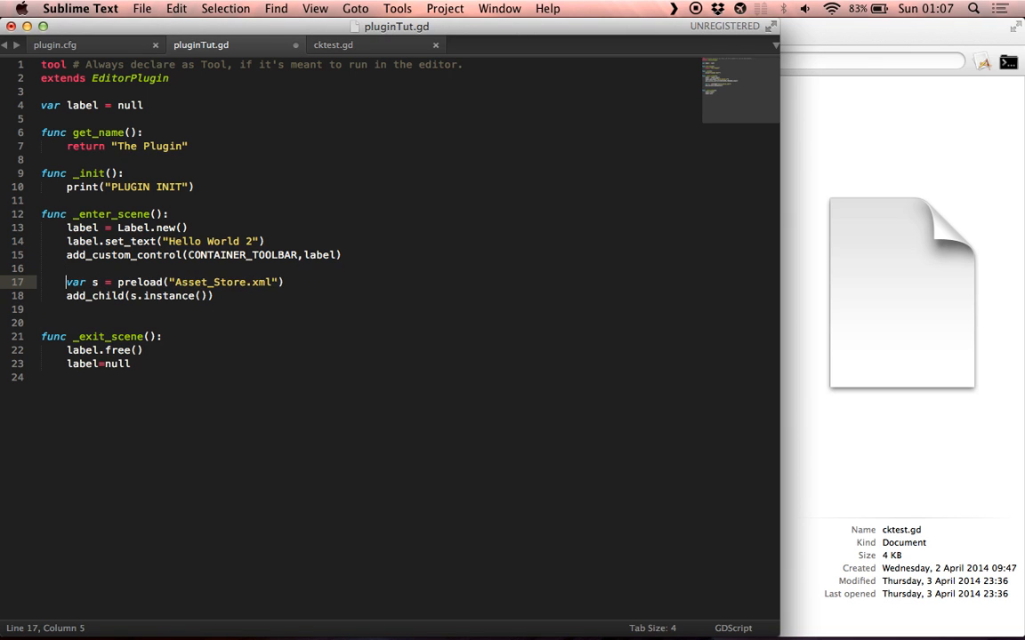
pyautogui.doubleClick(234, 282)
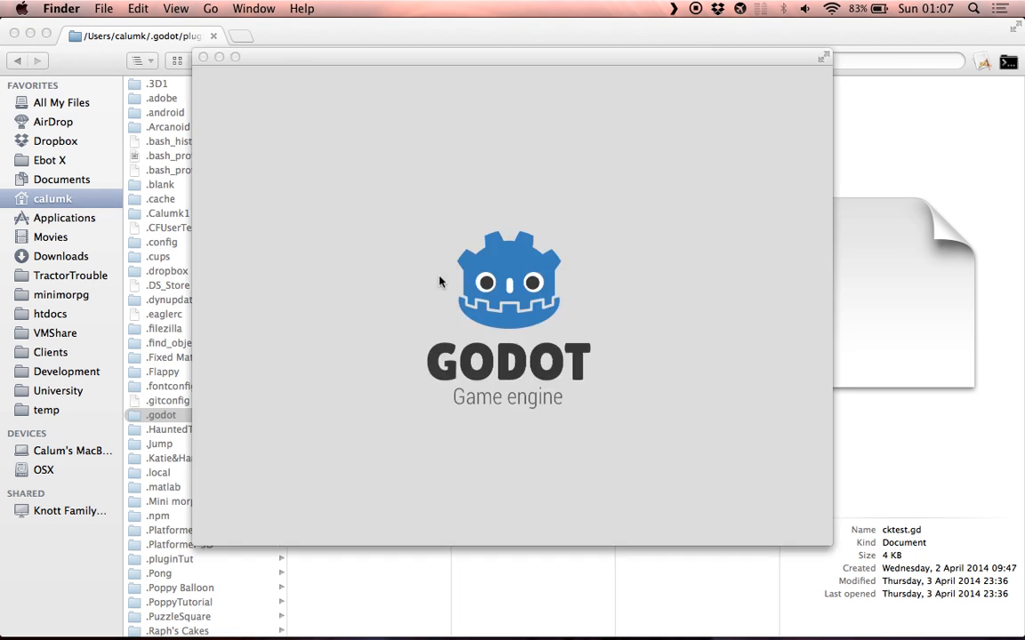
# Step: Tick Plugin Tut in Editor Settings, dismiss its Hello World popup, and close settings
pyautogui.click(682, 79)
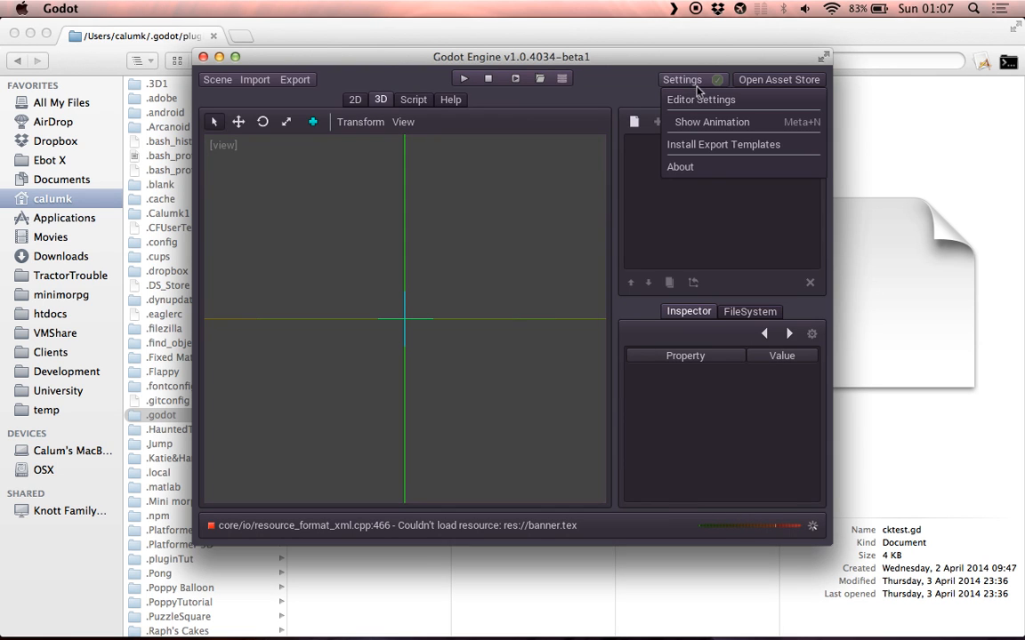
pyautogui.click(701, 99)
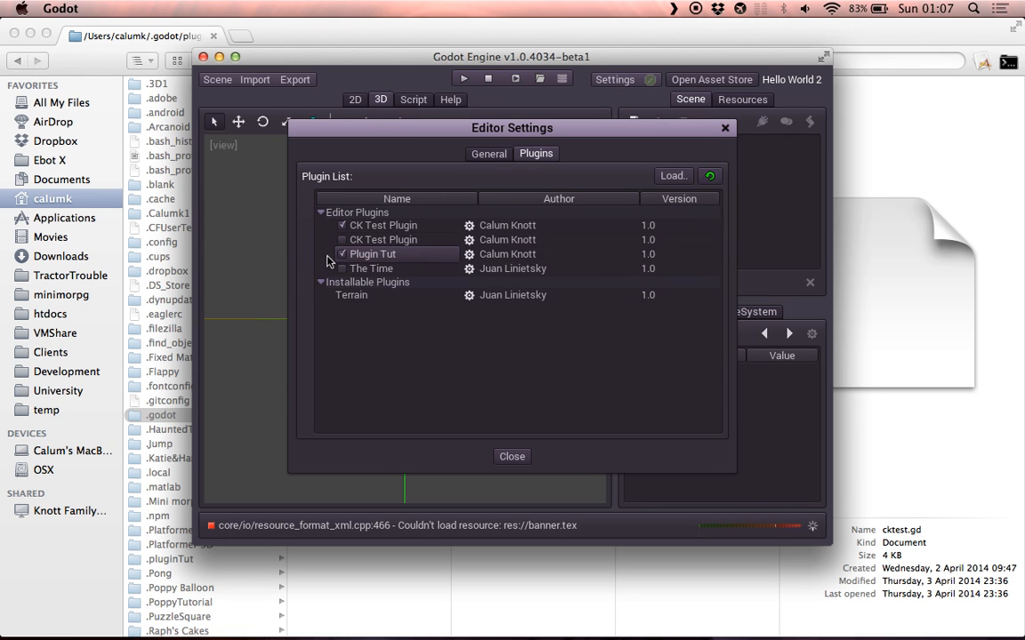
pyautogui.click(343, 254)
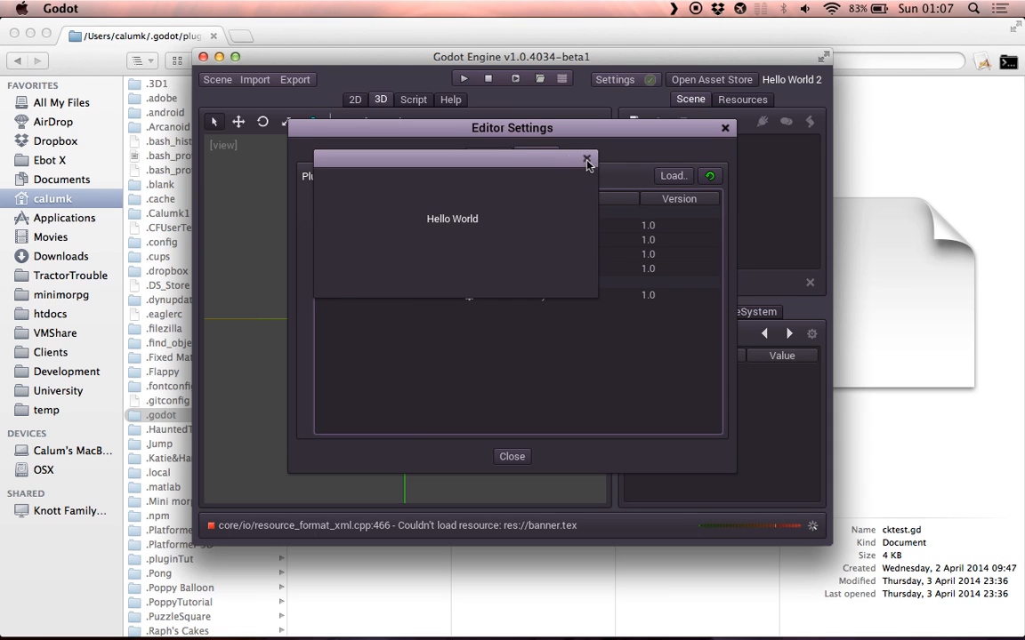
pyautogui.moveTo(623, 182)
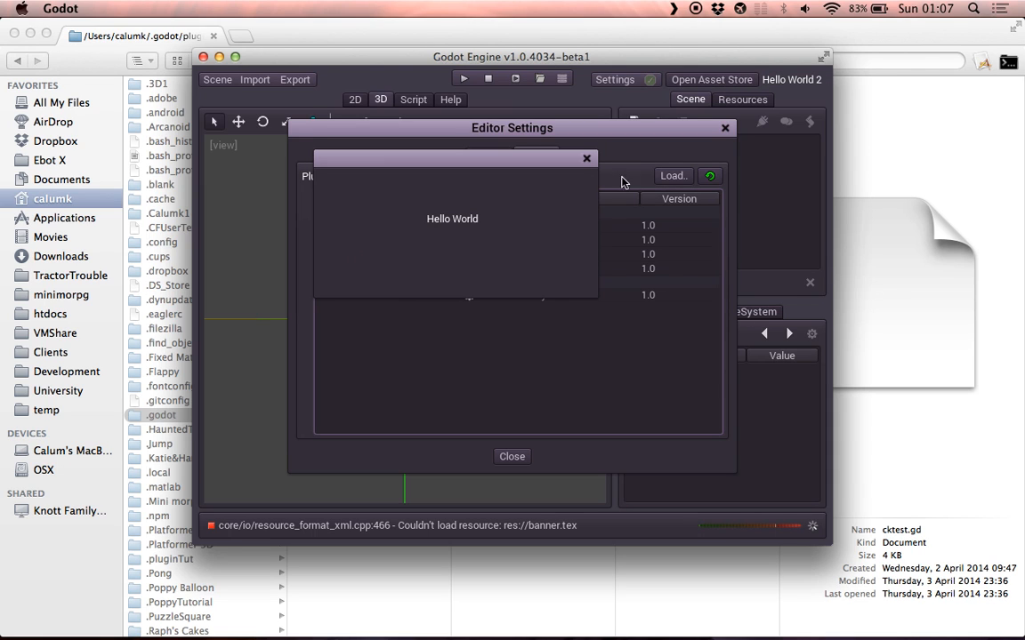
pyautogui.click(586, 159)
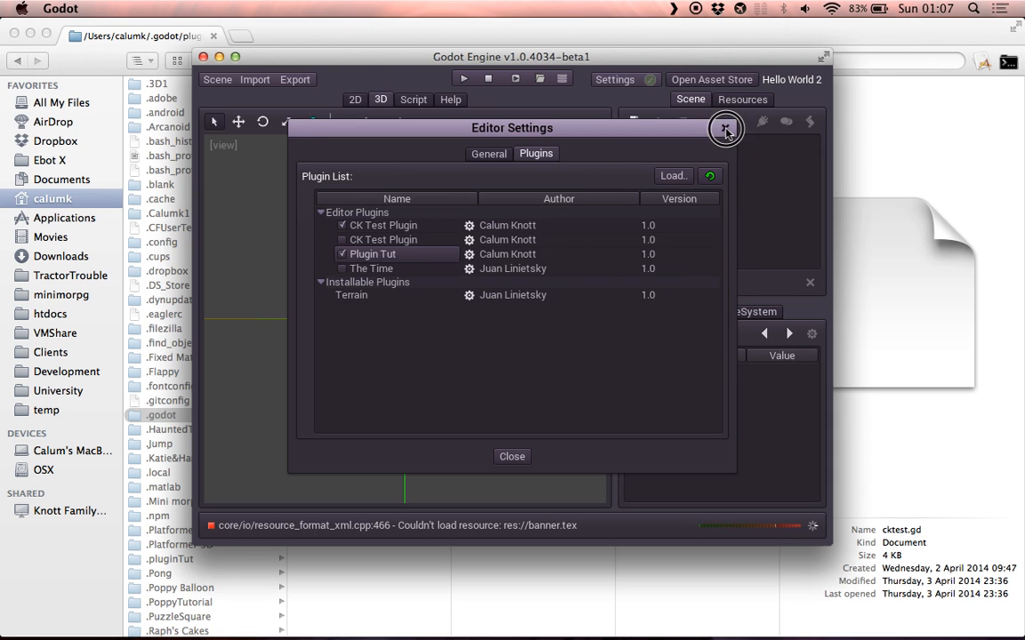
pyautogui.click(724, 128)
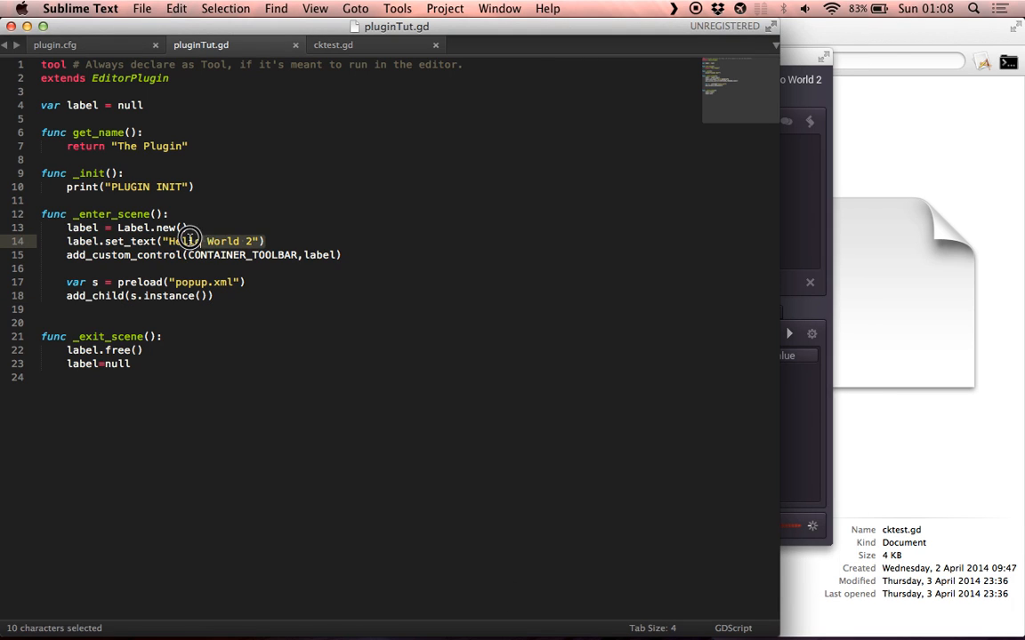
# Step: Rename the label variable to button and make its text 'Click Me!'
pyautogui.doubleClick(83, 227)
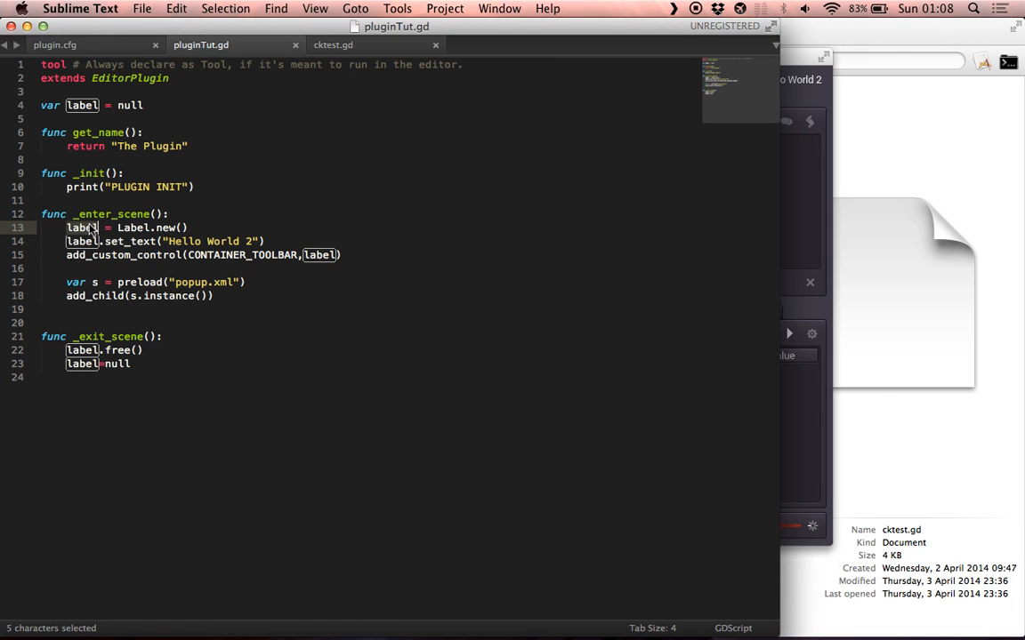
pyautogui.write('button')
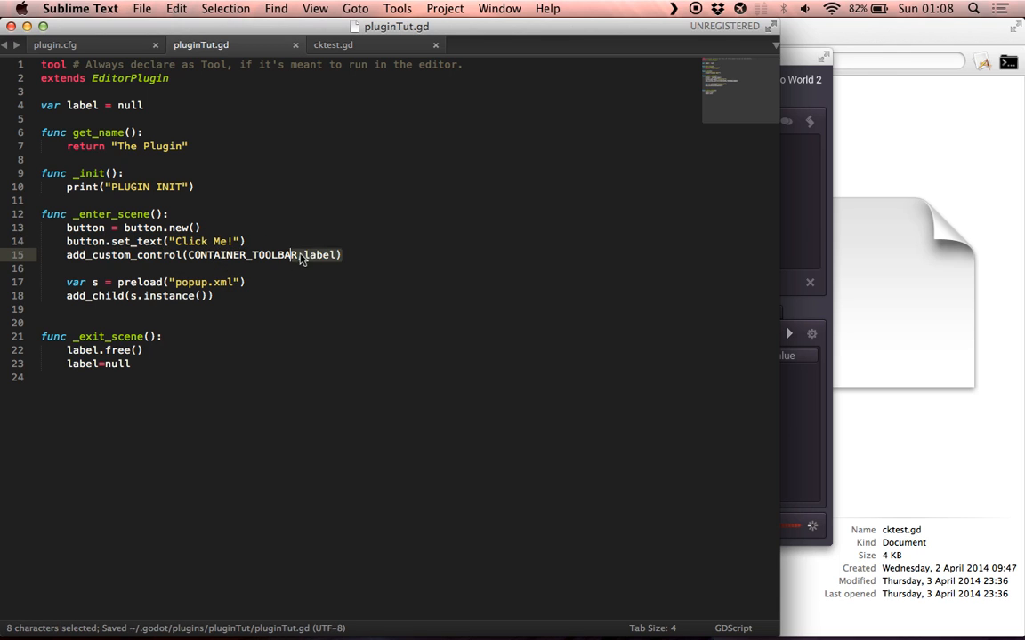
pyautogui.write('button')
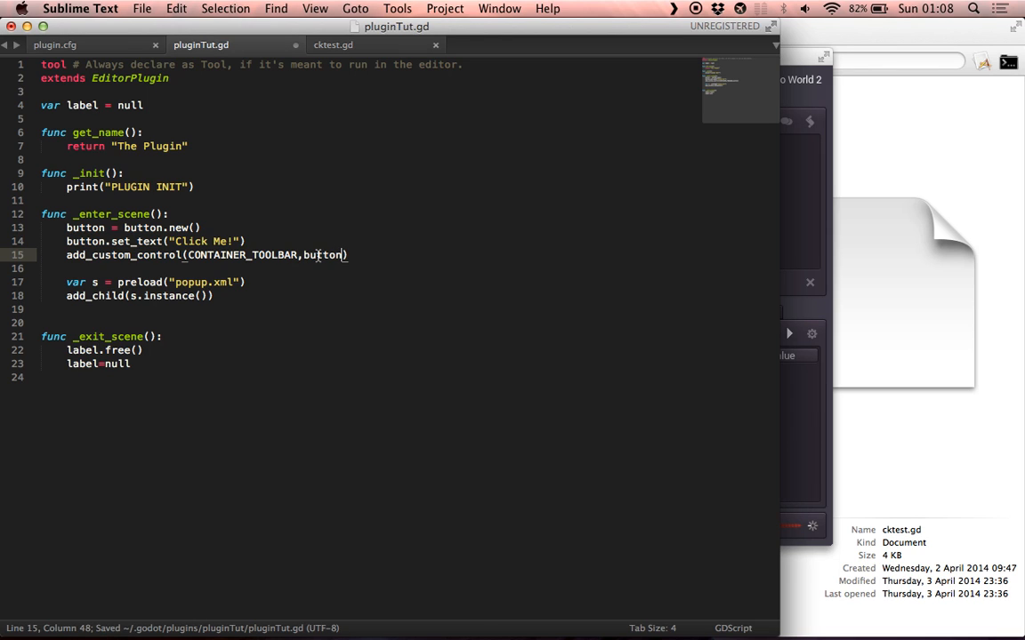
pyautogui.write('button')
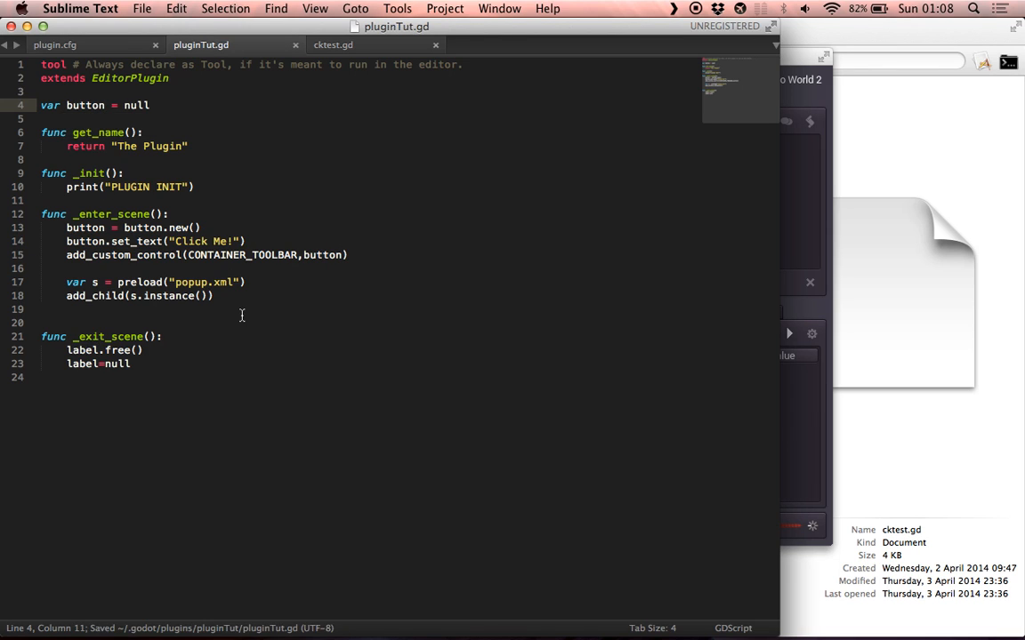
# Step: Remove the _exit_scene body, move the preload lines into new func clikcedButton(), and save
pyautogui.click(130, 363)
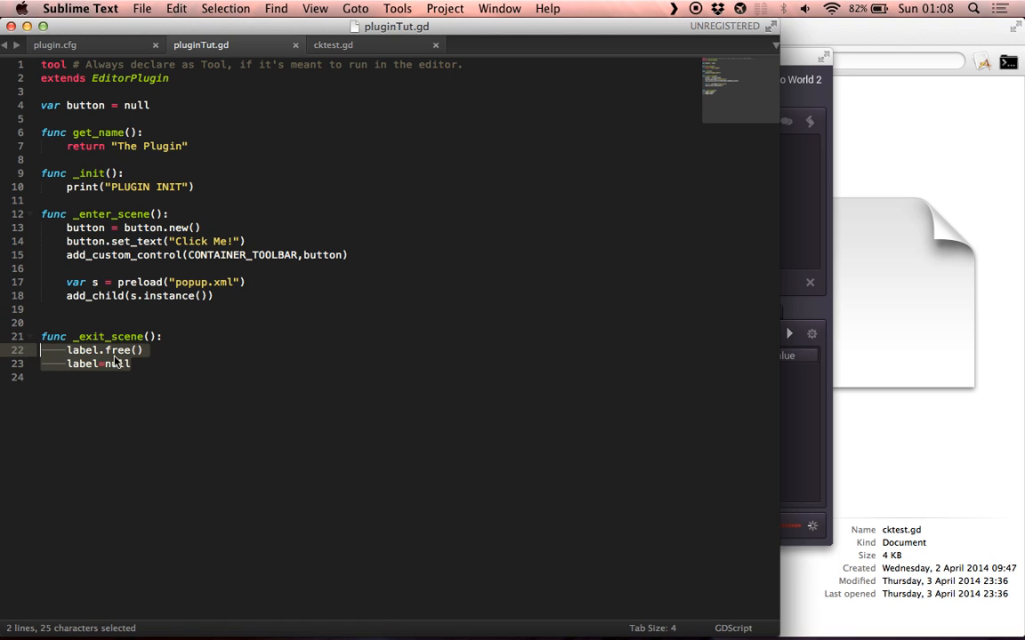
pyautogui.click(116, 363)
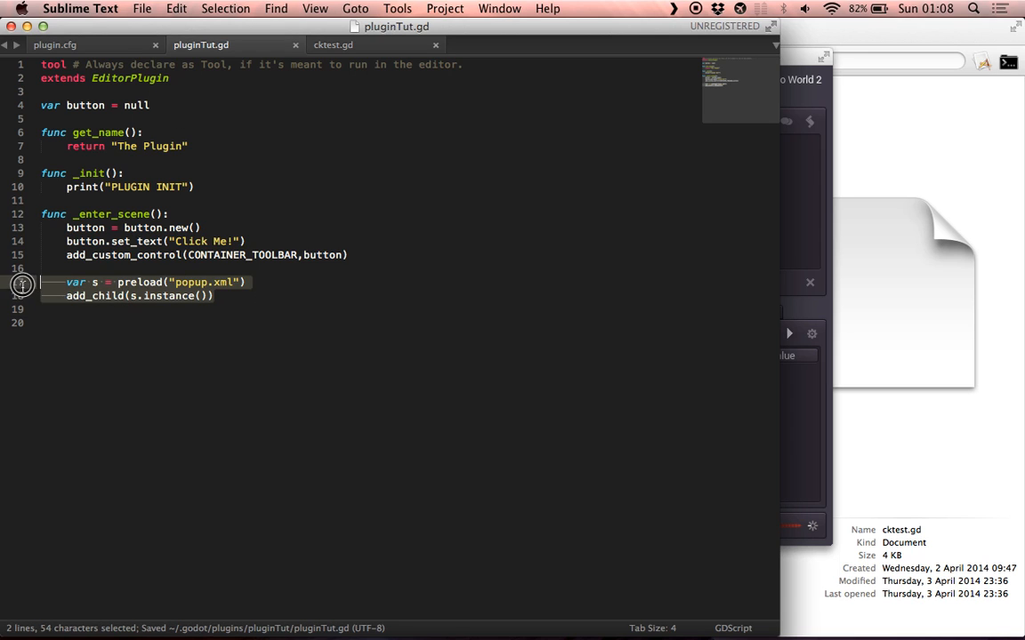
pyautogui.write('func cli')
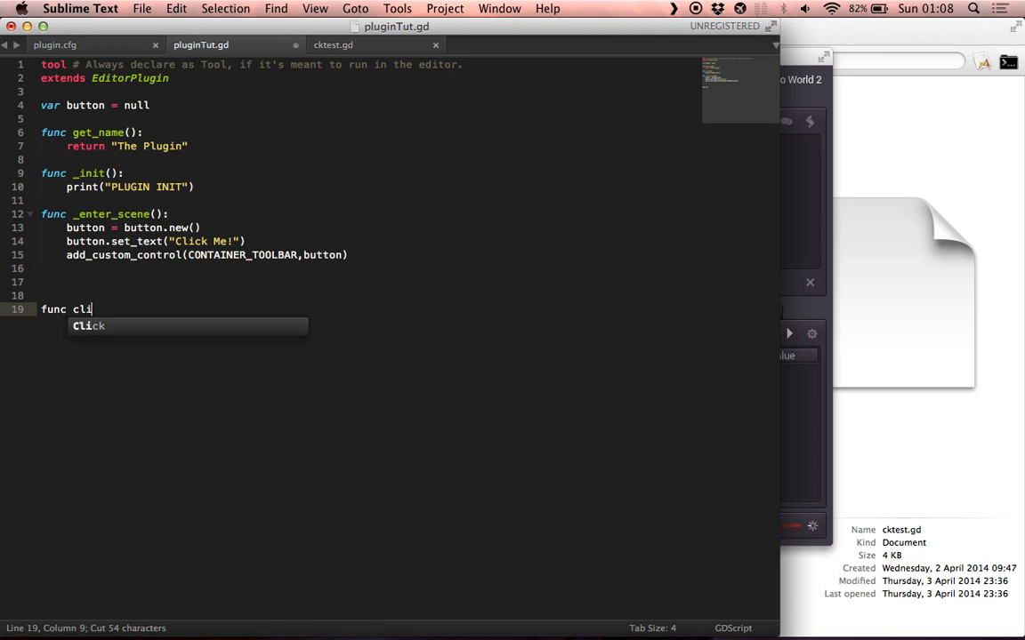
pyautogui.write('kcedButton():')
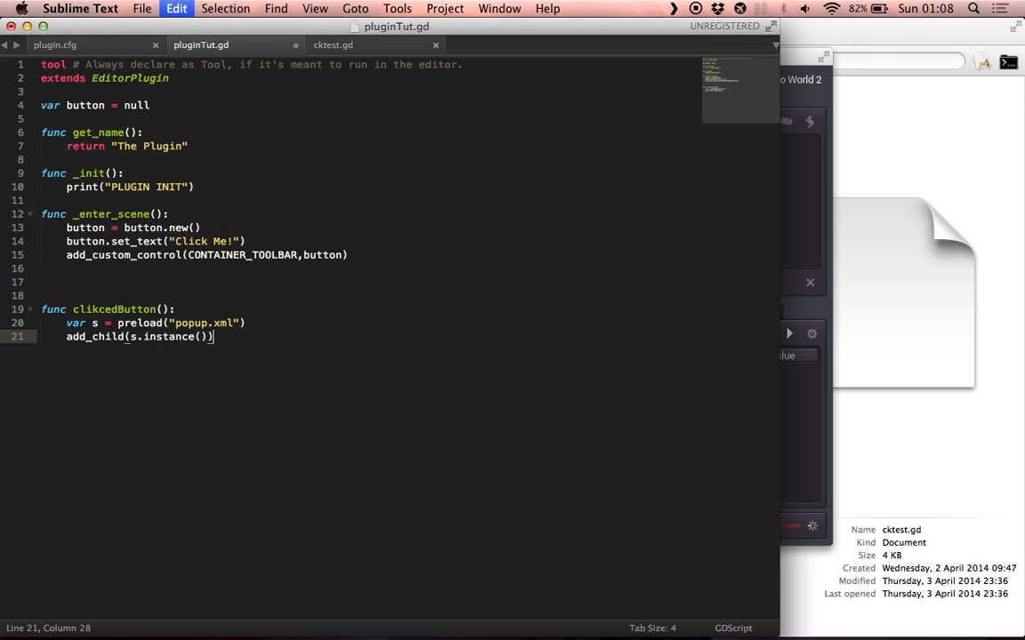
pyautogui.press('cmd+s')
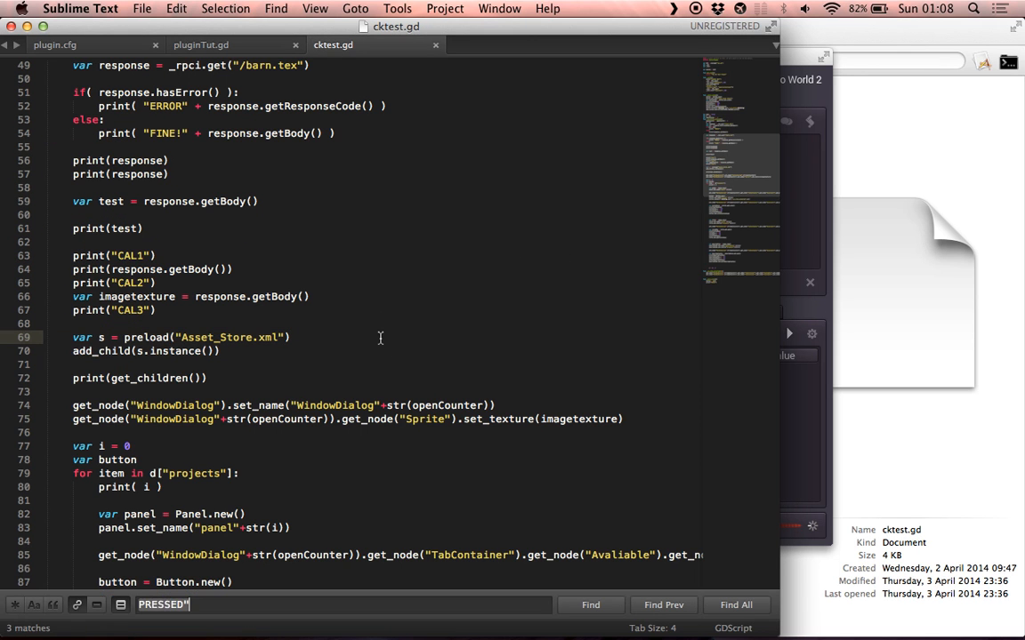
# Step: Add button.connect("pressed",self,...) to pluginTut.gd, copied from cktest.gd
pyautogui.write('button')
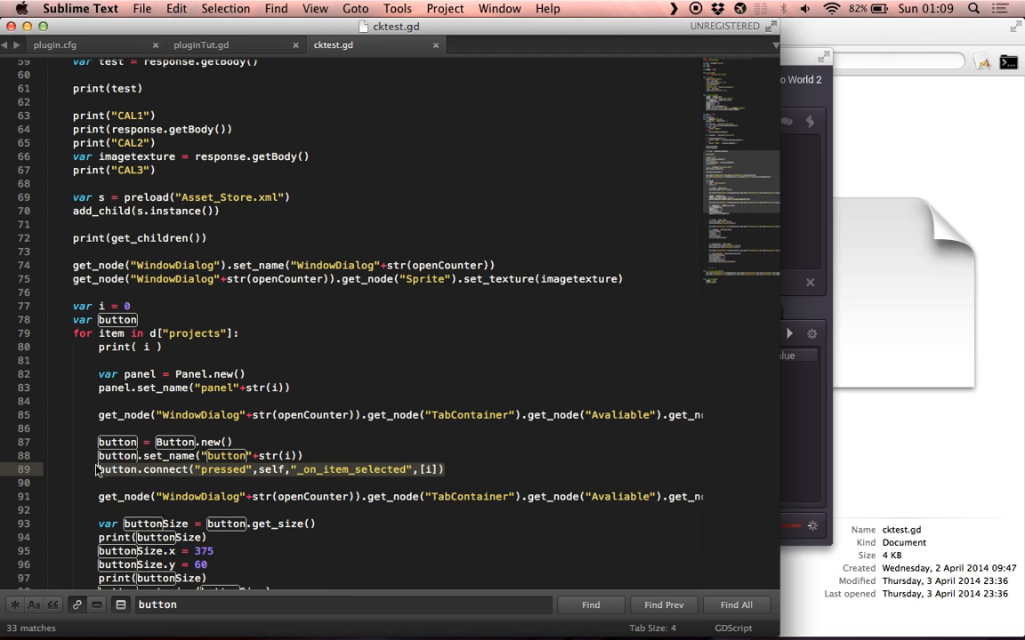
pyautogui.click(201, 44)
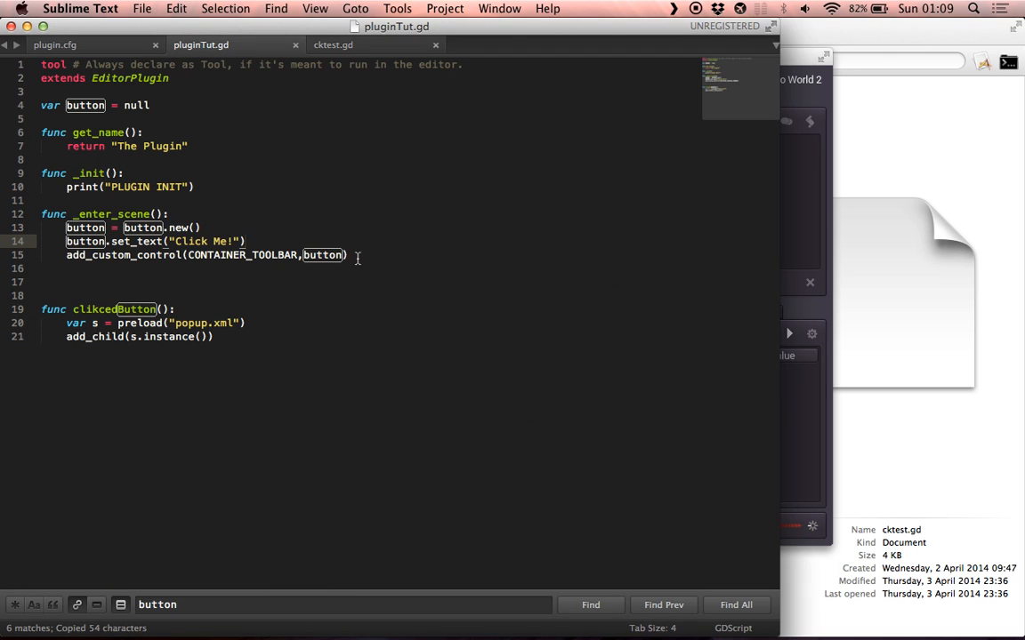
pyautogui.write('button.connect("pressed",self,"_on_item_selected",[i])')
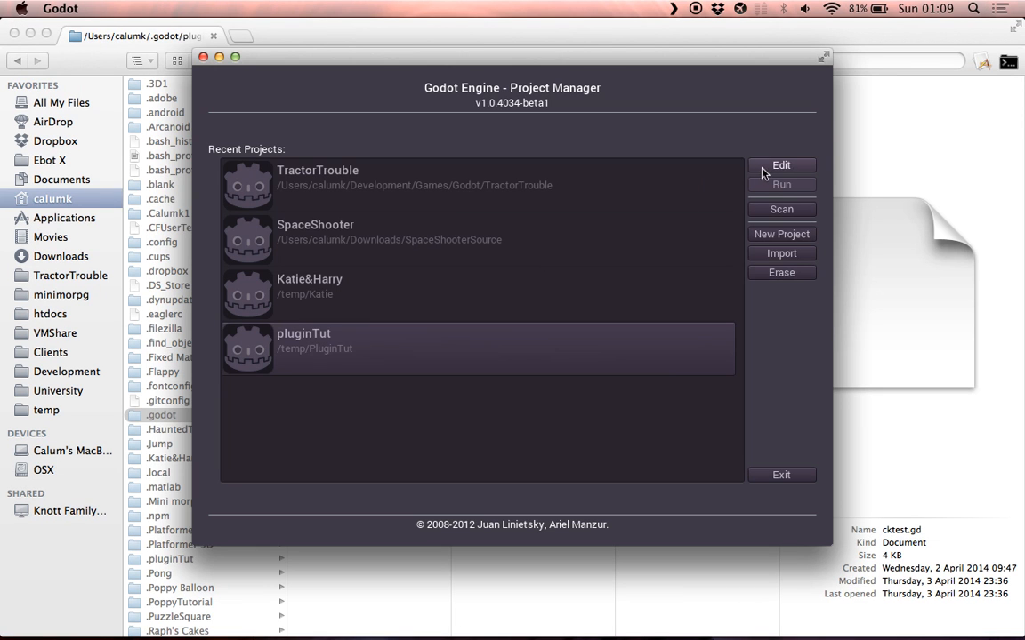
# Step: Open the pluginTut project, untick and retick Plugin Tut, close settings, and quit the editor
pyautogui.click(781, 165)
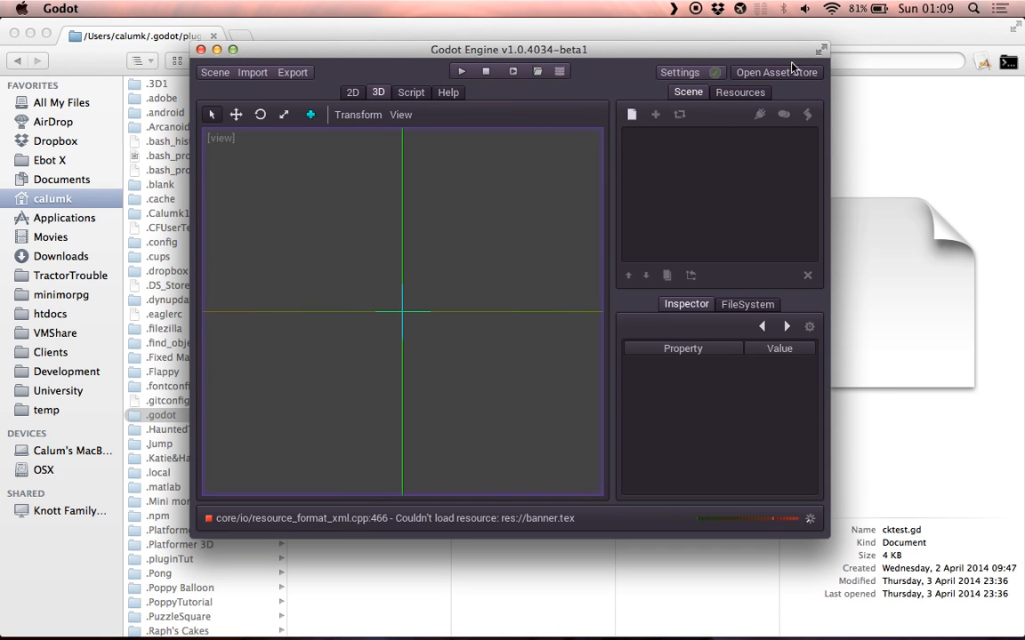
pyautogui.click(679, 72)
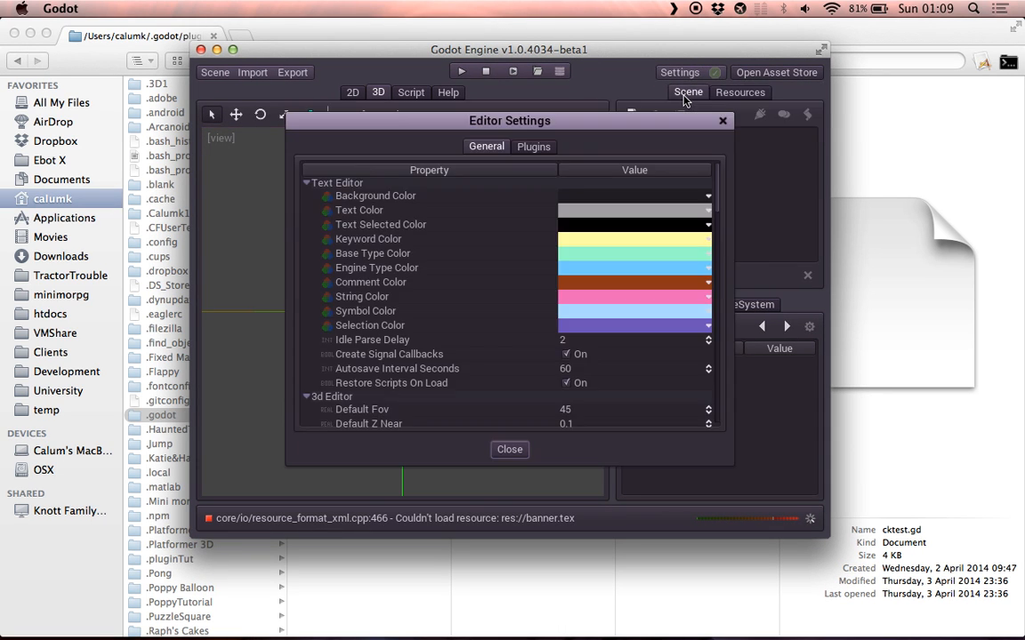
pyautogui.click(534, 146)
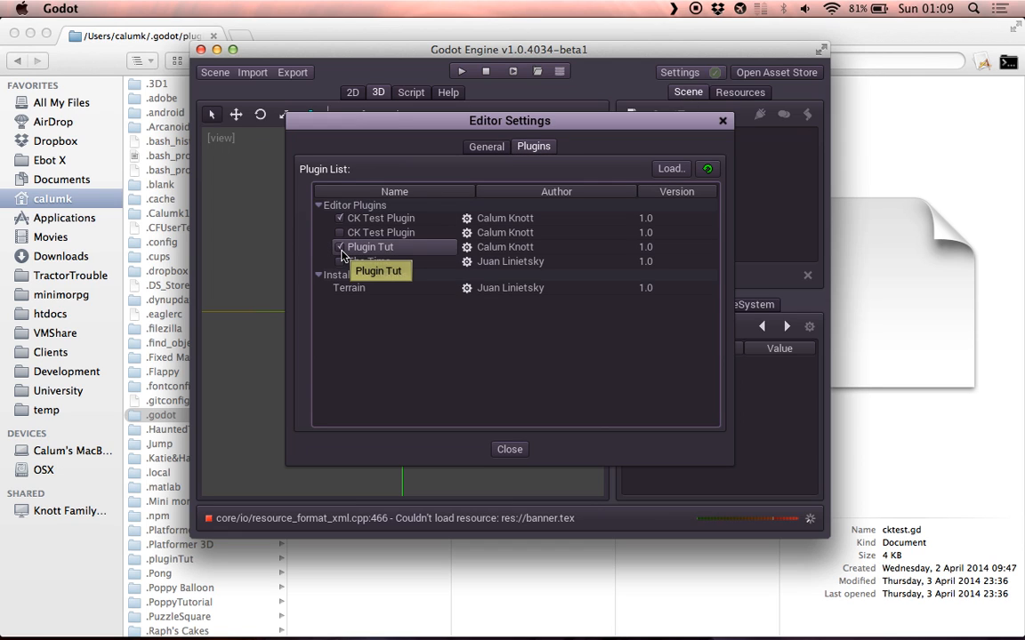
pyautogui.click(340, 247)
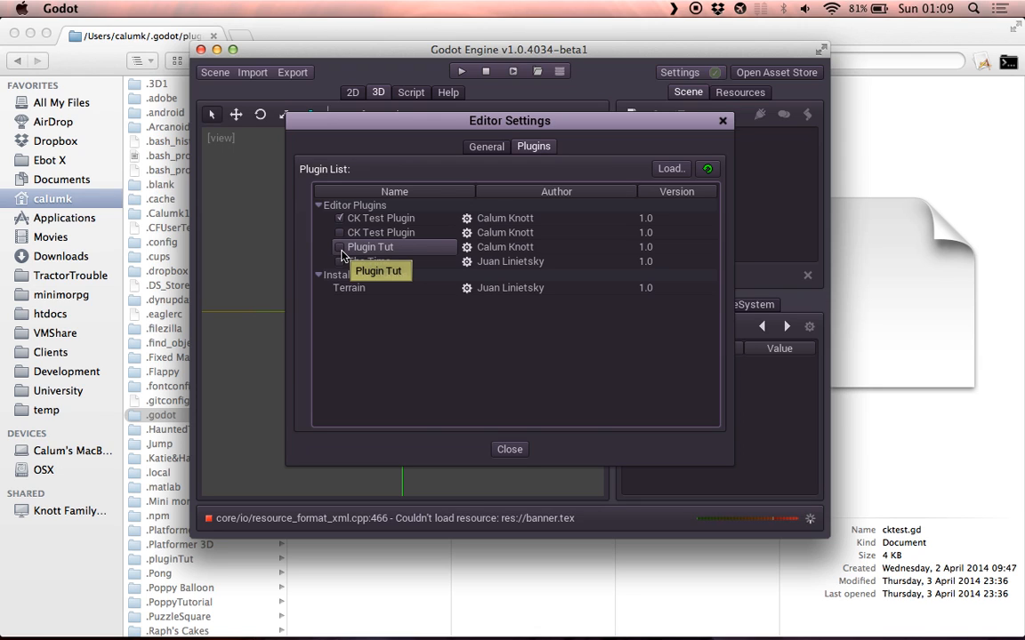
pyautogui.click(340, 247)
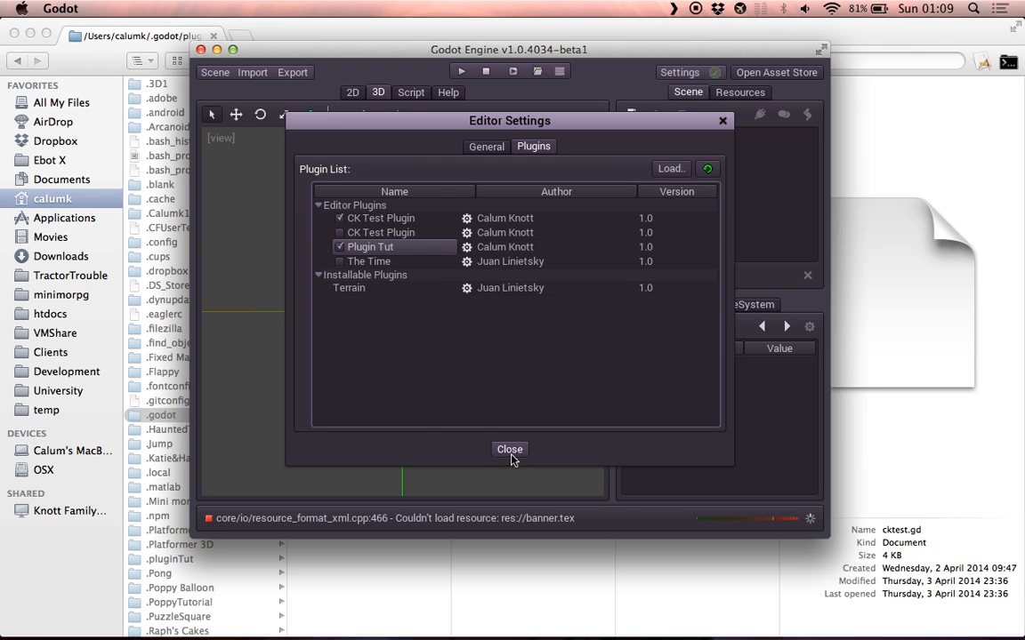
pyautogui.click(510, 449)
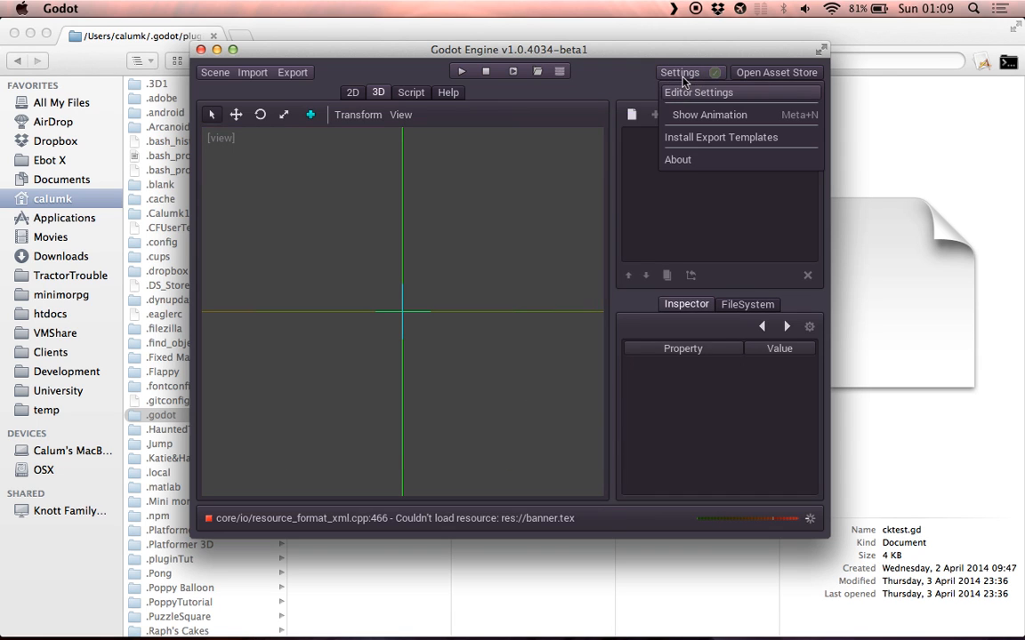
pyautogui.click(698, 93)
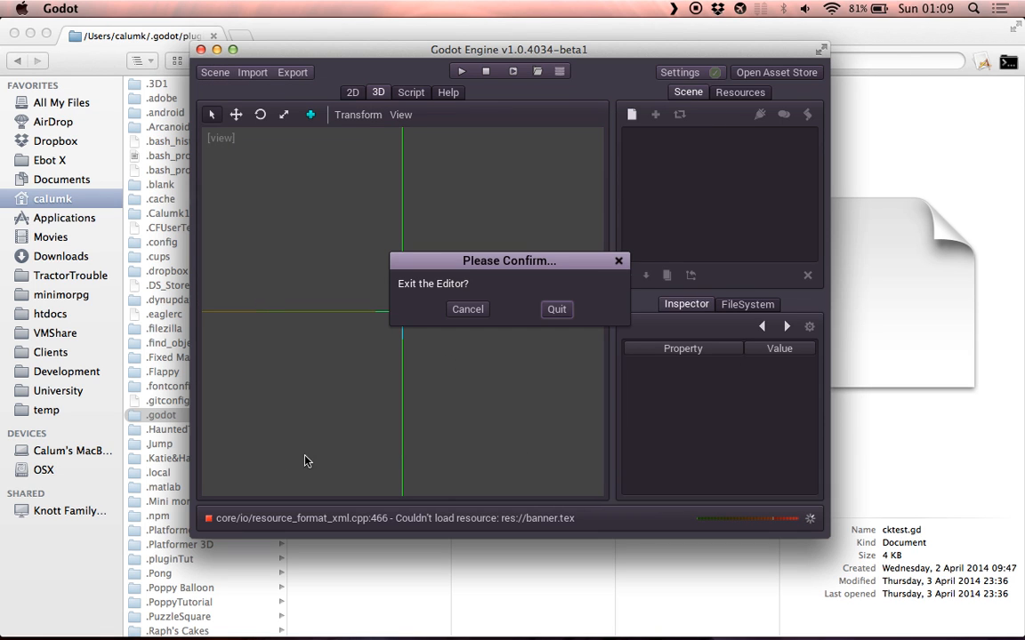
pyautogui.click(556, 309)
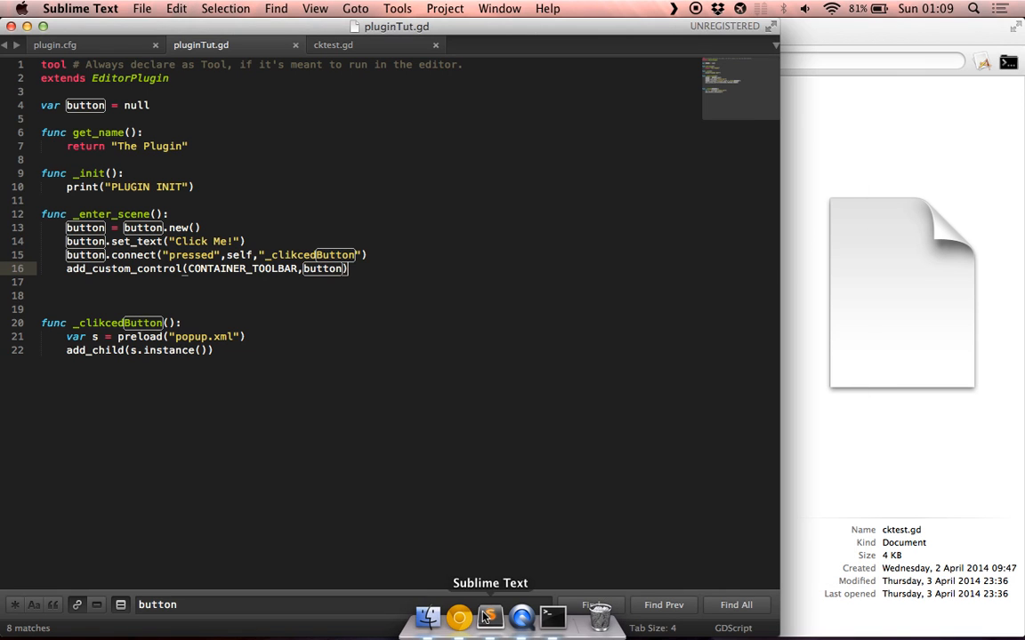
# Step: Launch the godot executable from the Godot app bundle in Terminal
pyautogui.click(552, 616)
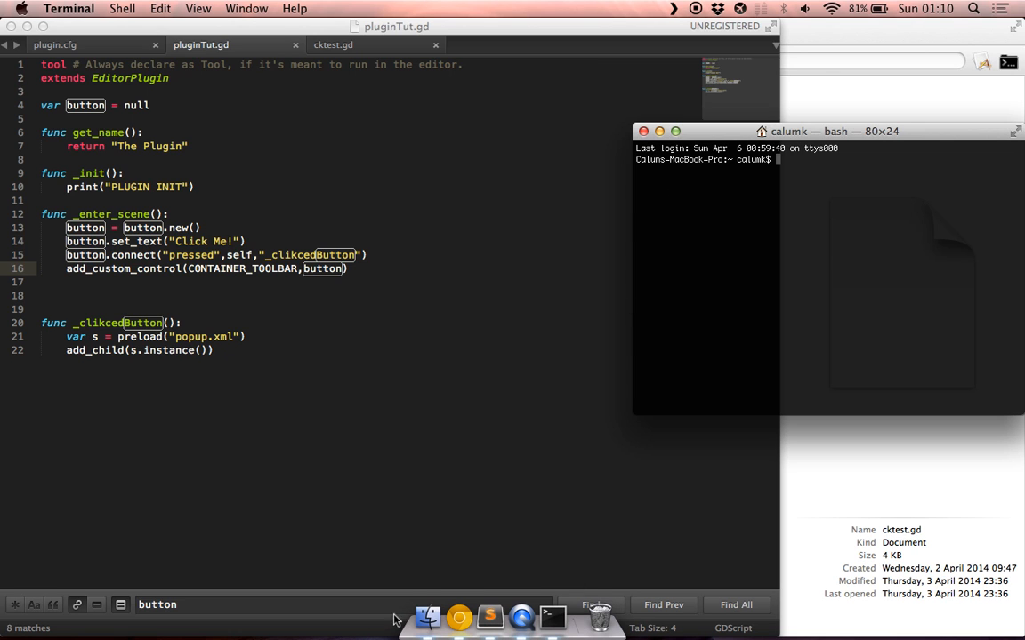
pyautogui.moveTo(428, 618)
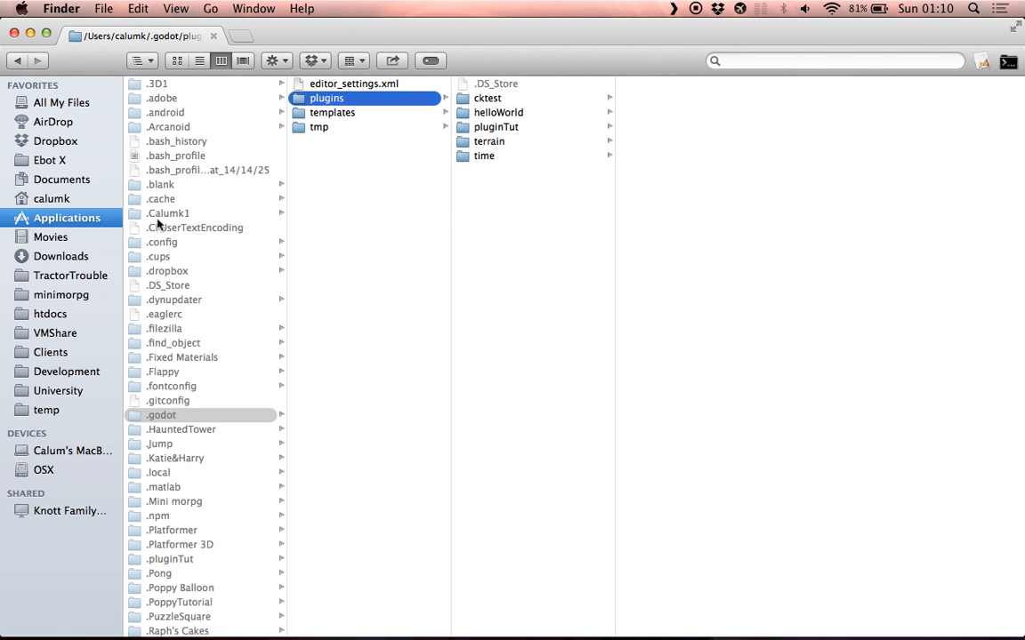
pyautogui.click(67, 218)
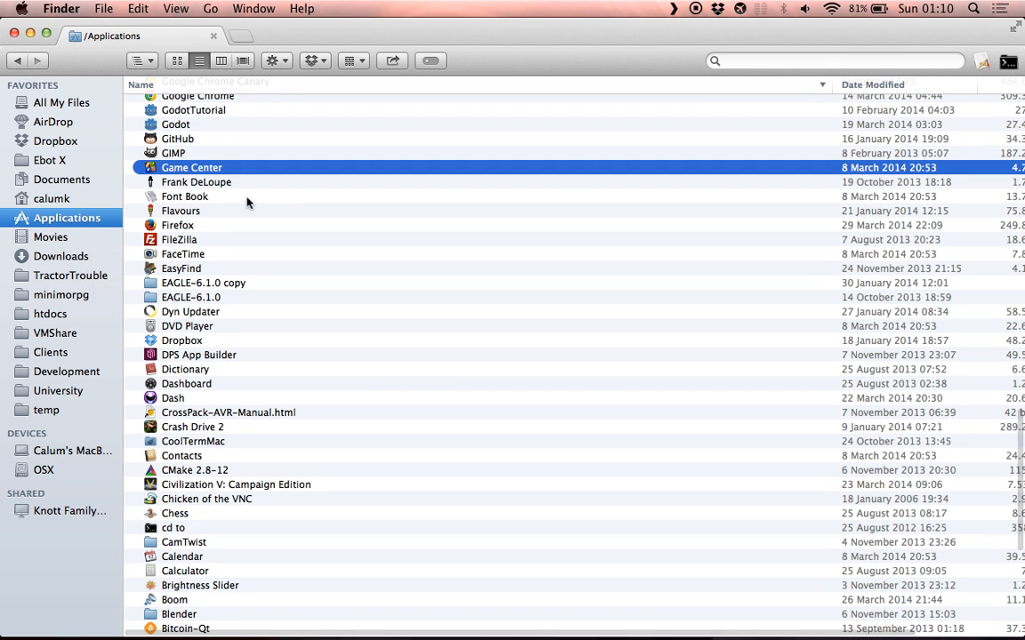
pyautogui.doubleClick(175, 124)
pyautogui.write('./')
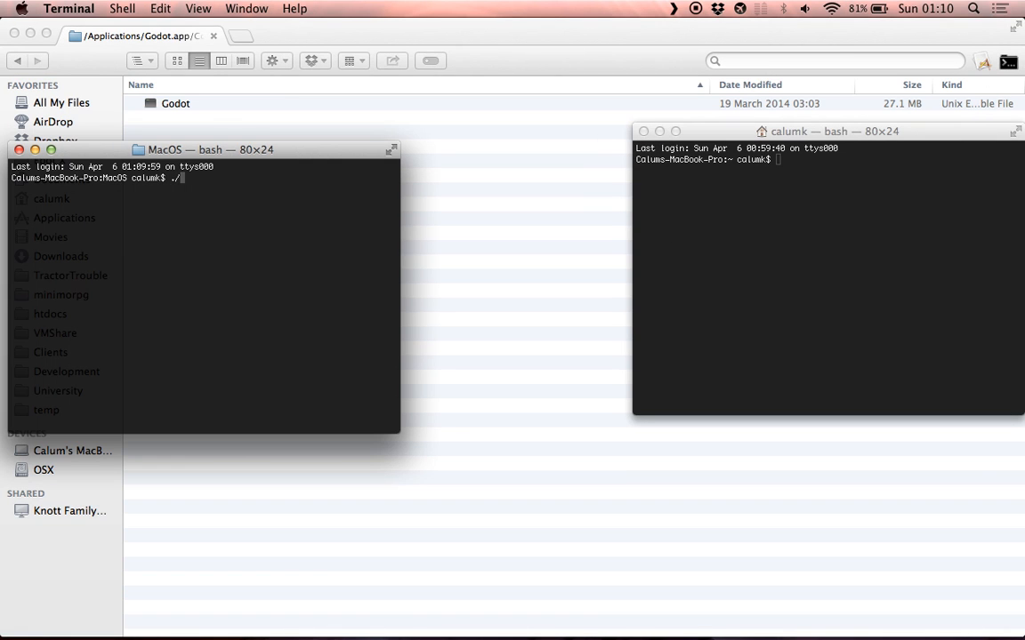
pyautogui.write('godot')
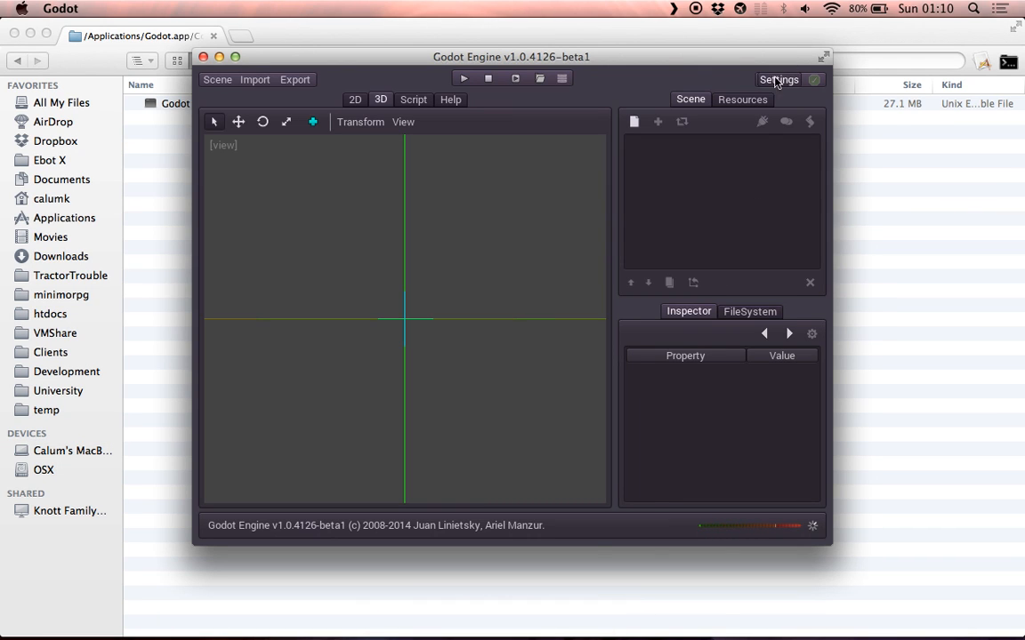
# Step: Enable Plugin Tut, which logs an invalid 'new' call on Nil at line 14
pyautogui.click(779, 79)
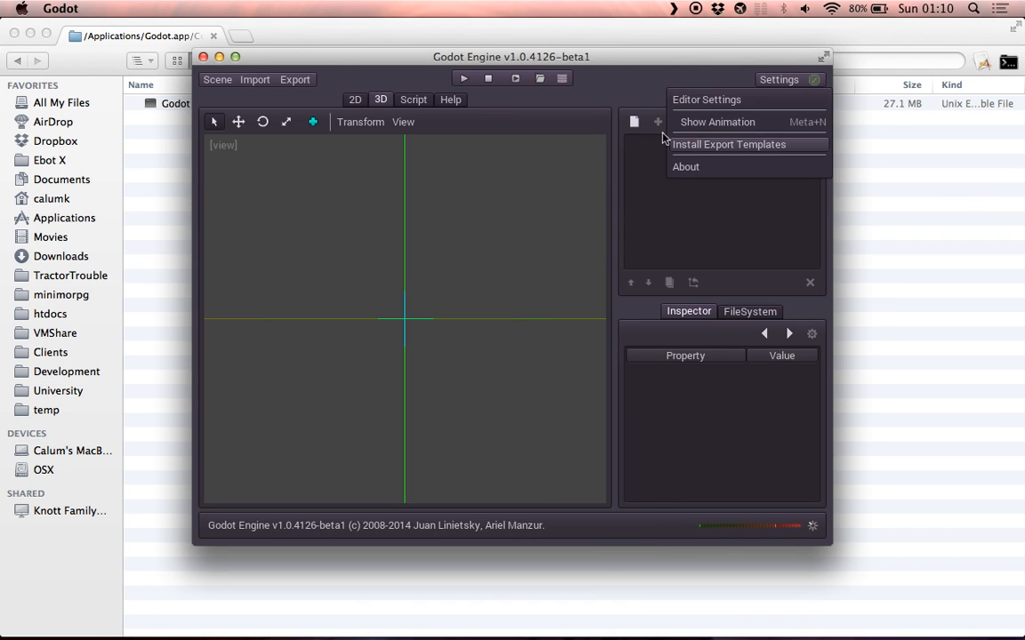
pyautogui.click(706, 98)
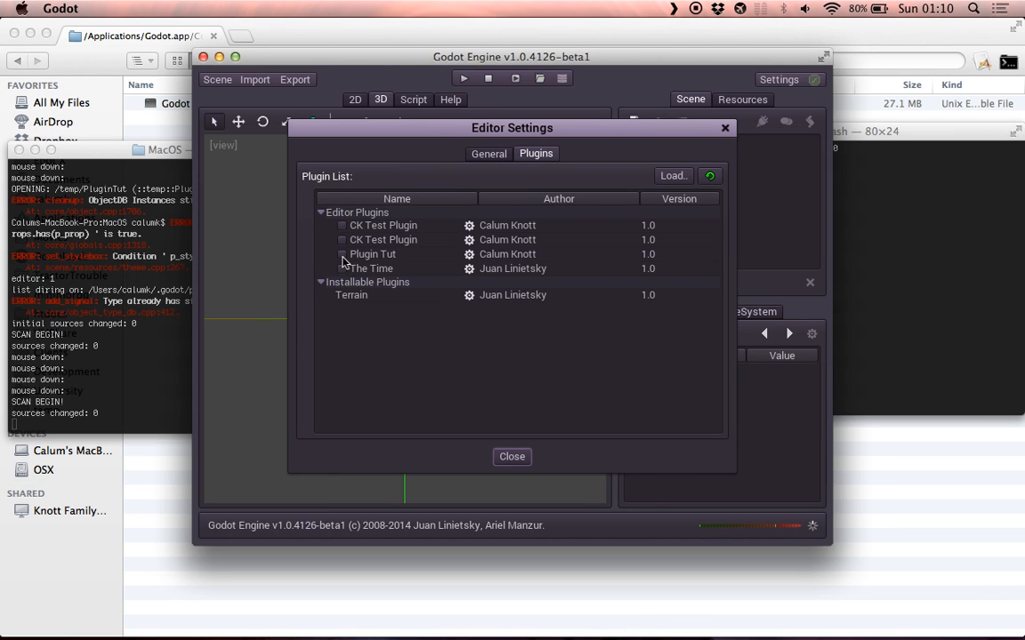
pyautogui.click(342, 254)
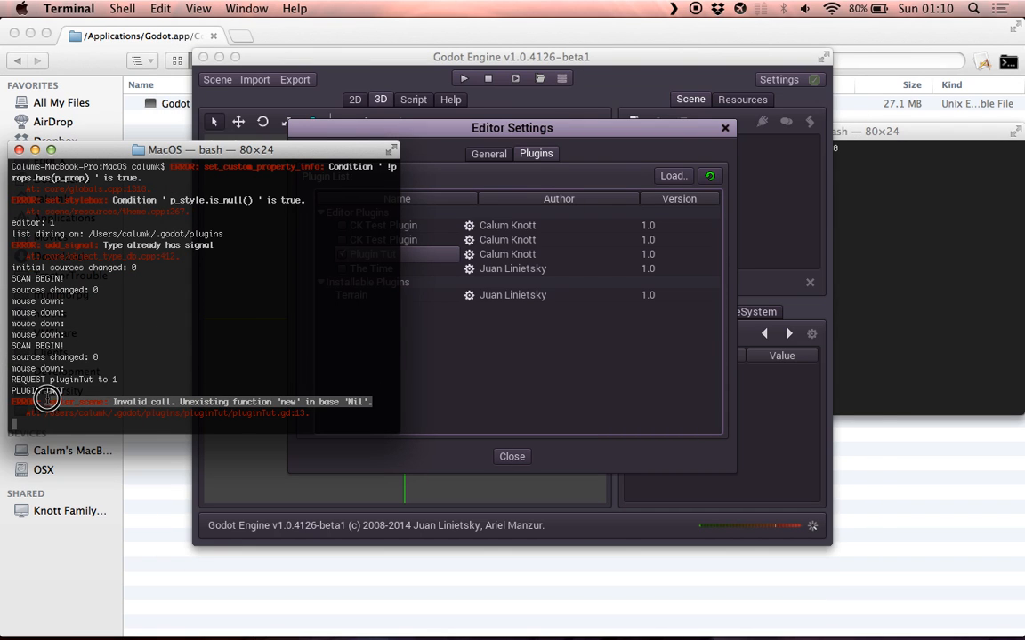
pyautogui.moveTo(506, 618)
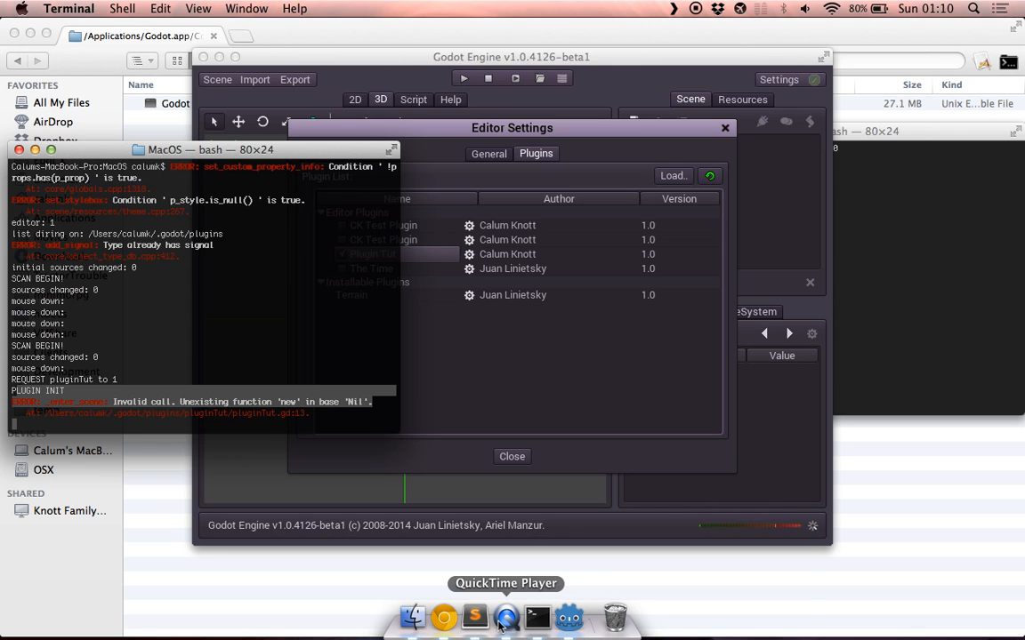
pyautogui.click(474, 616)
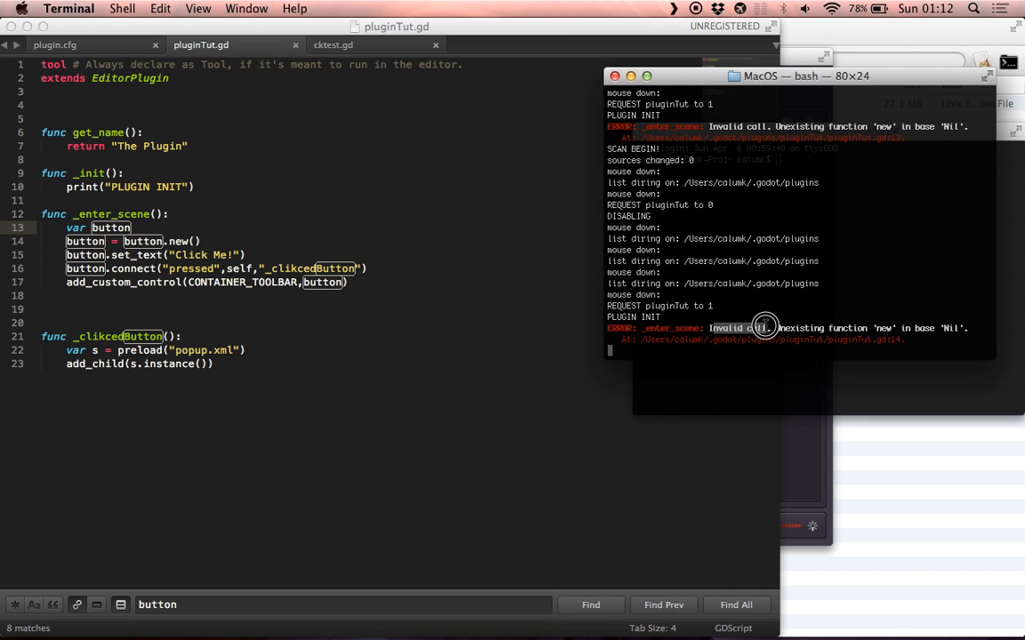
pyautogui.moveTo(929, 353)
pyautogui.write('B')
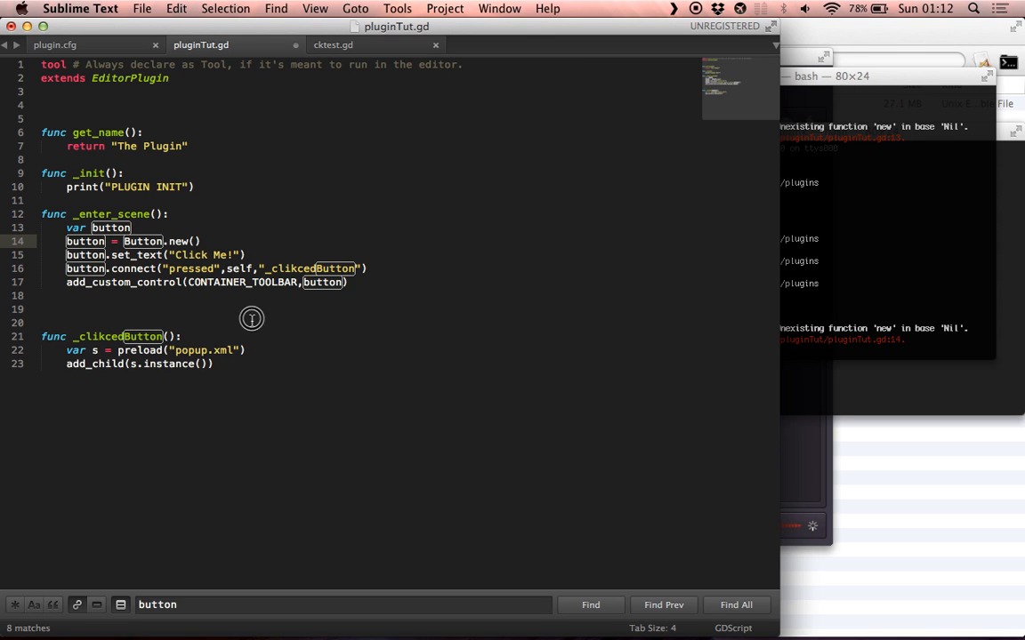
# Step: Save pluginTut.gd with line 14 now calling Button.new()
pyautogui.press('cmd+s')
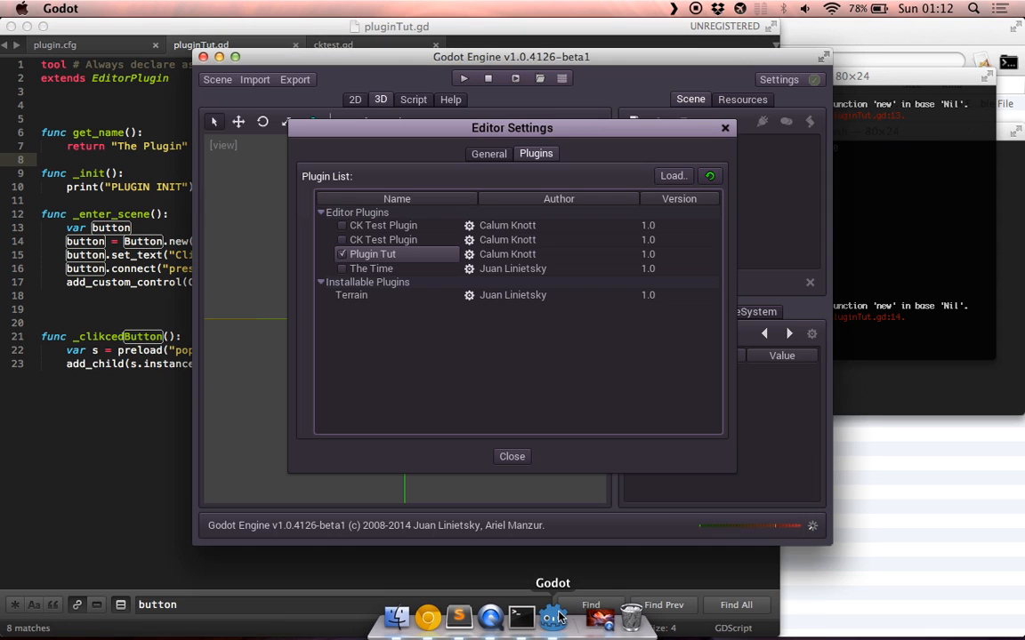
# Step: Untick and retick Plugin Tut, close settings, and press the new Click Me! toolbar button
pyautogui.click(342, 254)
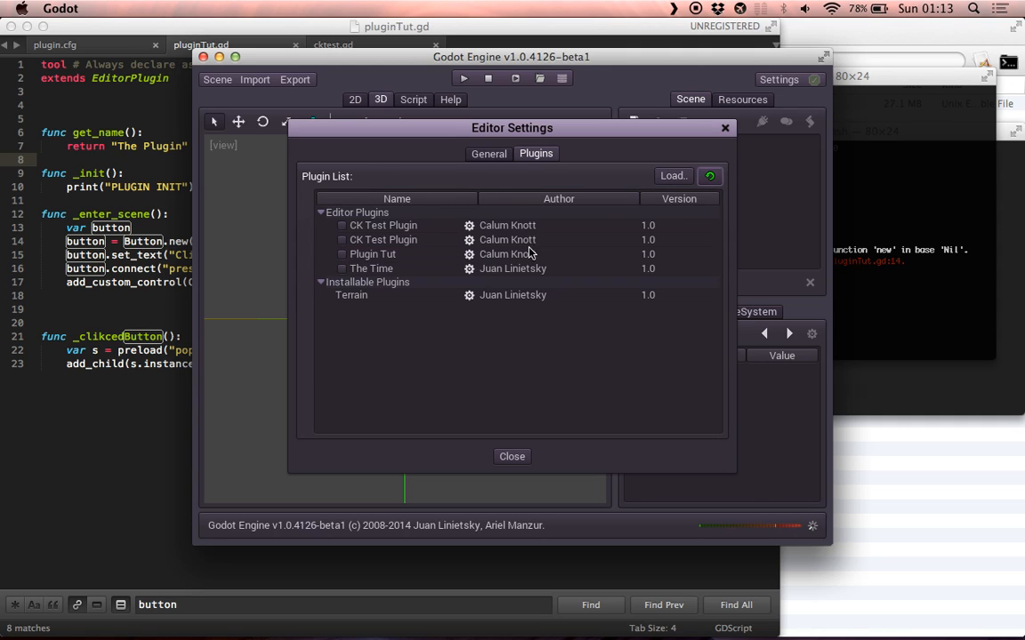
pyautogui.click(342, 253)
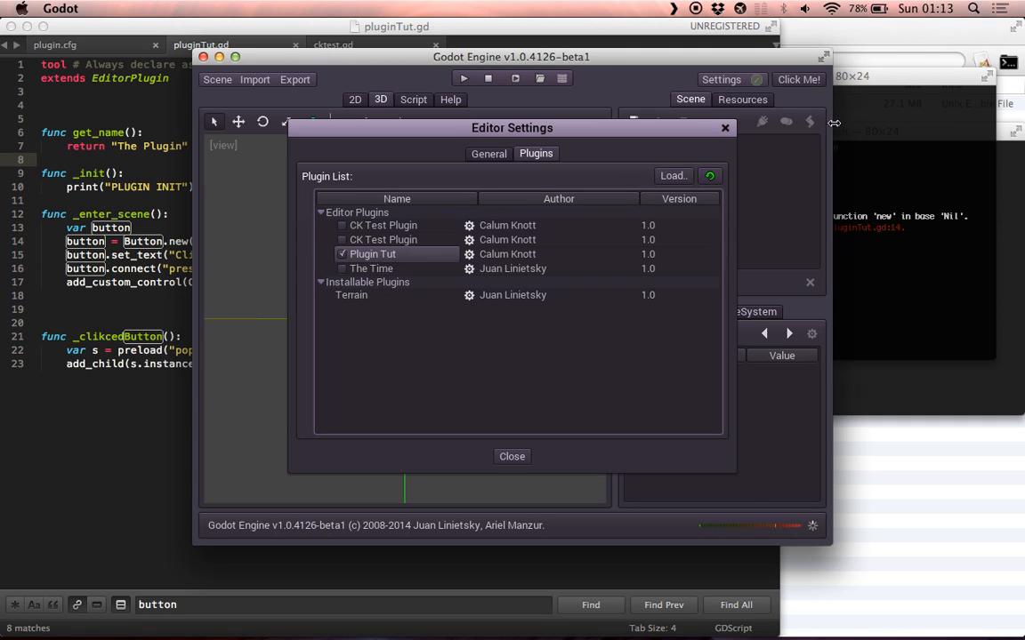
pyautogui.click(511, 456)
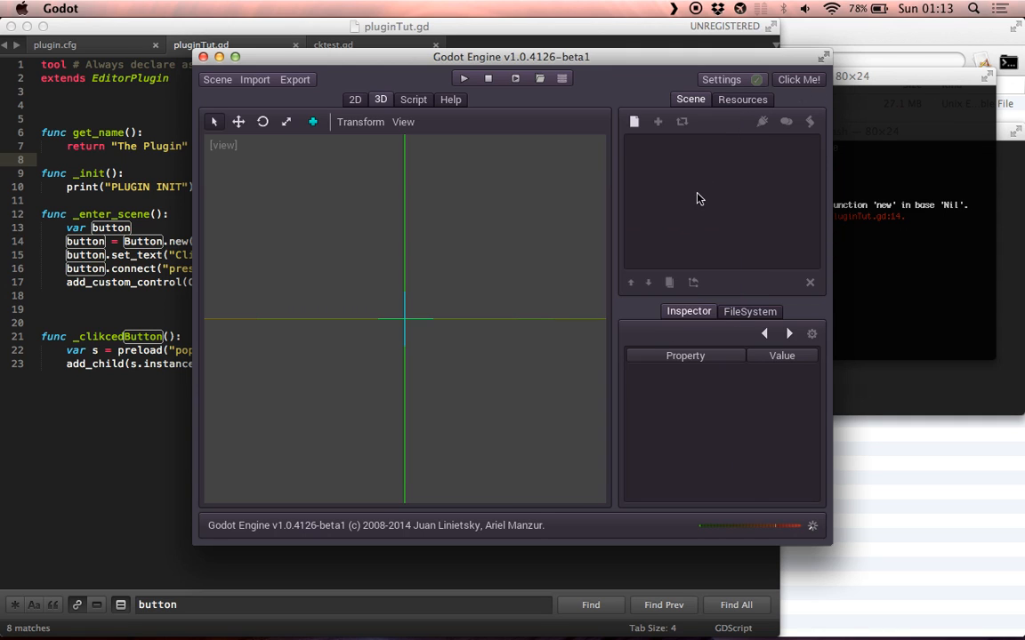
pyautogui.click(798, 79)
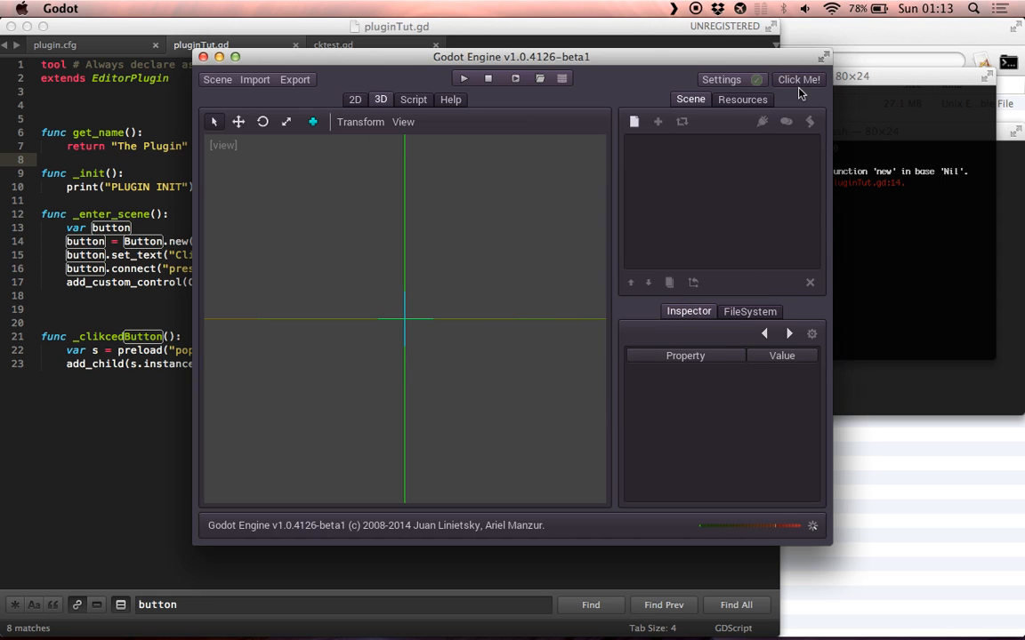
pyautogui.click(797, 79)
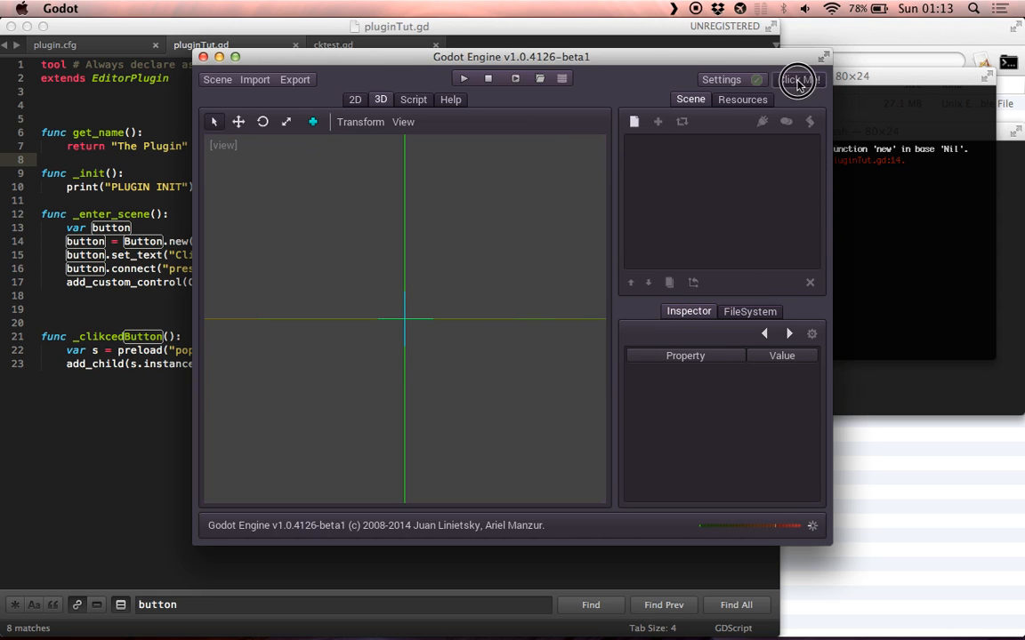
pyautogui.click(797, 79)
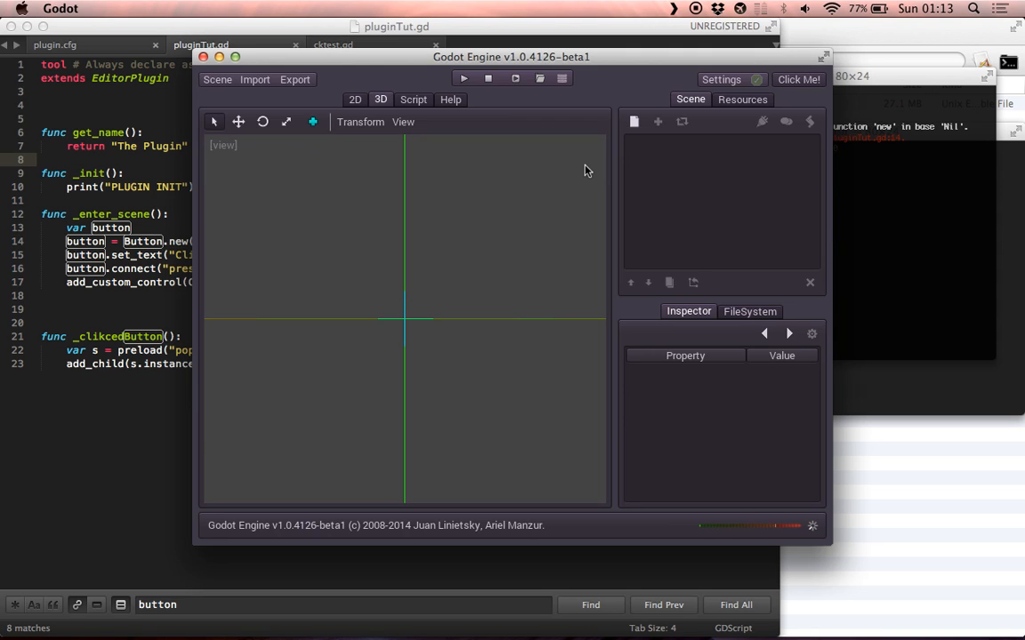
pyautogui.moveTo(255, 210)
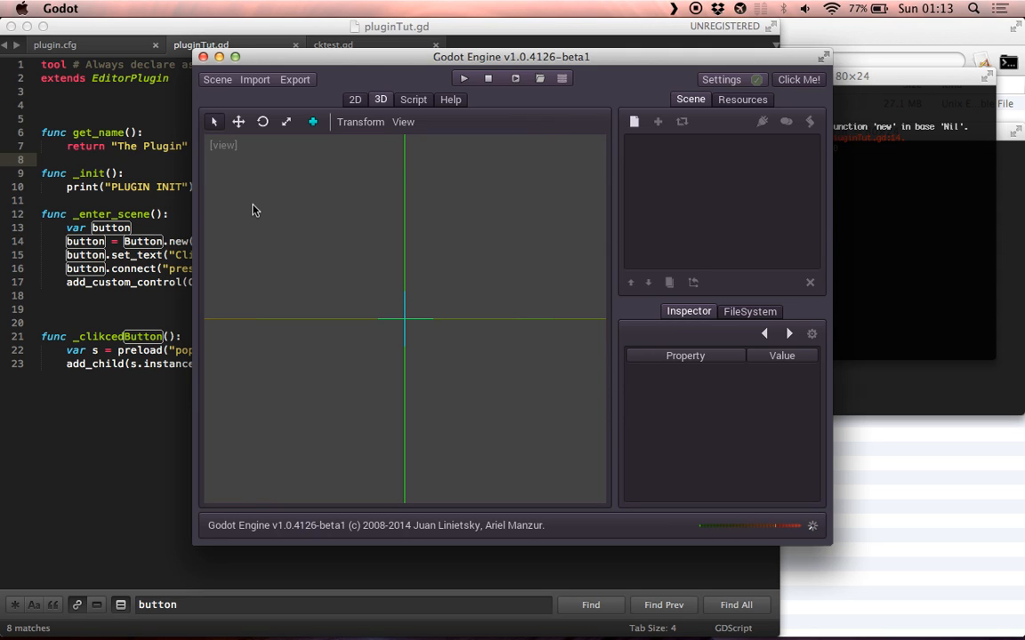
pyautogui.moveTo(562, 130)
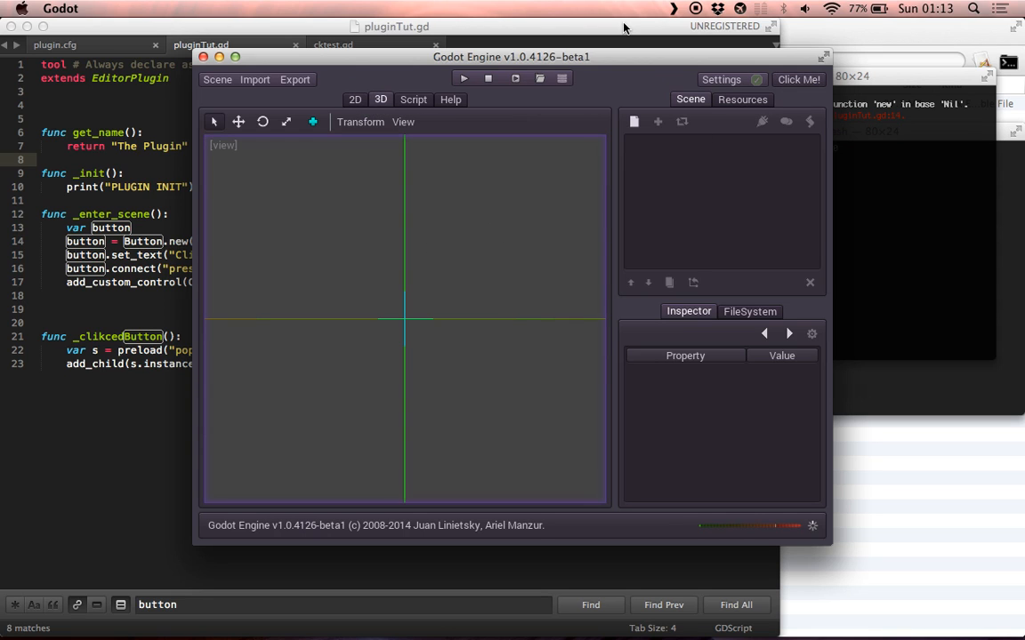
pyautogui.moveTo(448, 178)
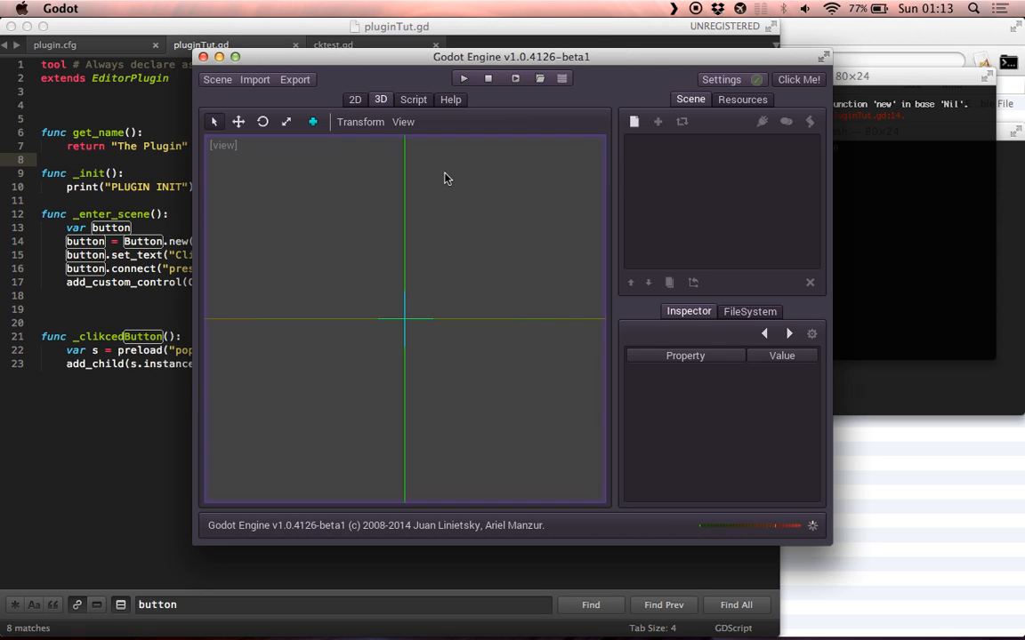
pyautogui.moveTo(418, 103)
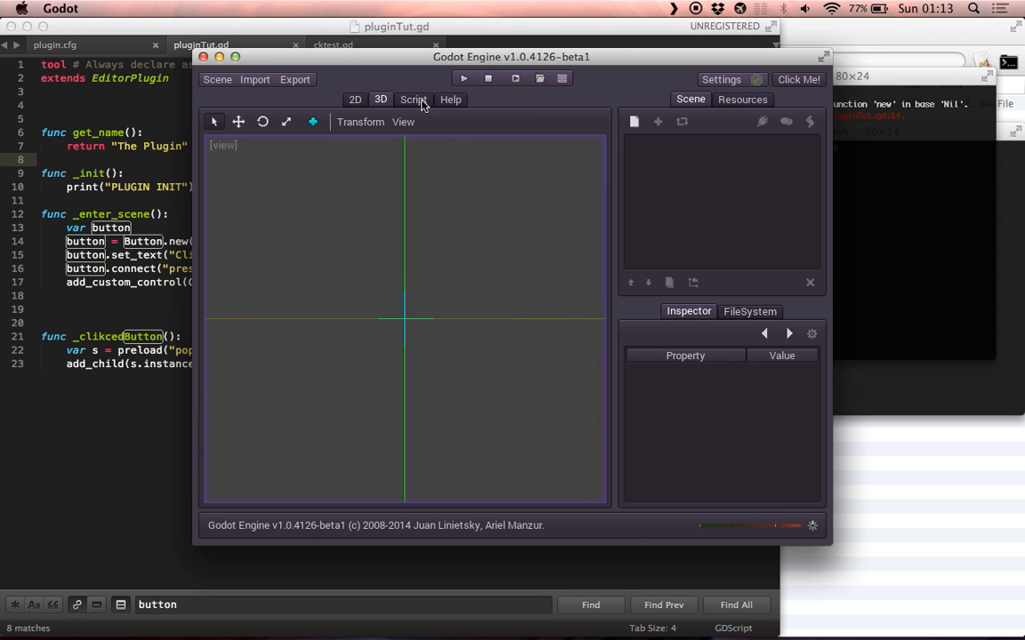
# Step: Swap Plugin Tut for CK Test Plugin and view its Asset Store's Installed tab
pyautogui.click(721, 79)
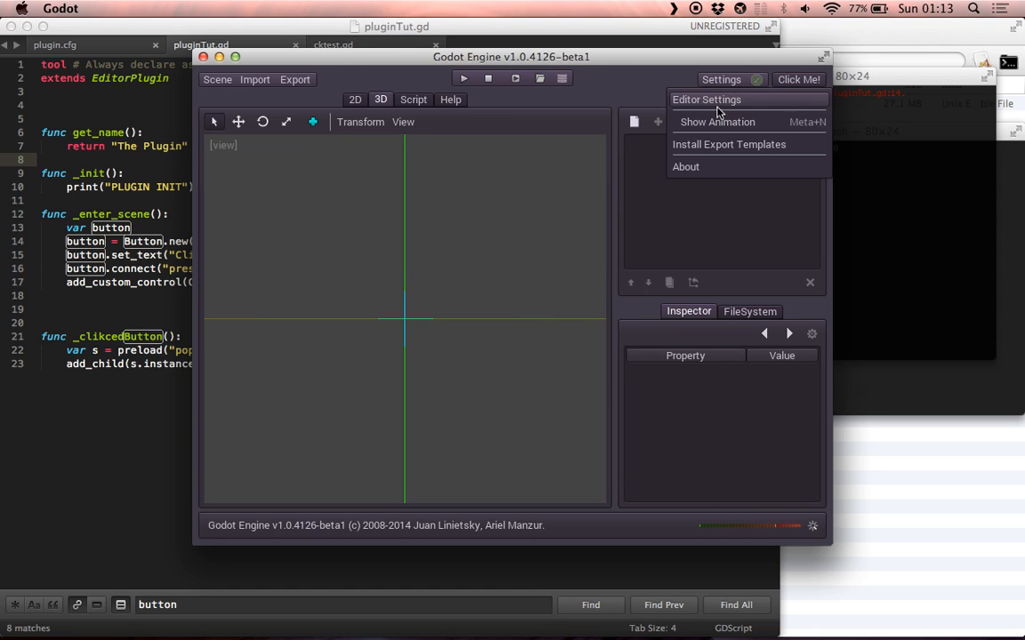
pyautogui.click(706, 99)
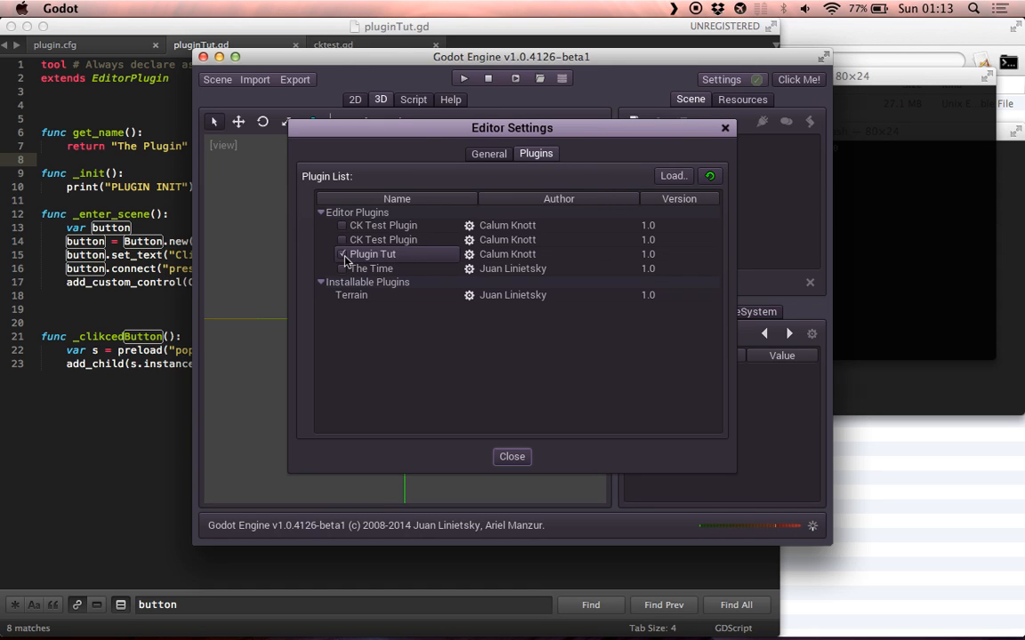
pyautogui.click(343, 254)
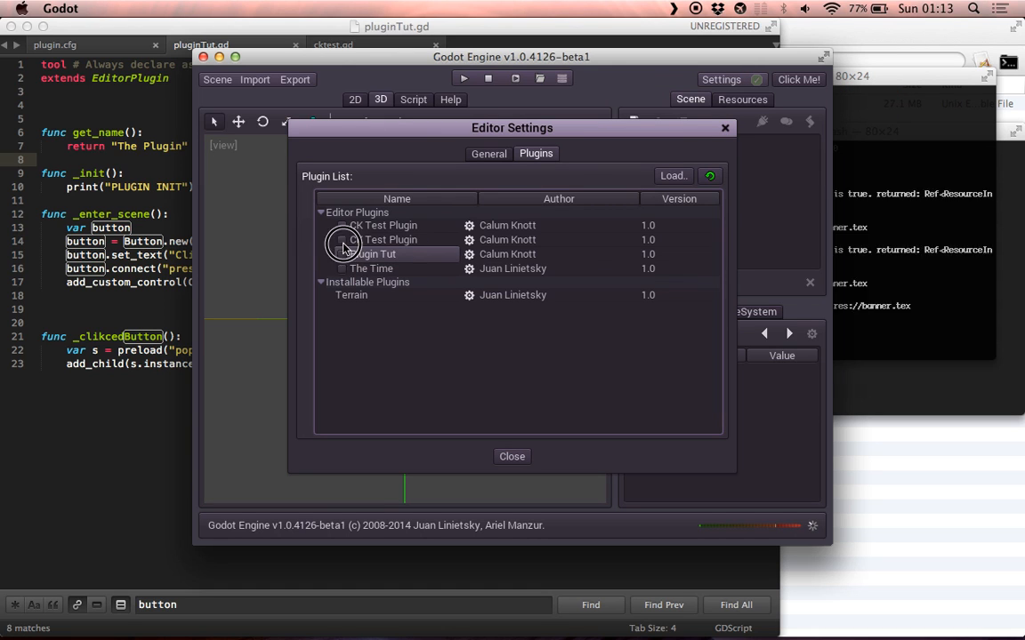
pyautogui.click(341, 240)
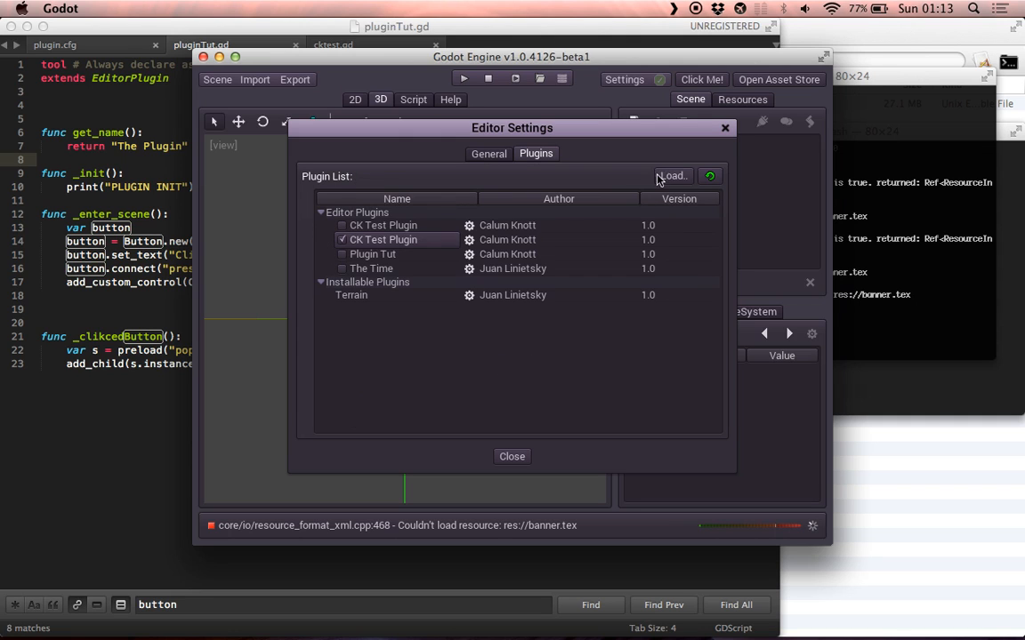
pyautogui.click(511, 457)
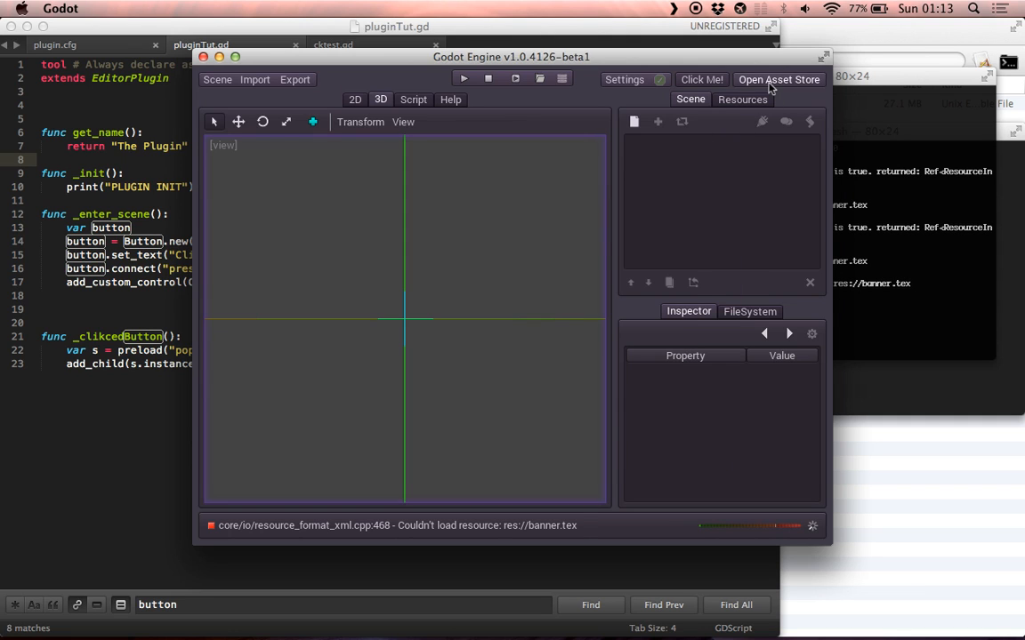
pyautogui.click(778, 79)
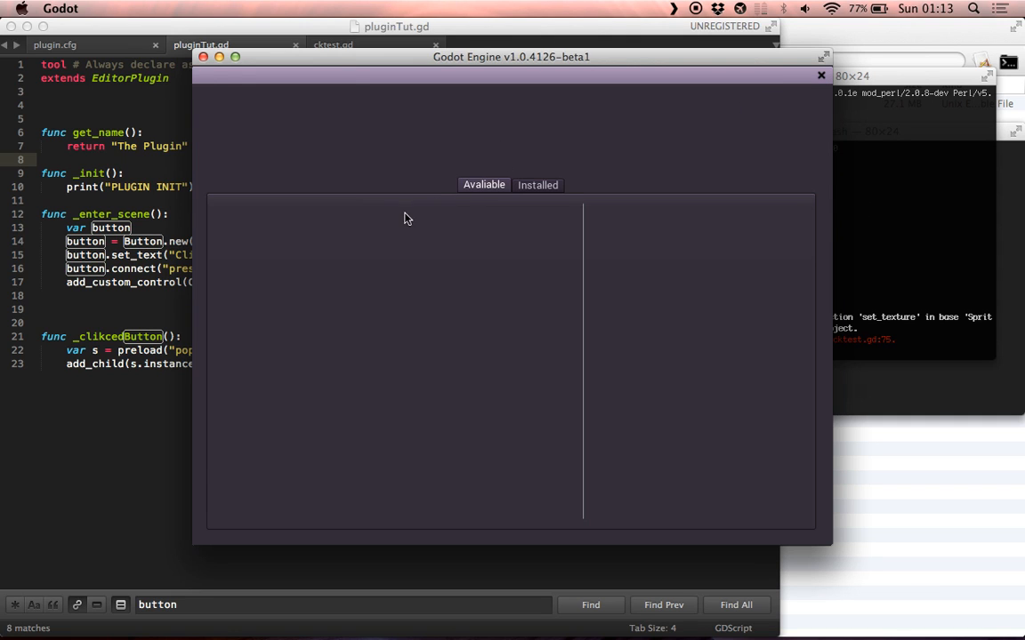
pyautogui.click(537, 184)
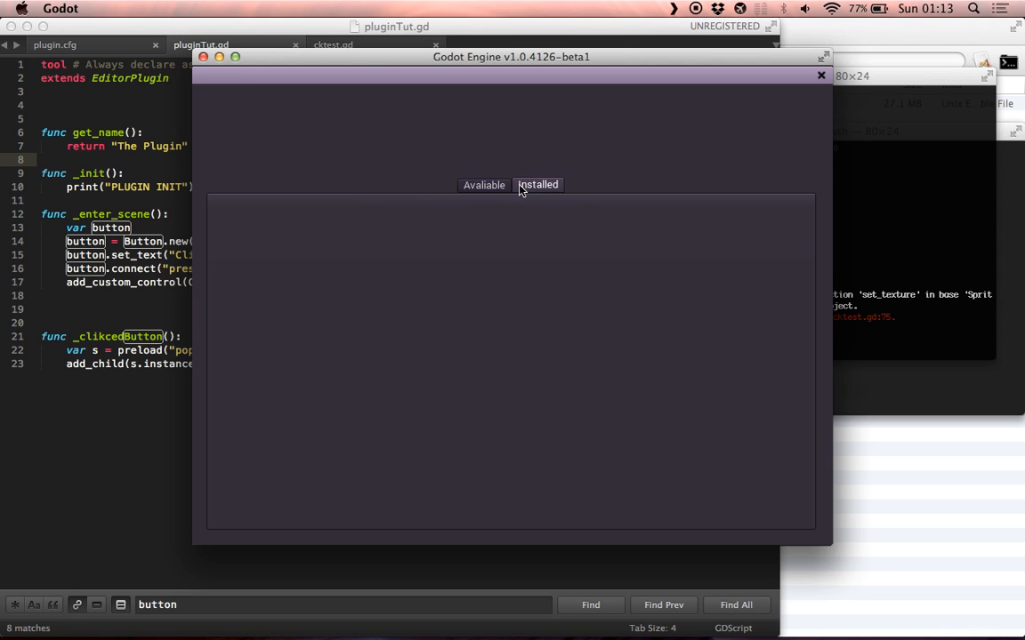